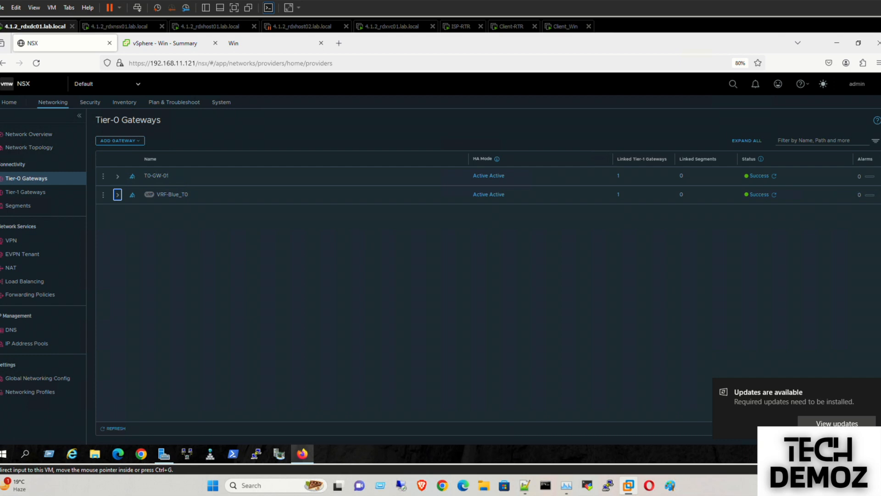
mouse_move(270, 250)
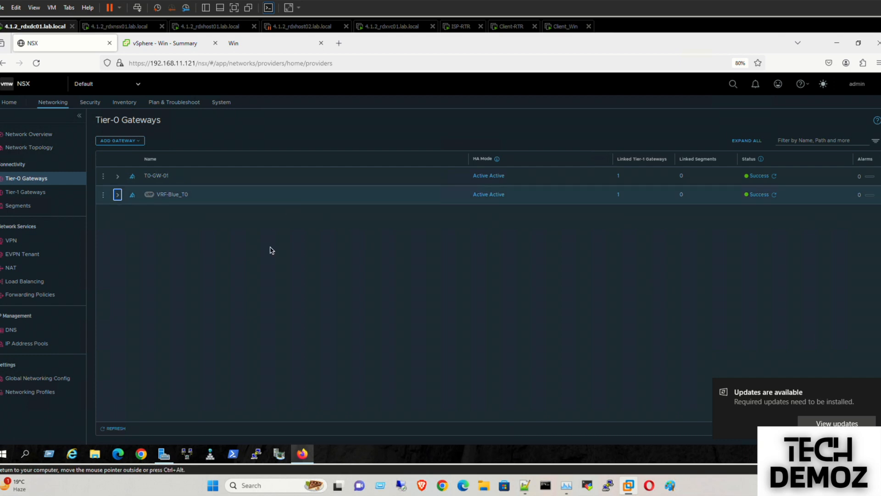
mouse_move(260, 303)
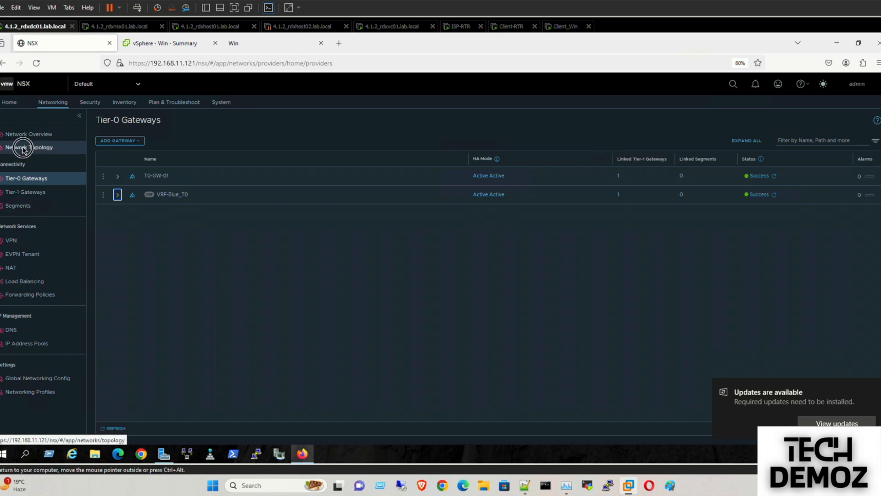
- Show the network topology diagram and inspect the VRF-Blue_Segment node
click(28, 147)
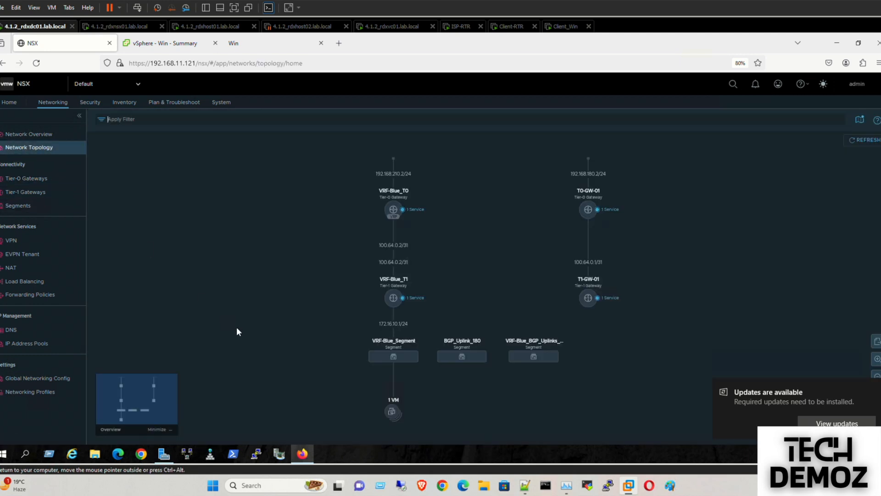
mouse_move(394, 356)
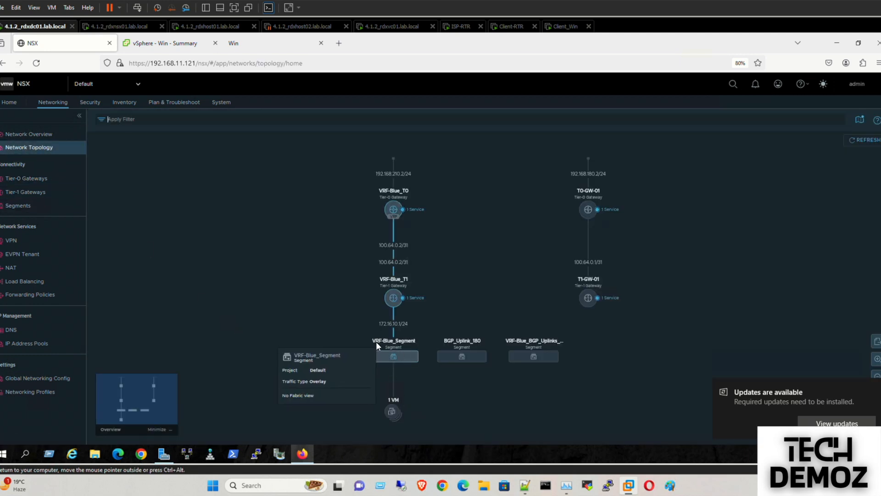
mouse_move(402, 346)
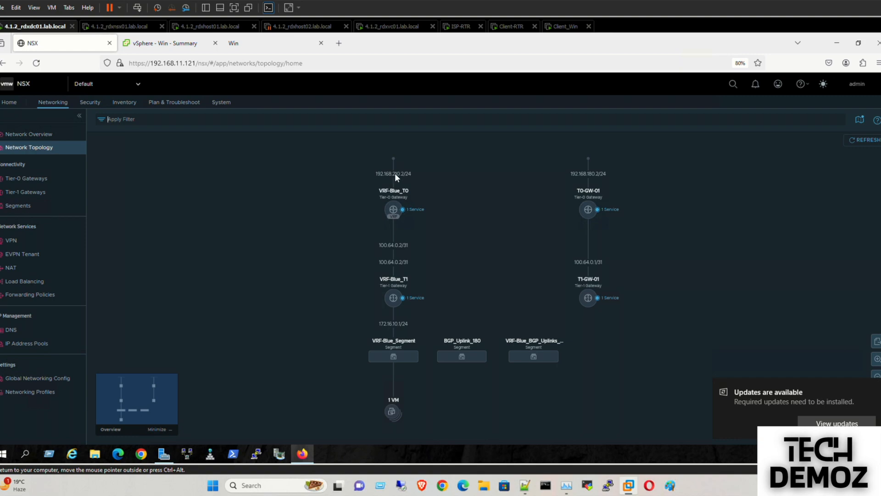
mouse_move(393, 177)
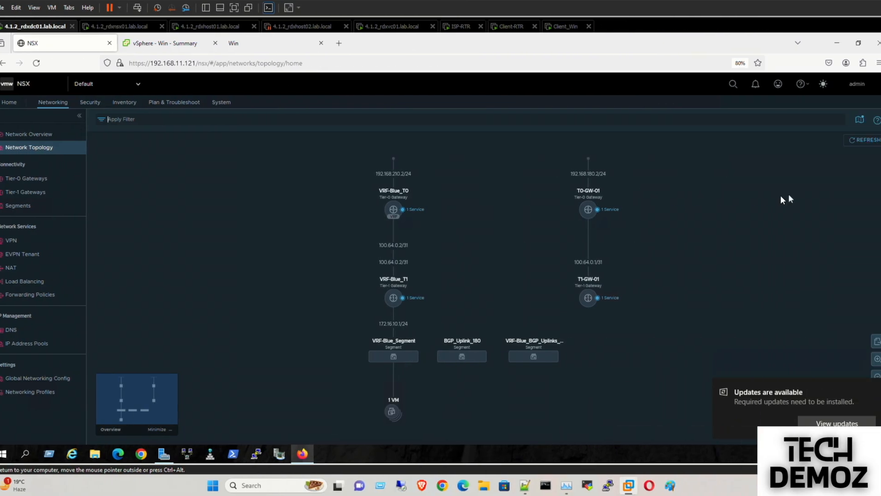
- Confirm VRF-Blue_T0's BGP neighbor 192.168.210.1 is Established
click(26, 178)
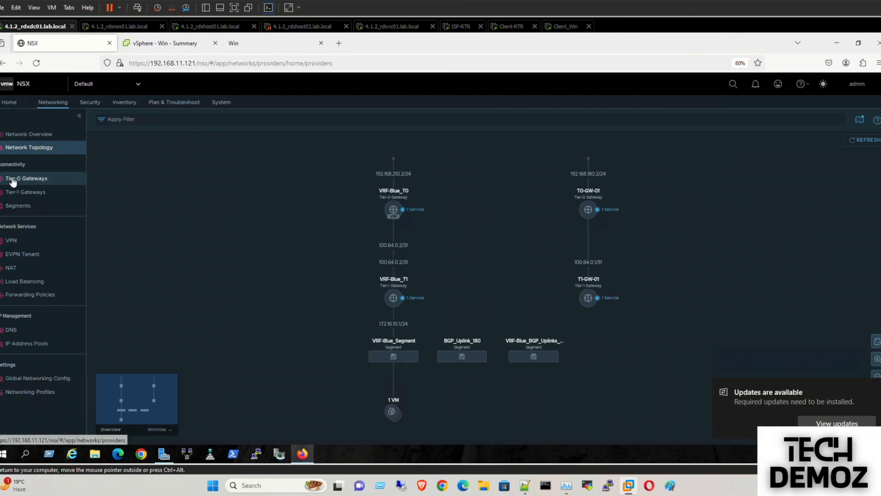
click(27, 178)
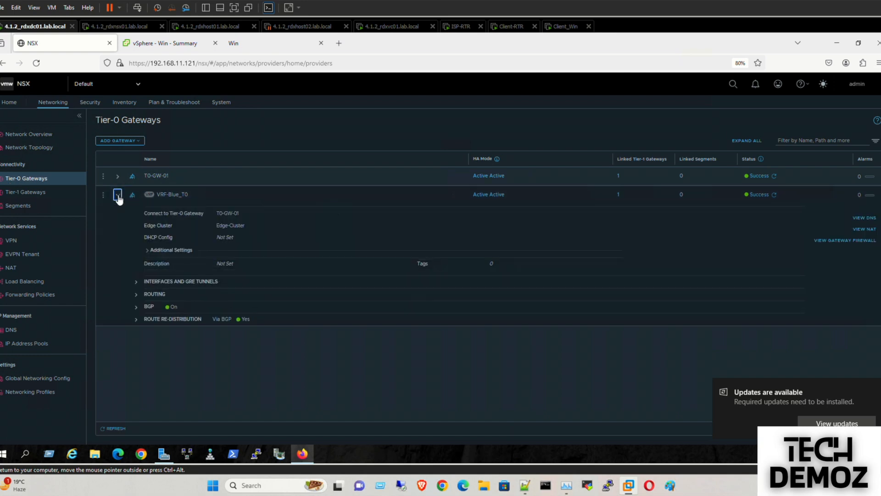
click(135, 306)
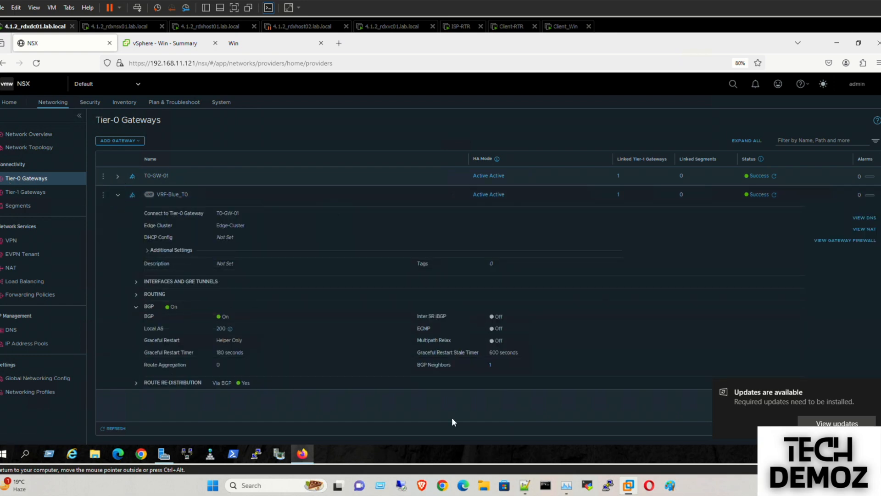
click(489, 364)
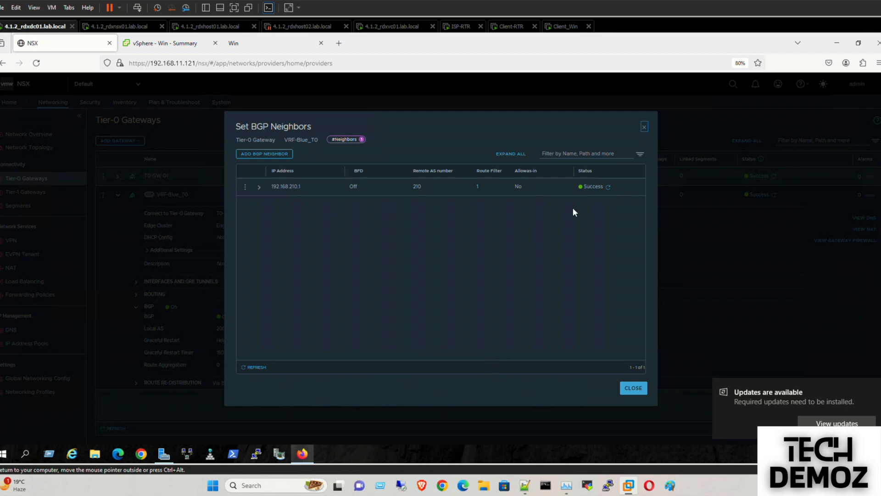
click(259, 186)
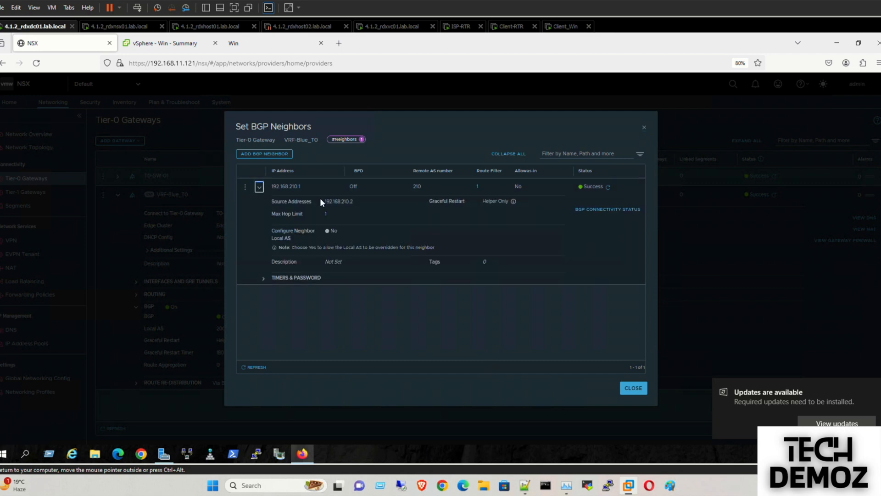
click(607, 208)
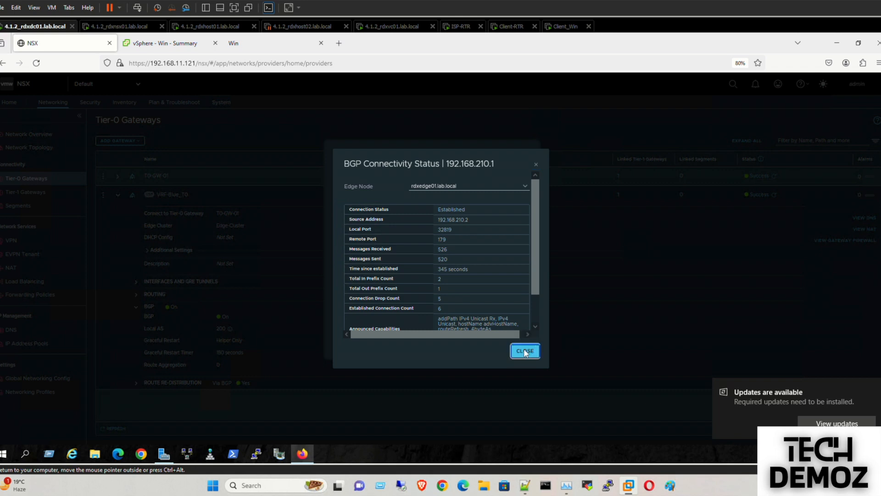
click(524, 351)
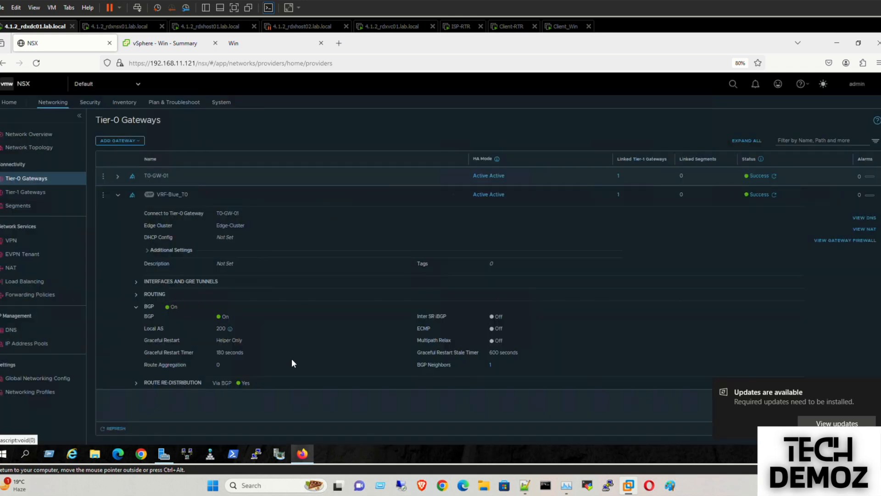
mouse_move(342, 239)
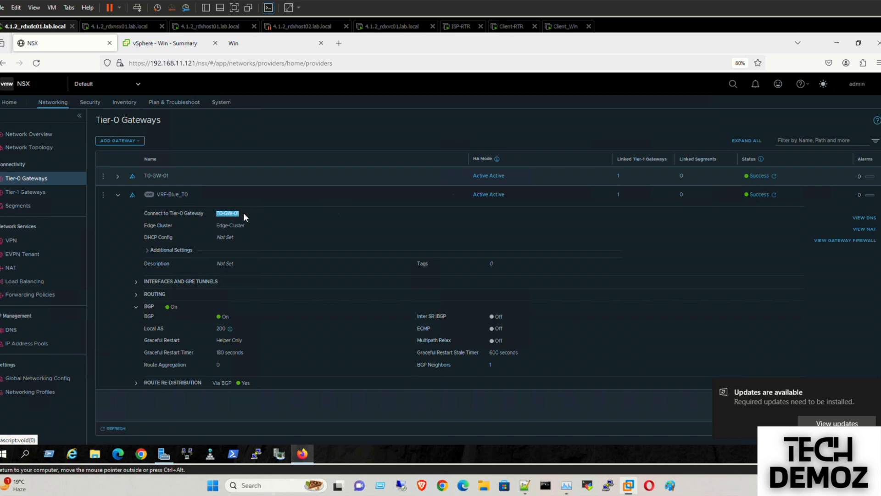
click(103, 194)
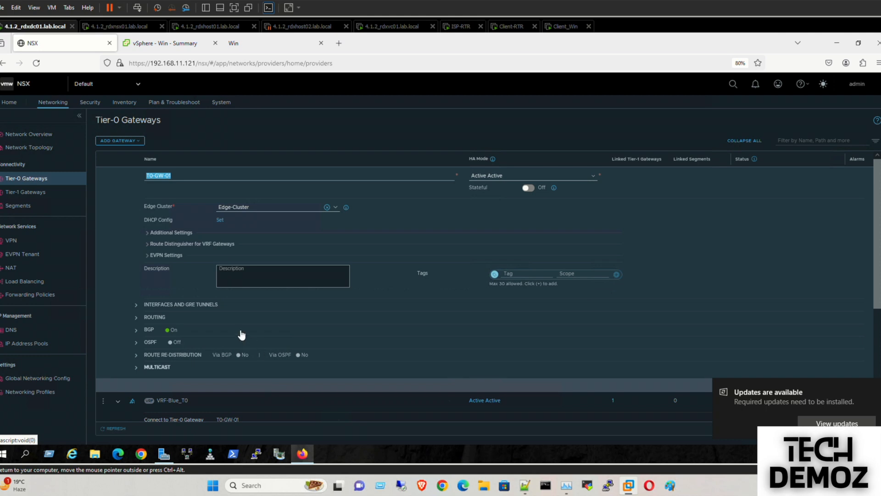
- Check T0-GW-01's BGP session status with neighbor 192.168.180.1
click(136, 330)
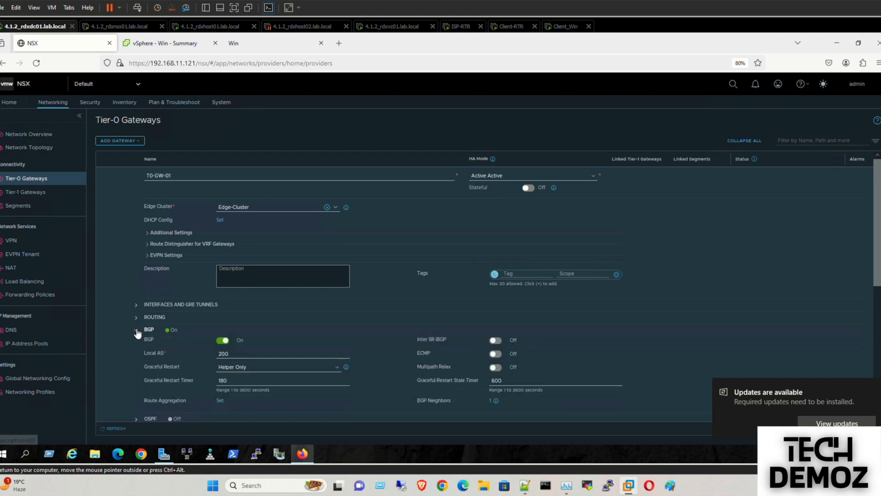
click(491, 401)
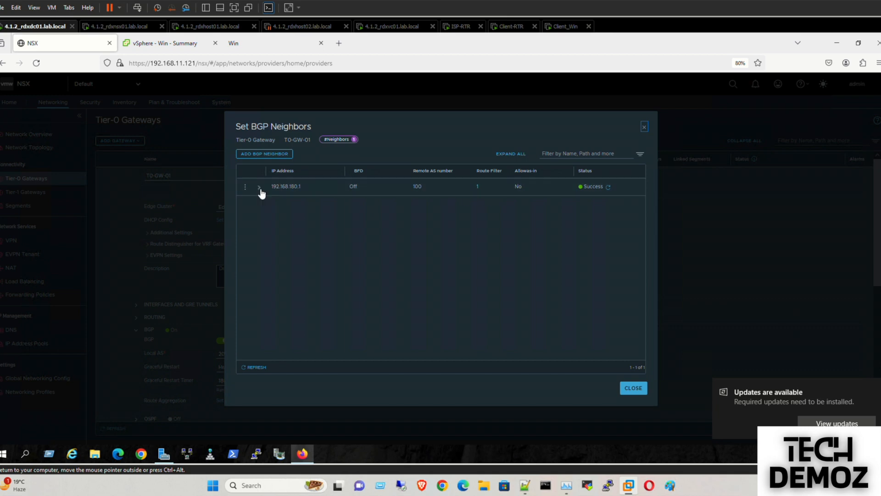
click(258, 186)
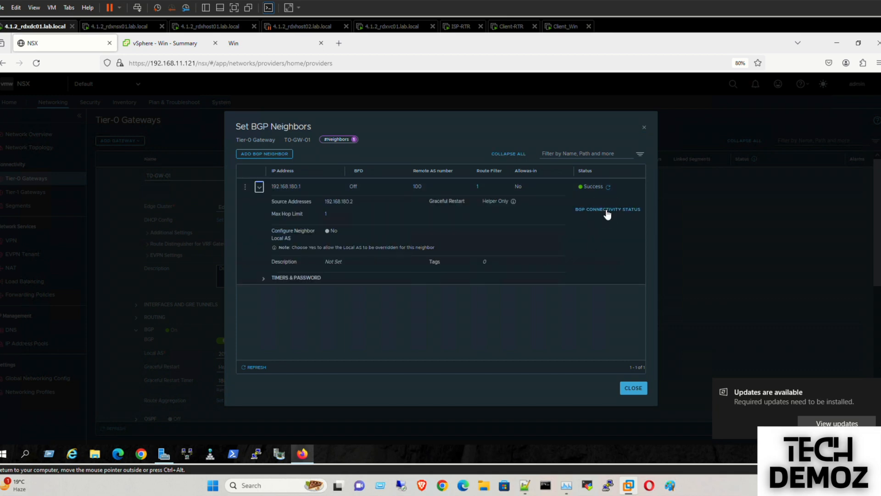
click(608, 209)
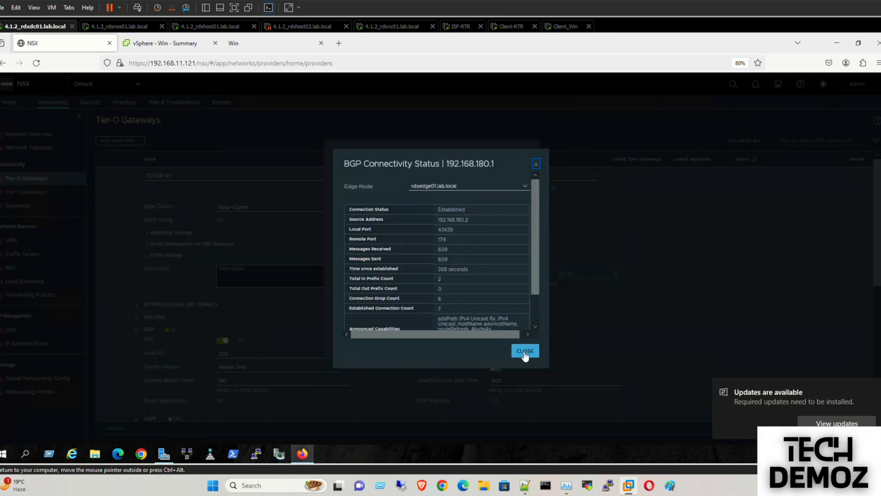
click(524, 350)
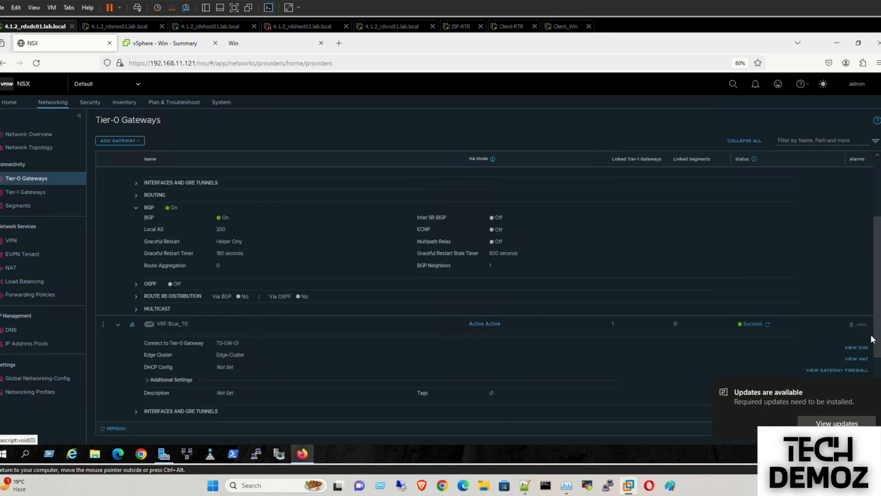
- Collapse T0-GW-01 and expand VRF-Blue_T0 to review its BGP settings
scroll(up, 3)
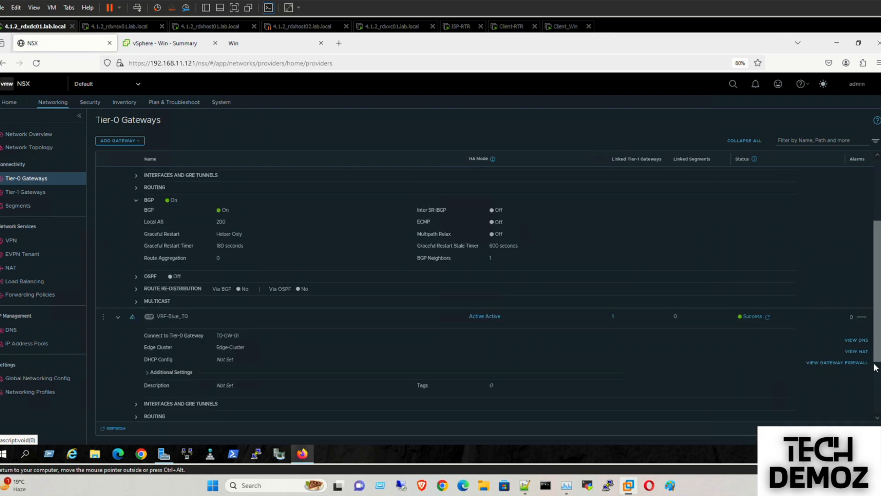
scroll(down, 3)
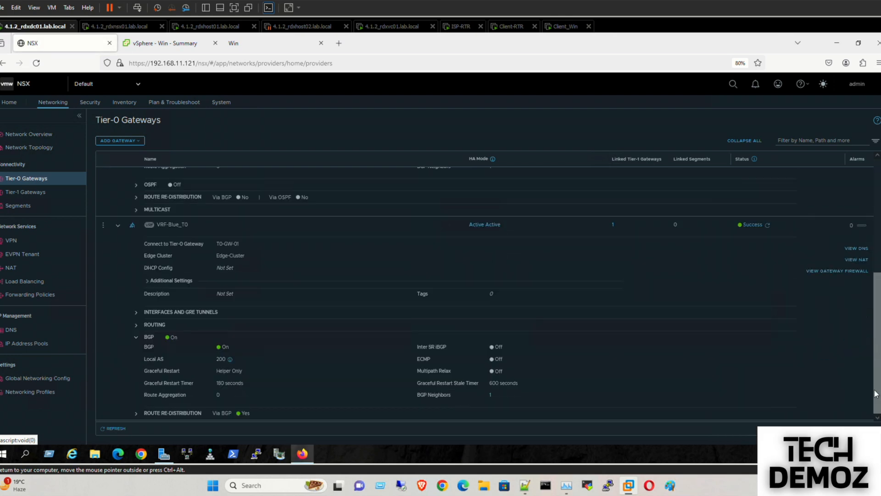
mouse_move(118, 231)
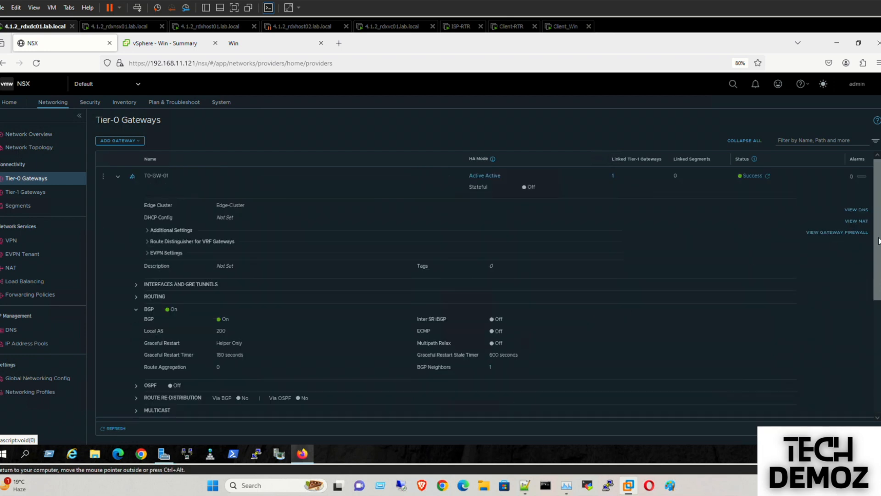
click(117, 176)
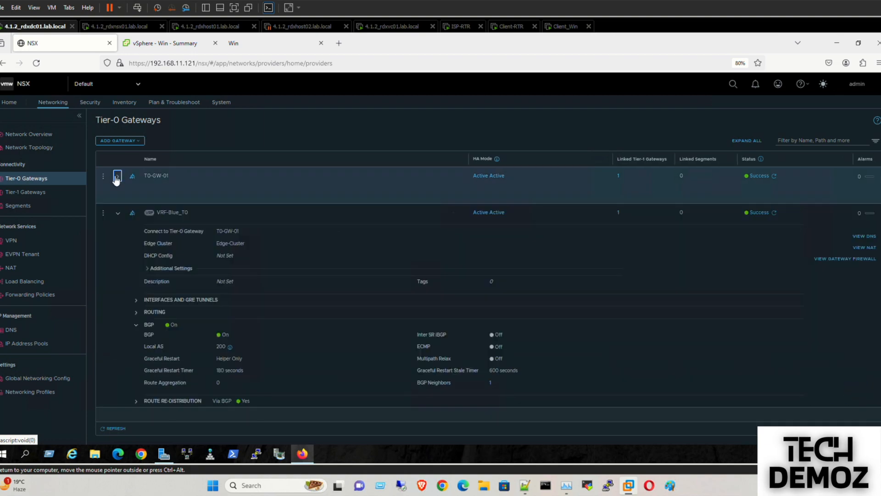
click(117, 175)
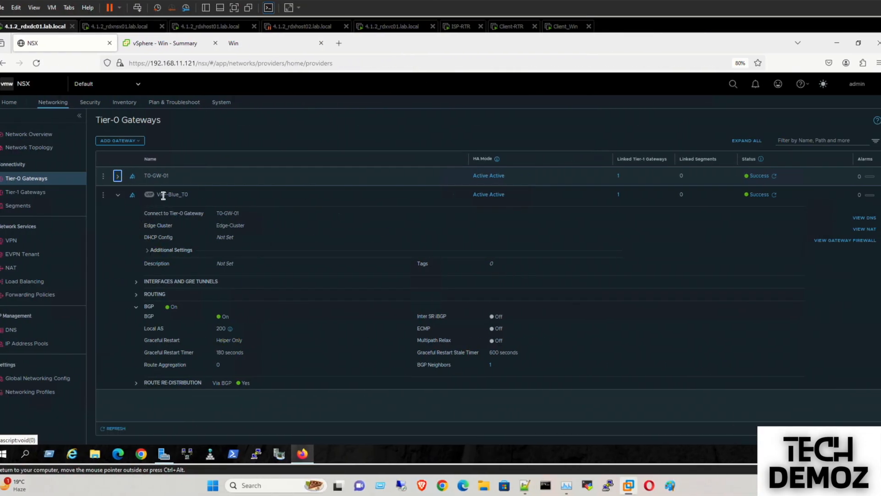
mouse_move(171, 194)
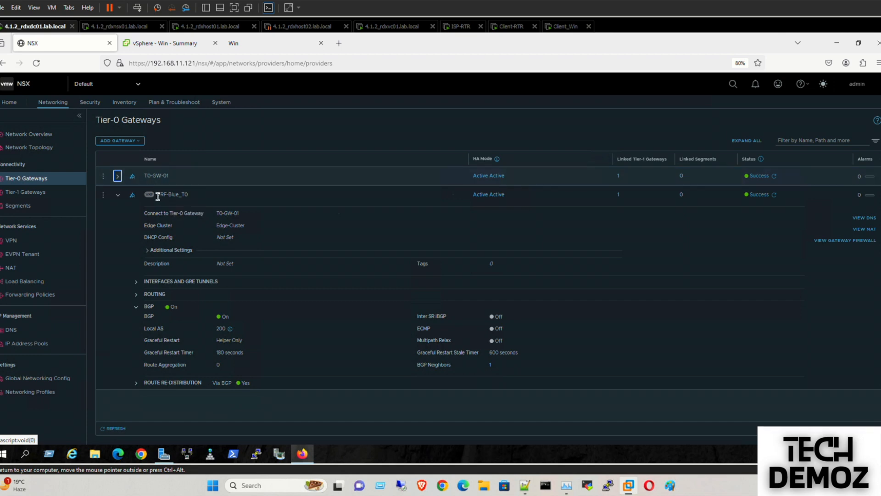
mouse_move(185, 208)
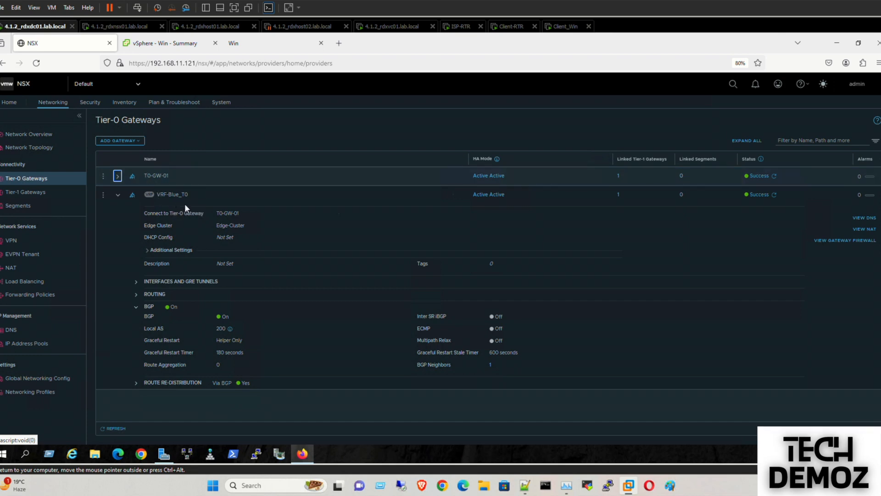
mouse_move(190, 219)
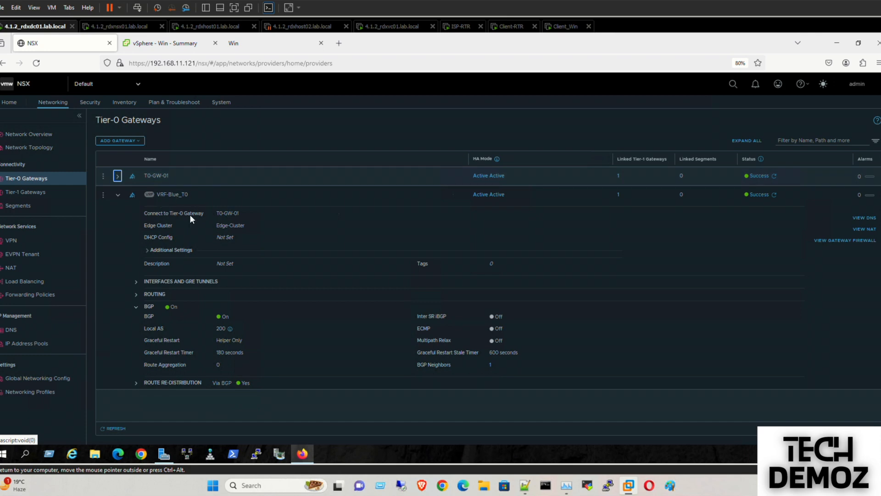
double_click(156, 175)
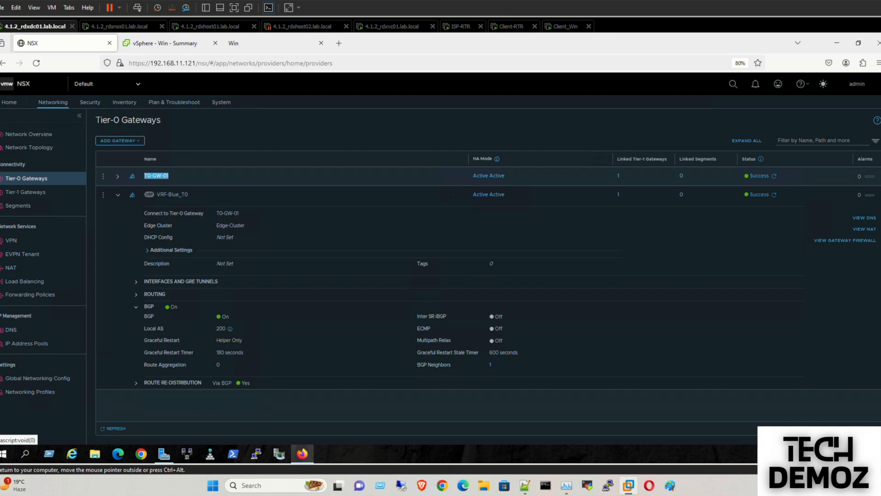
- Edit VRF-Blue_T0 and open its empty GRE tunnel list
click(103, 176)
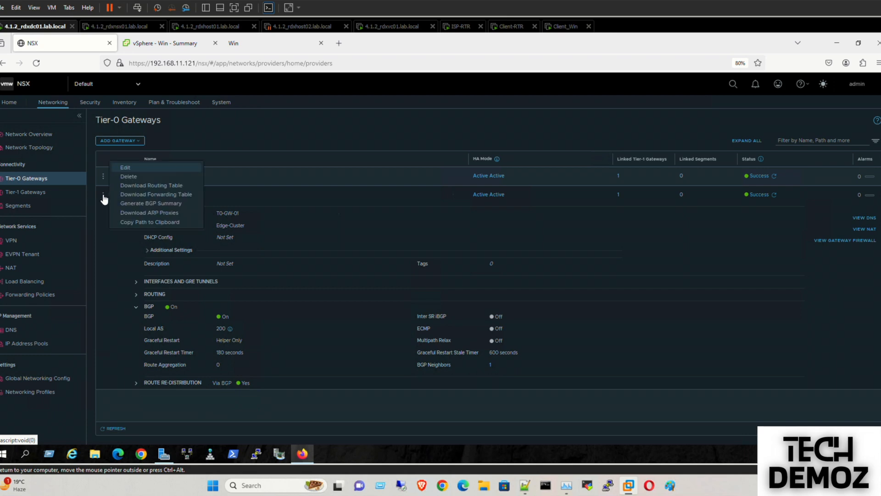
click(124, 167)
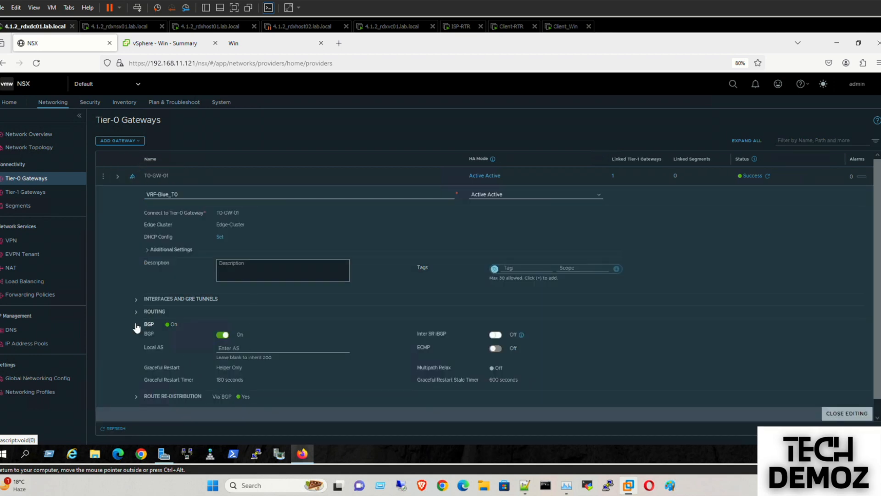
click(135, 299)
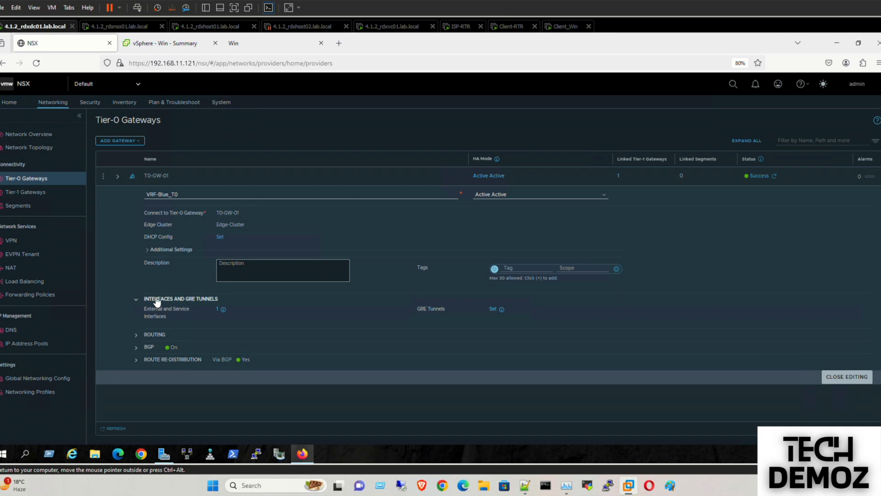
mouse_move(494, 309)
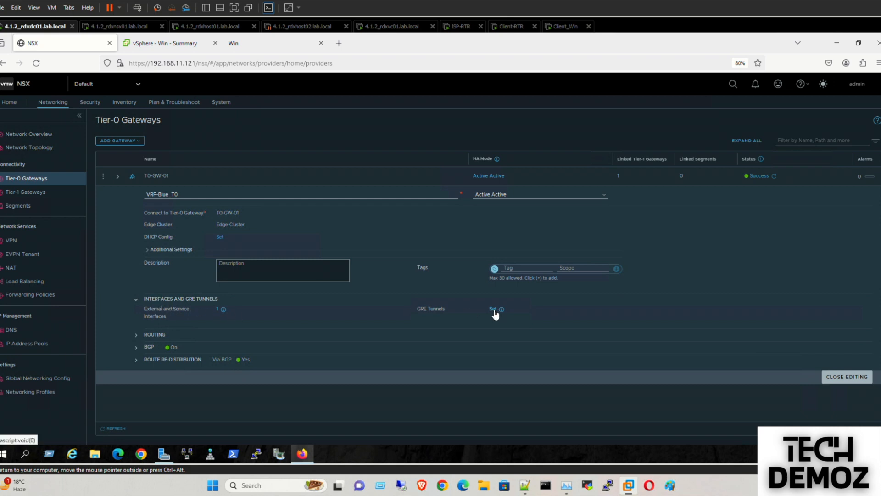
click(492, 309)
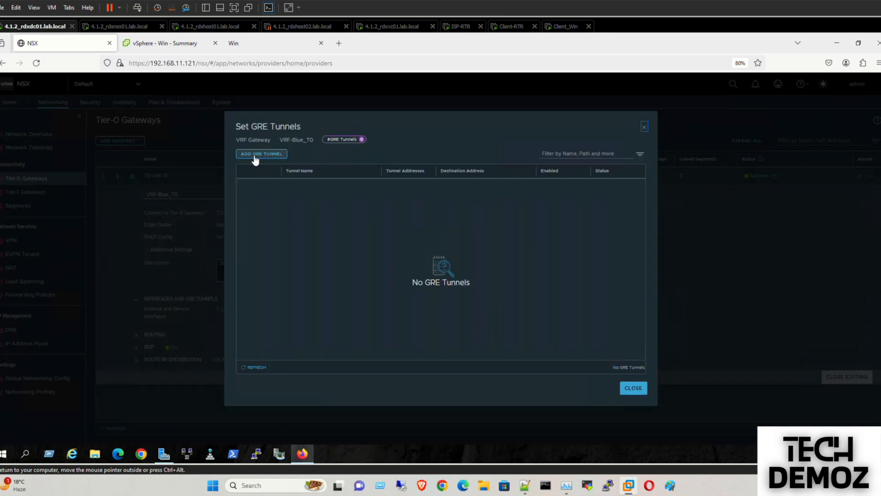
- Add GRE tunnel Tunnel_150 with destination address 192.168.250.1
click(261, 153)
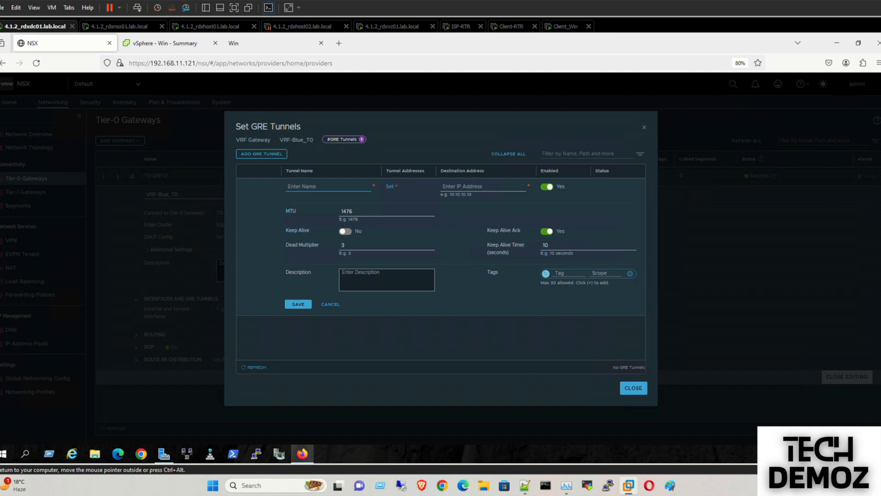
text(Tunnel_150)
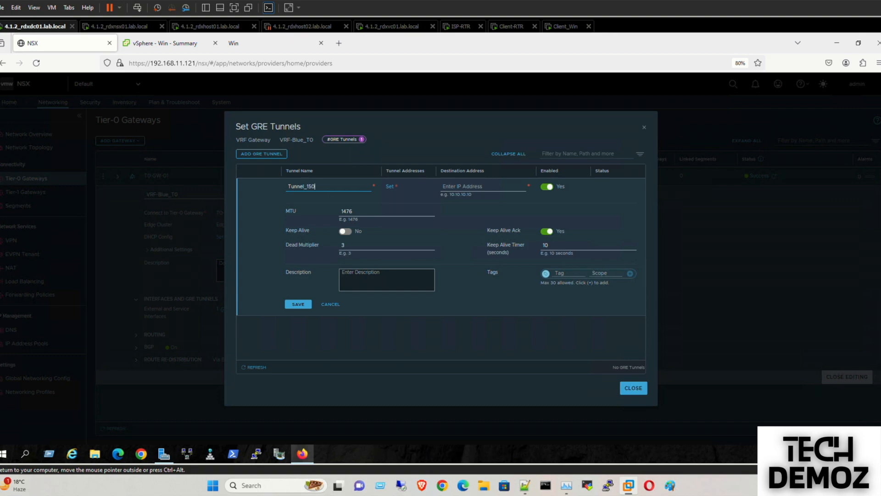
click(483, 186)
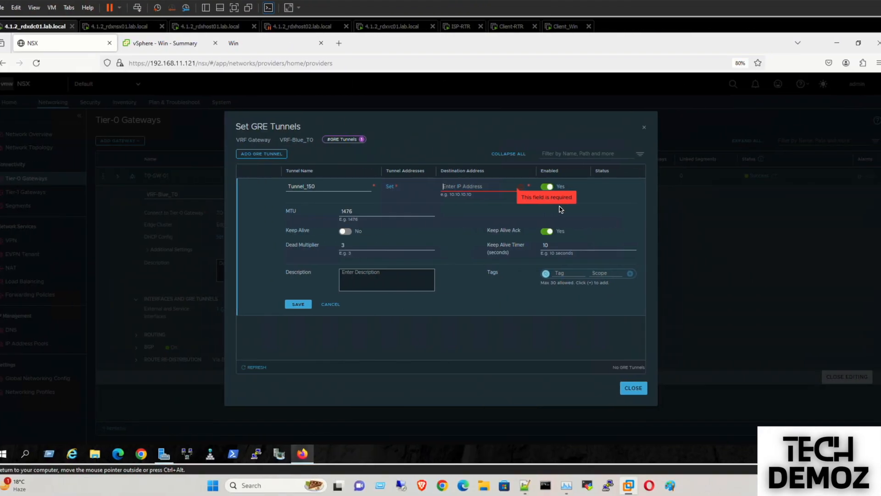
text(192)
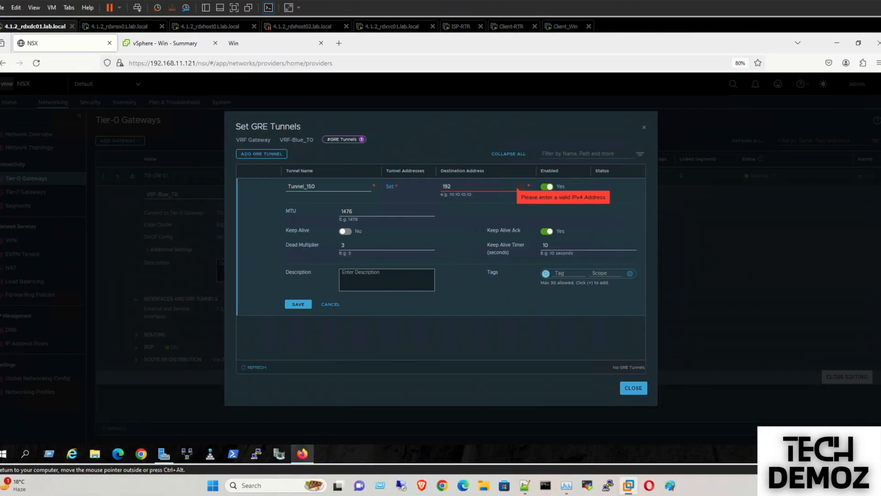
text(.168.250.1)
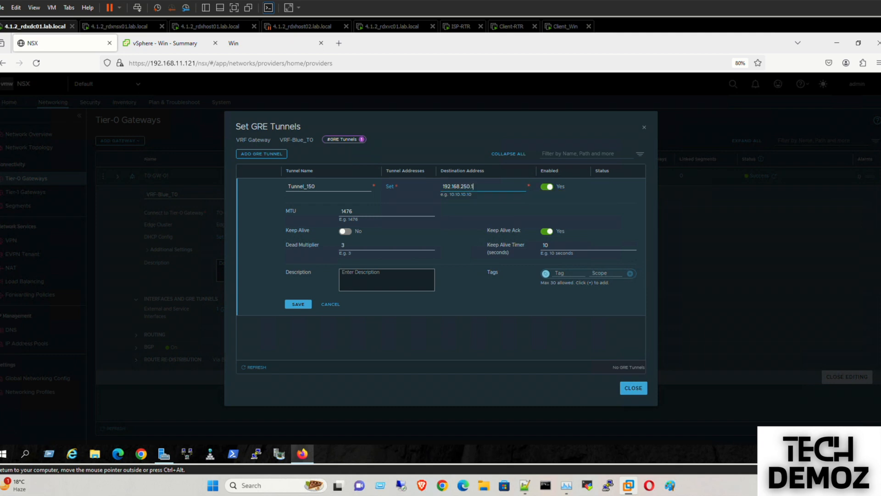
mouse_move(390, 189)
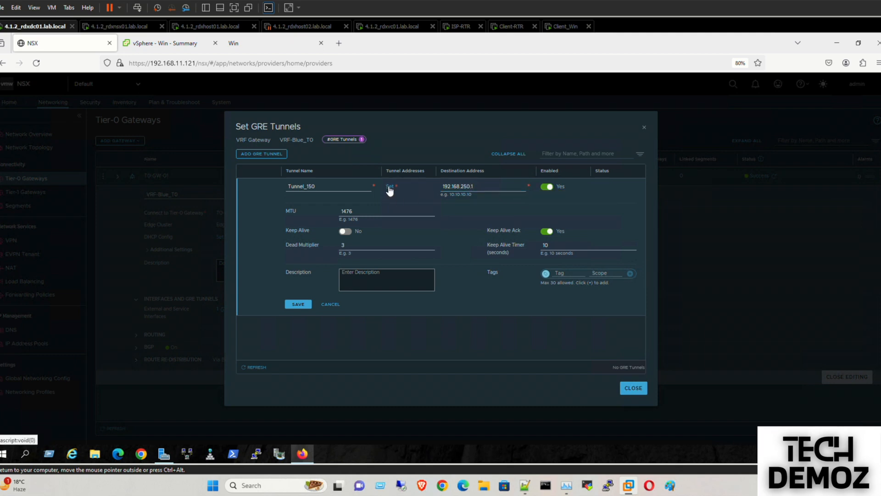
- Add tunnel address on rdxedge01.lab.local, source 192.168.210.2, subnet 192.168.150.1/24
click(389, 187)
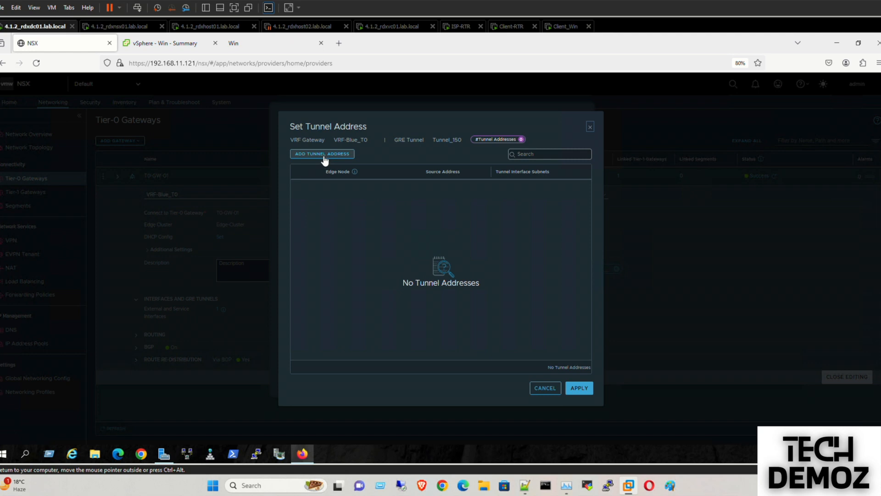
click(321, 154)
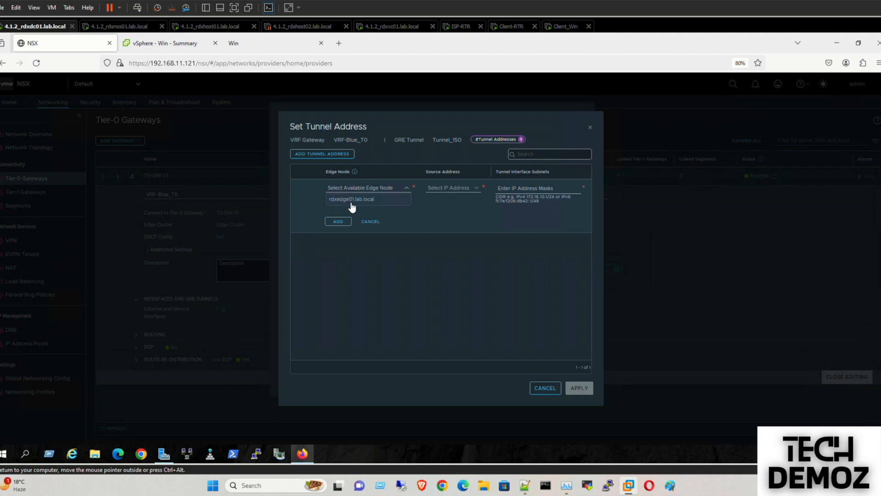
click(351, 198)
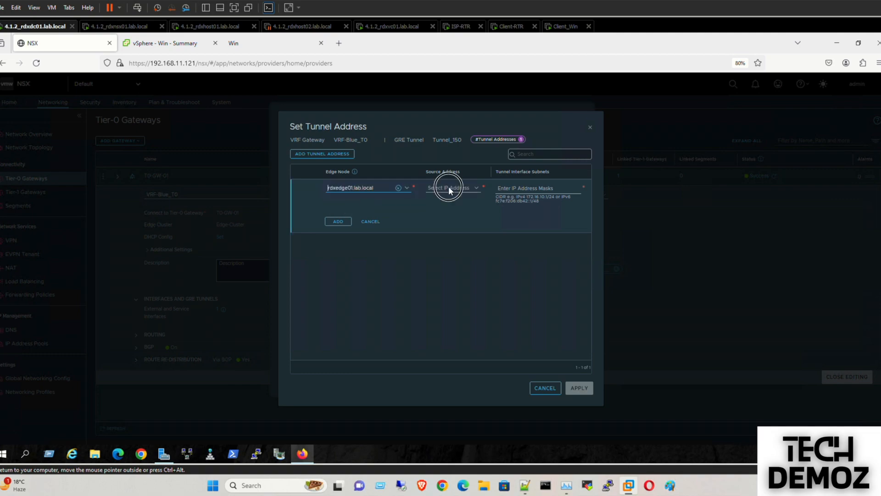
click(450, 188)
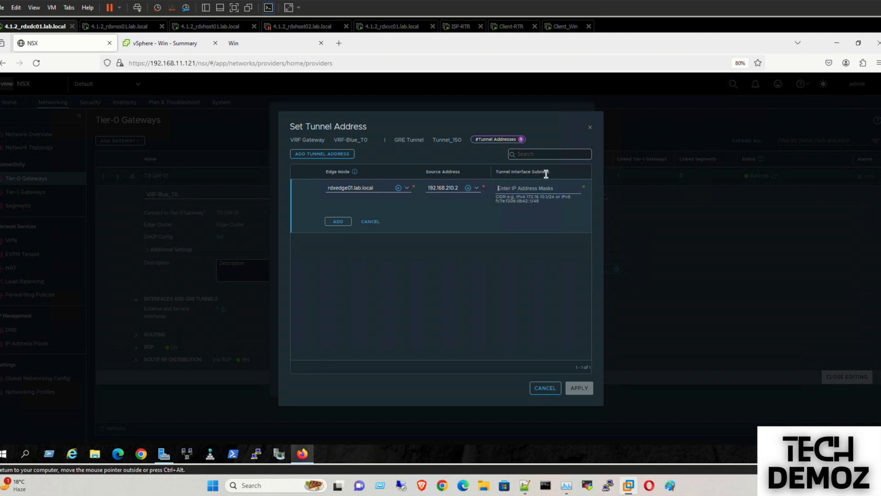
double_click(522, 171)
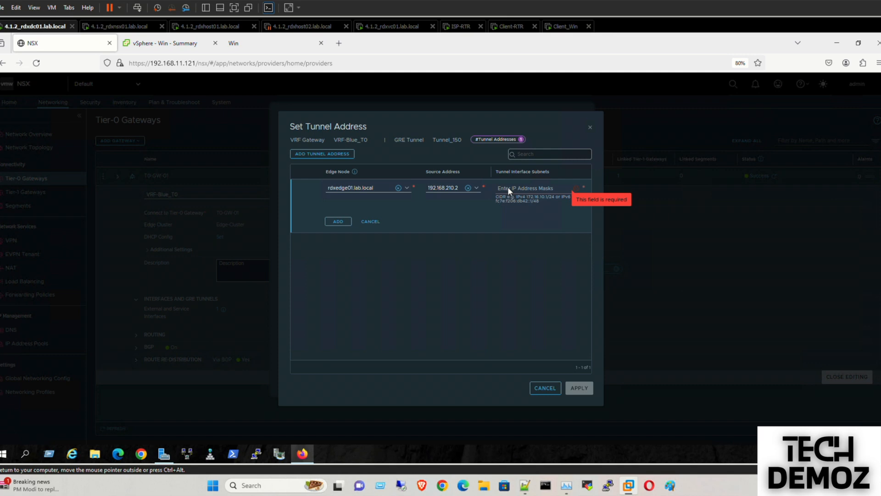
text(192.168.150.1)
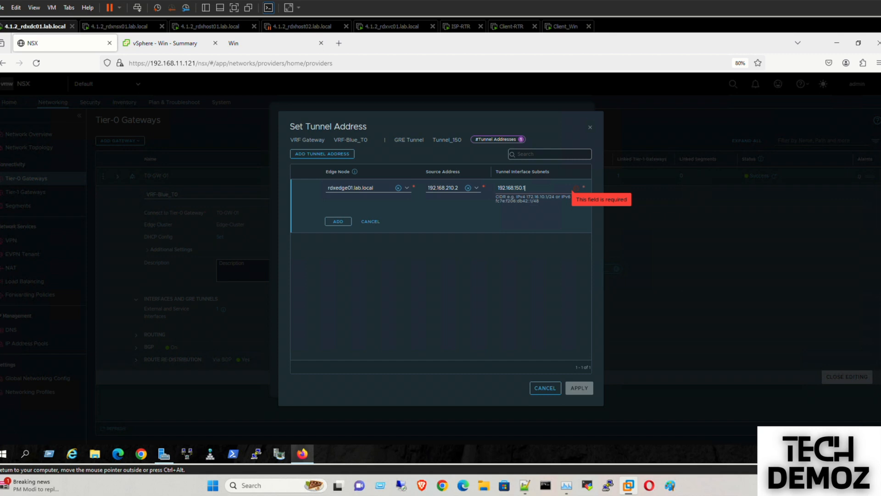
text(/24)
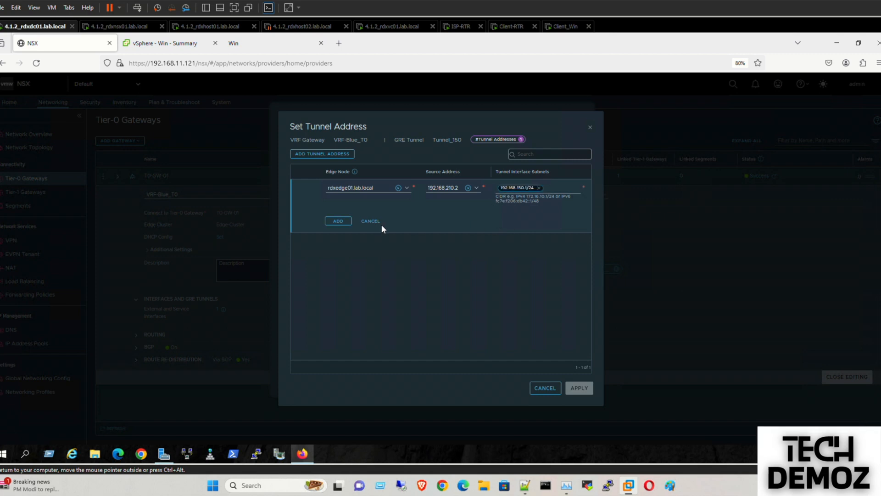
click(337, 220)
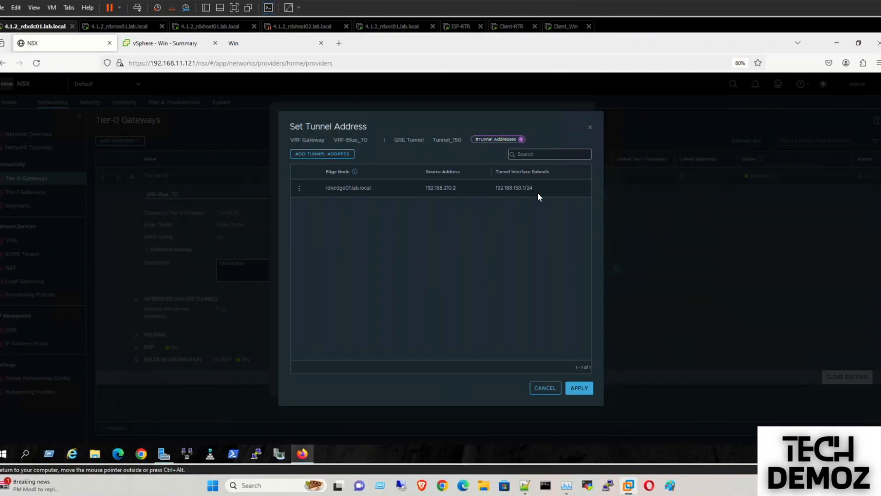
- Apply the tunnel address, save Tunnel_150, and close the GRE tunnel list
click(578, 388)
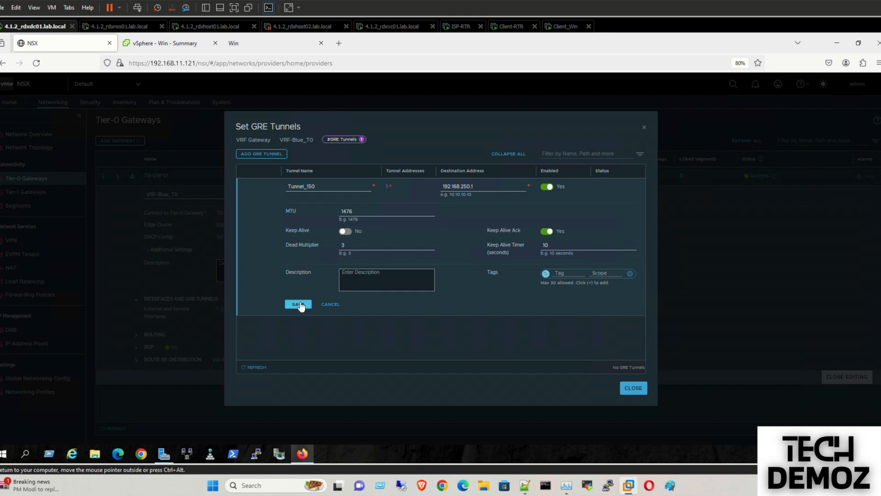
click(297, 304)
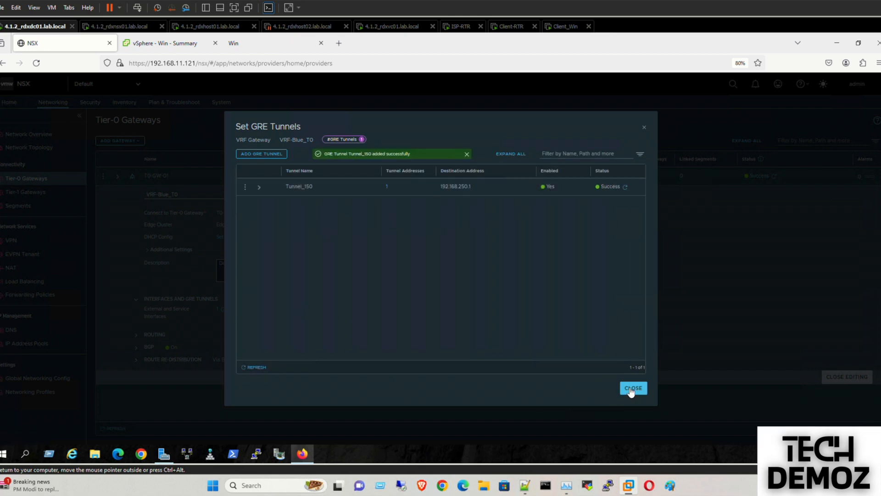
click(633, 387)
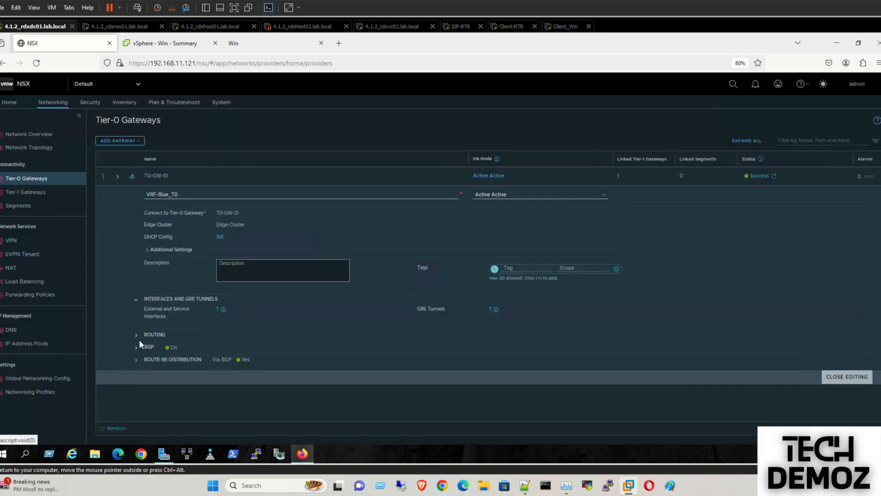
mouse_move(526, 480)
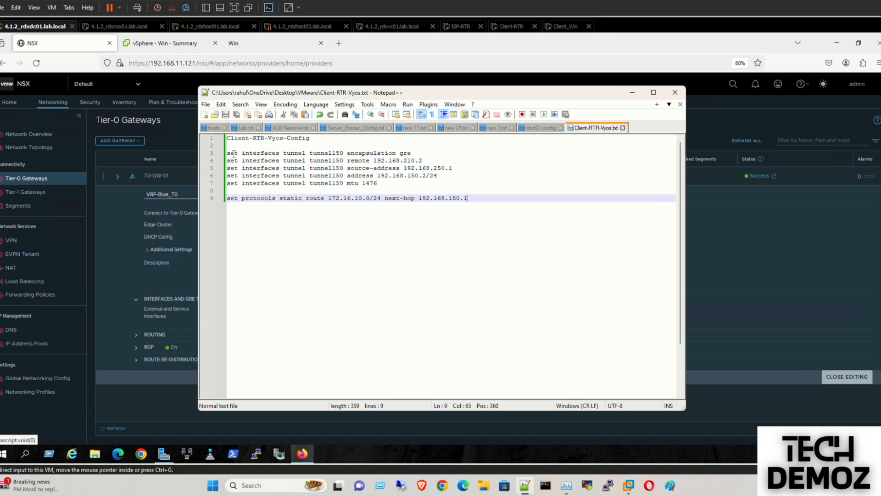
click(325, 153)
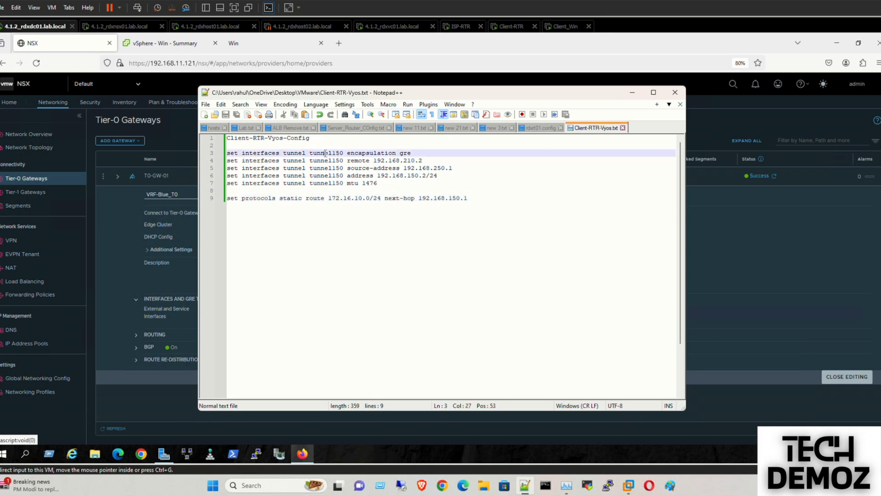
double_click(326, 153)
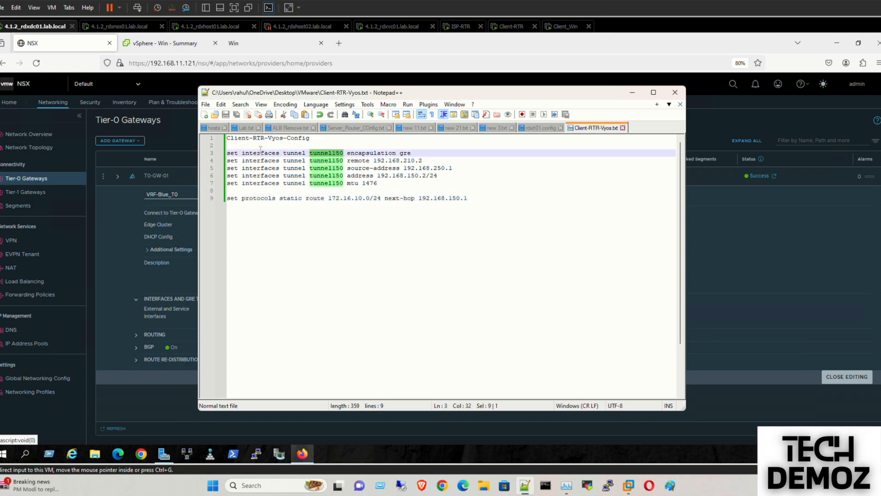
double_click(262, 138)
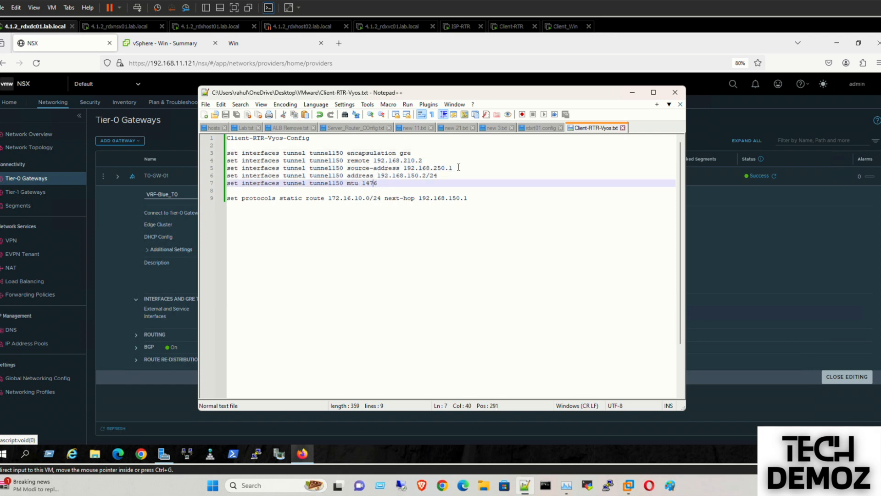
click(674, 92)
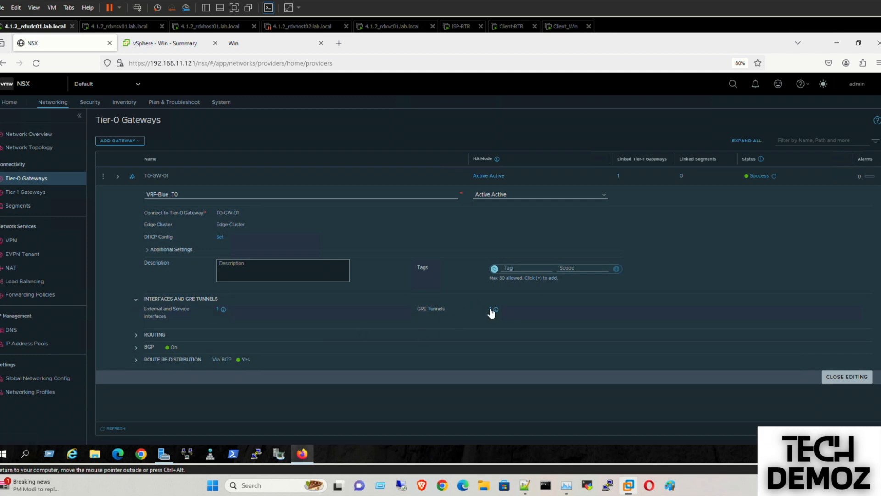
click(493, 311)
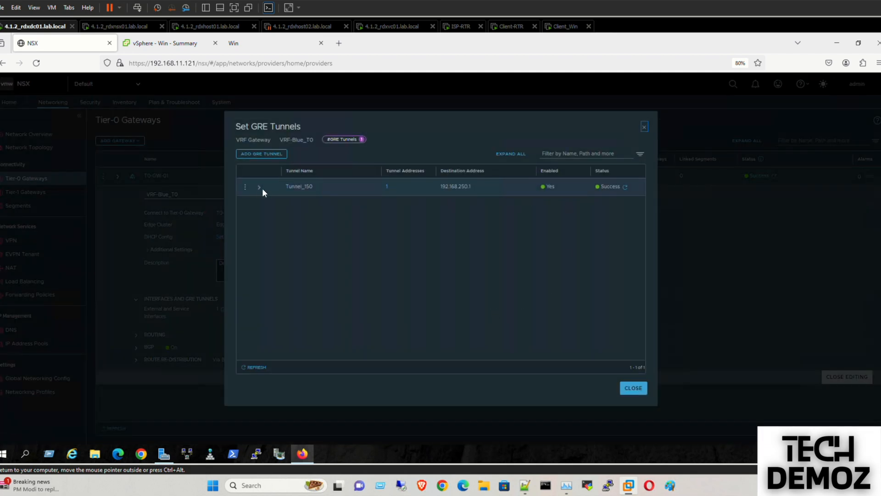
click(258, 187)
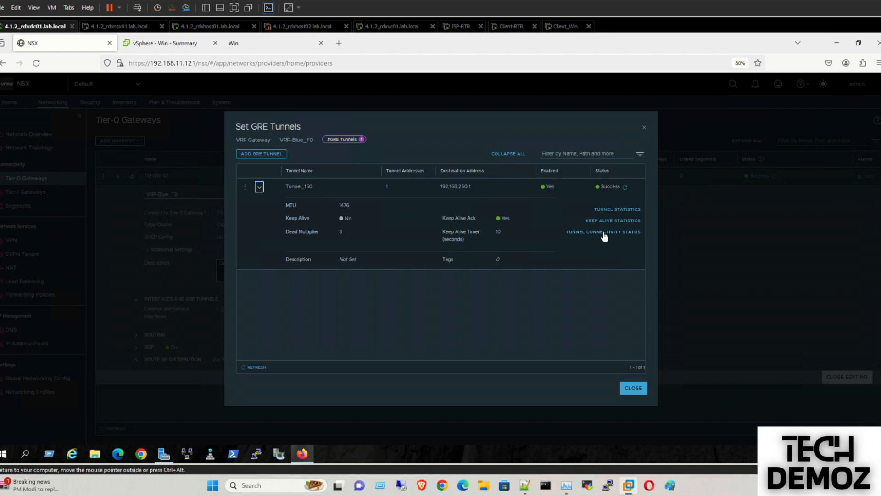
click(603, 232)
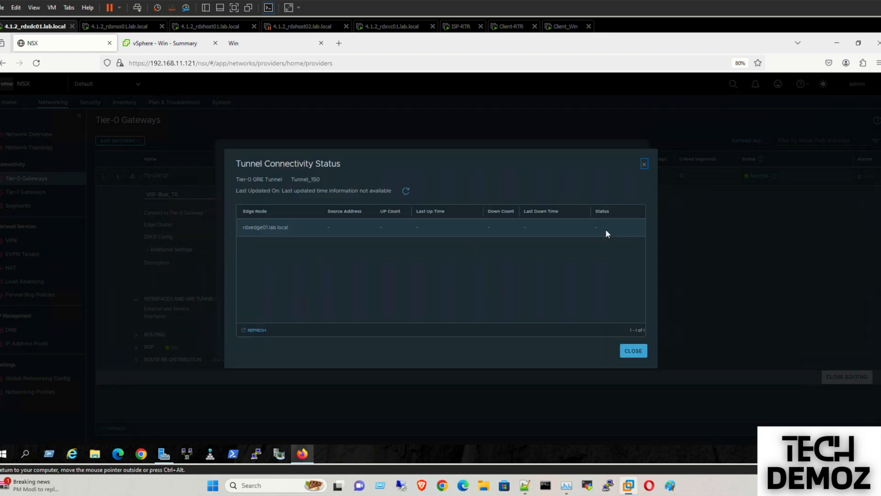
click(255, 330)
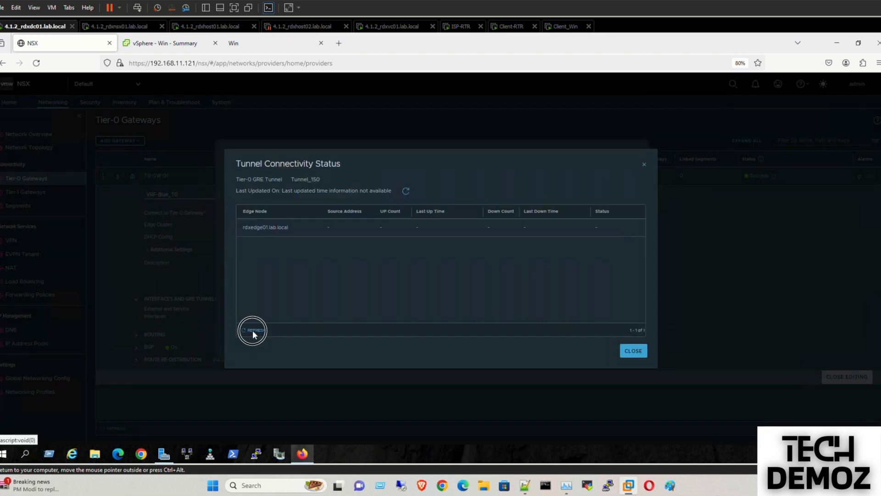
click(633, 350)
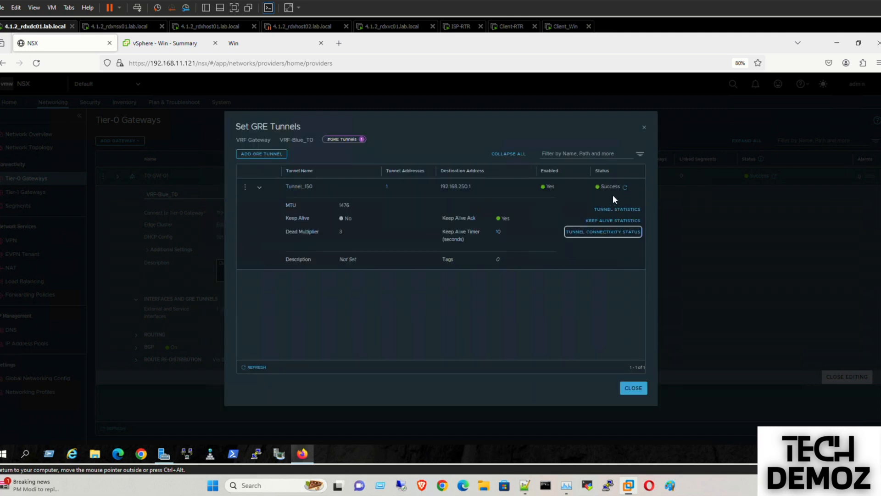
click(617, 209)
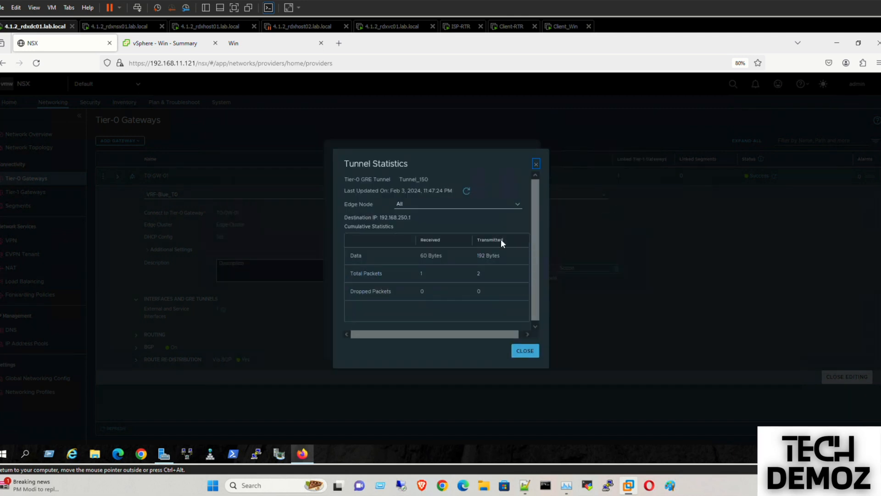
click(456, 203)
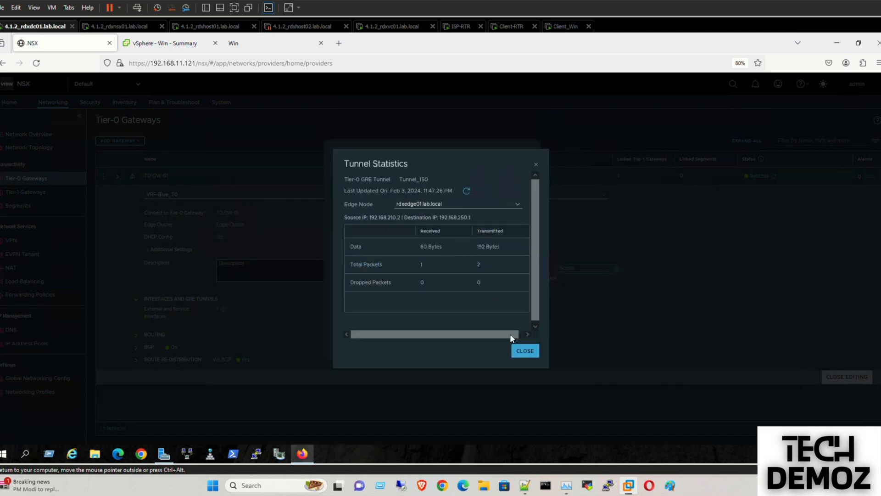
click(524, 350)
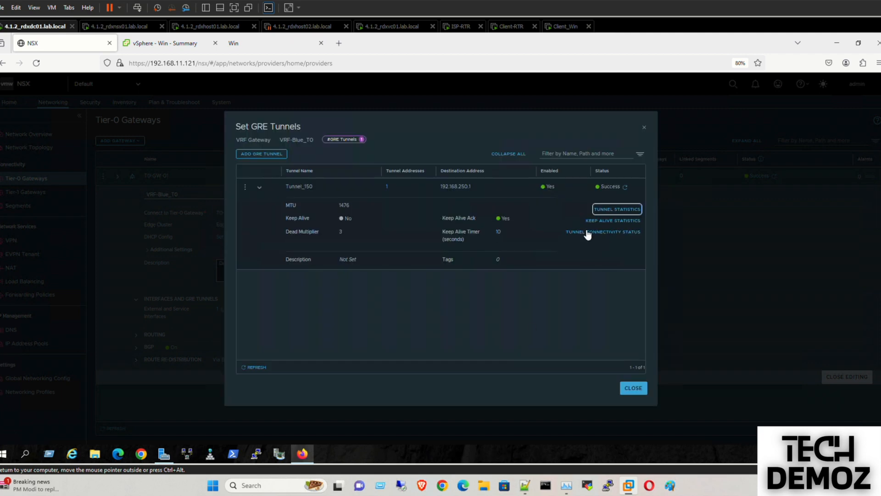
click(603, 231)
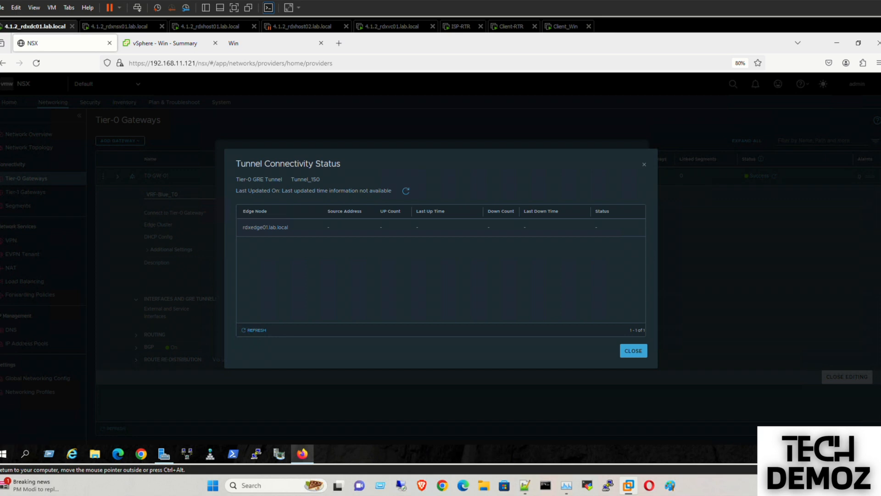
click(253, 330)
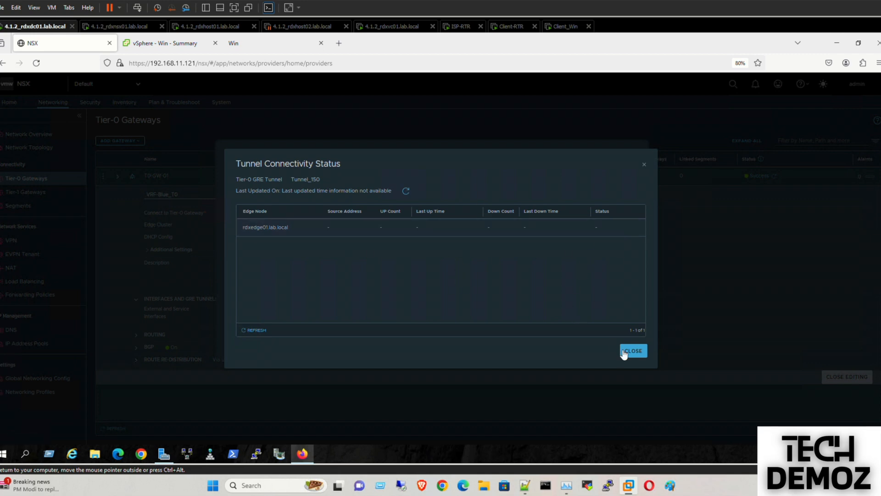
click(256, 330)
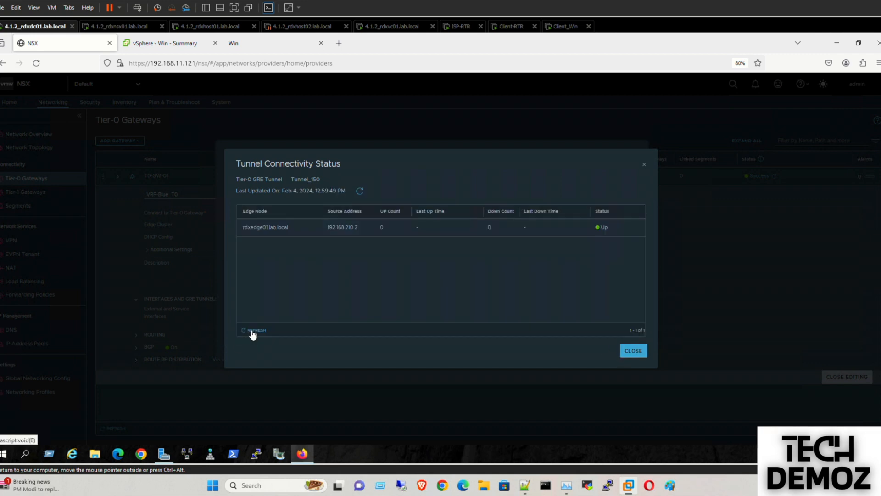
mouse_move(329, 235)
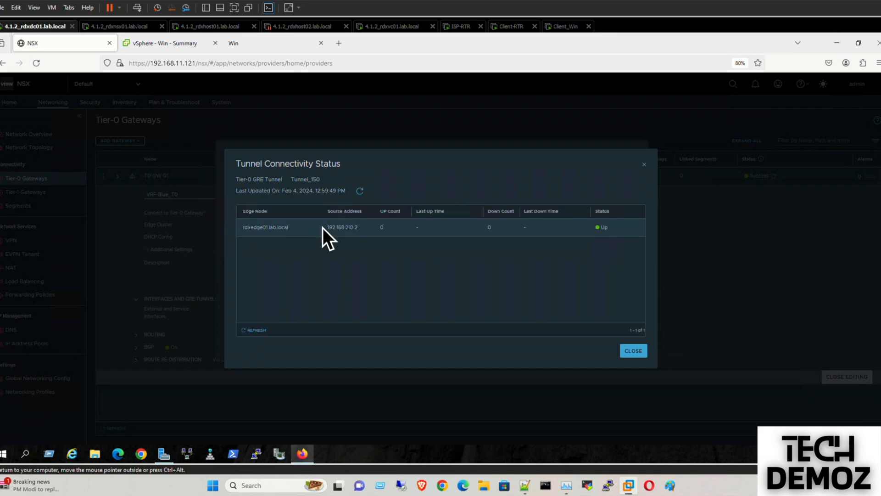
mouse_move(635, 300)
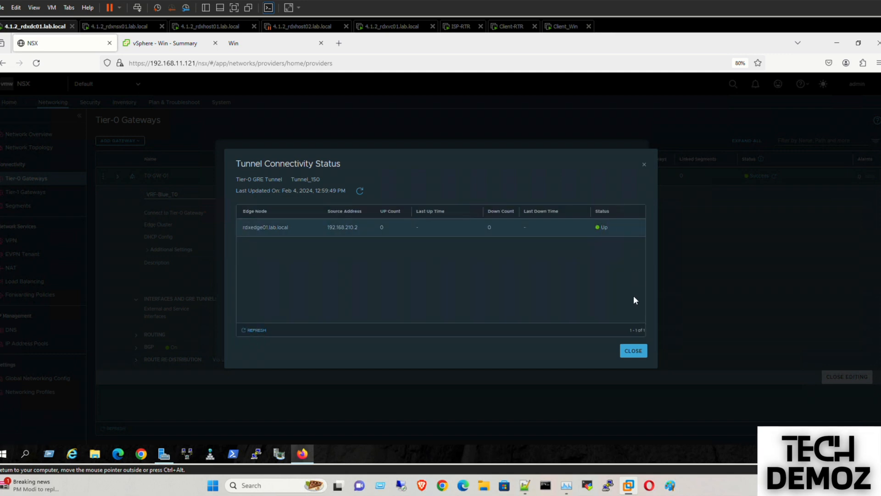
click(633, 351)
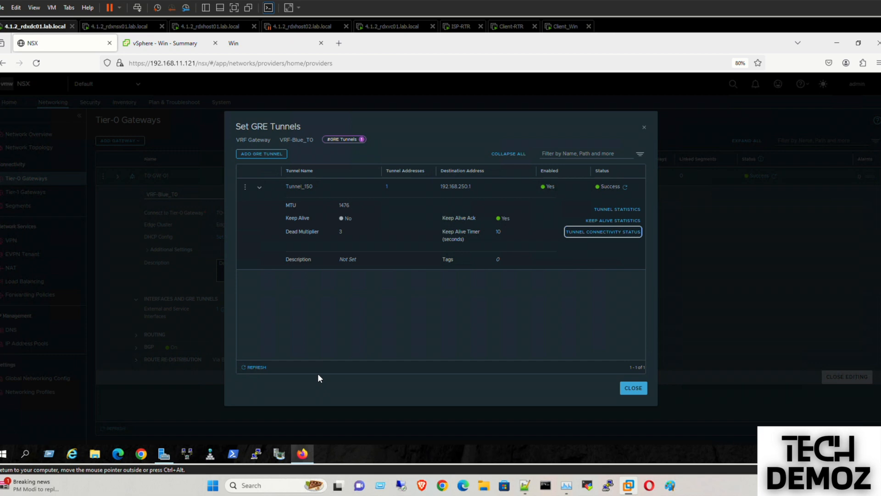
click(632, 388)
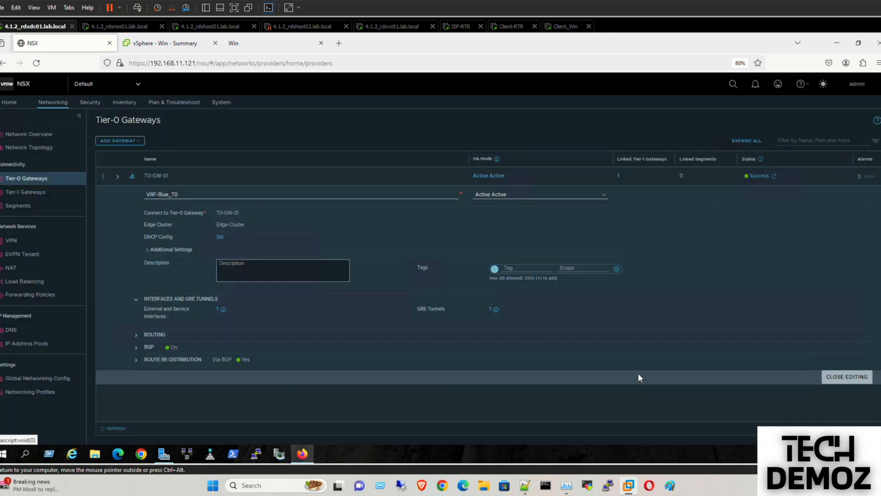
mouse_move(426, 332)
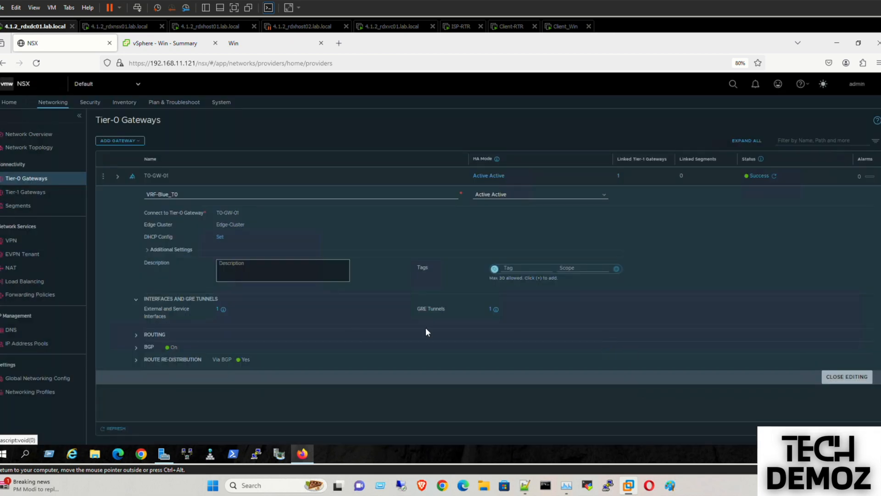
mouse_move(611, 481)
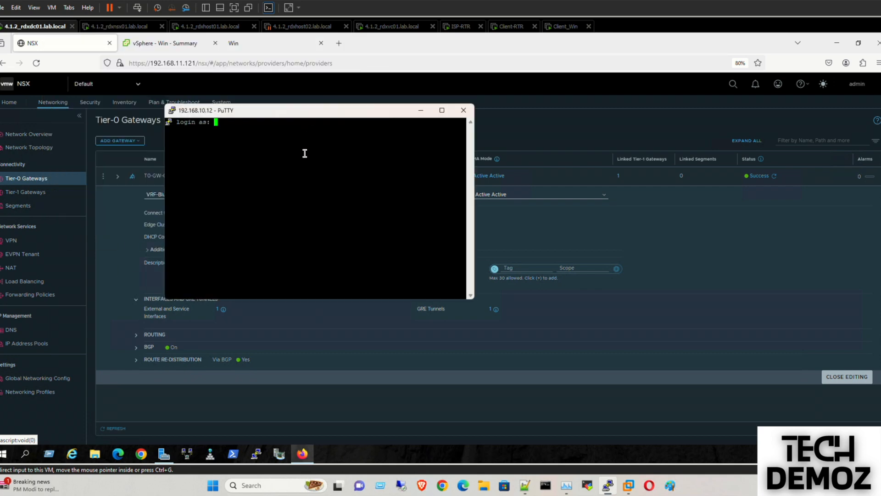
mouse_move(303, 154)
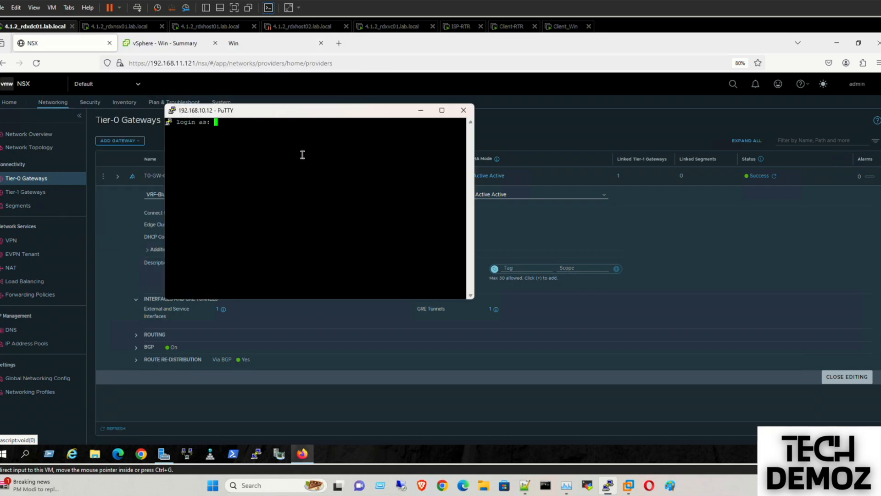
- Log in to Client-RTR as vyos and run 'show interfaces tunnel tun150 brief'
text(vyos)
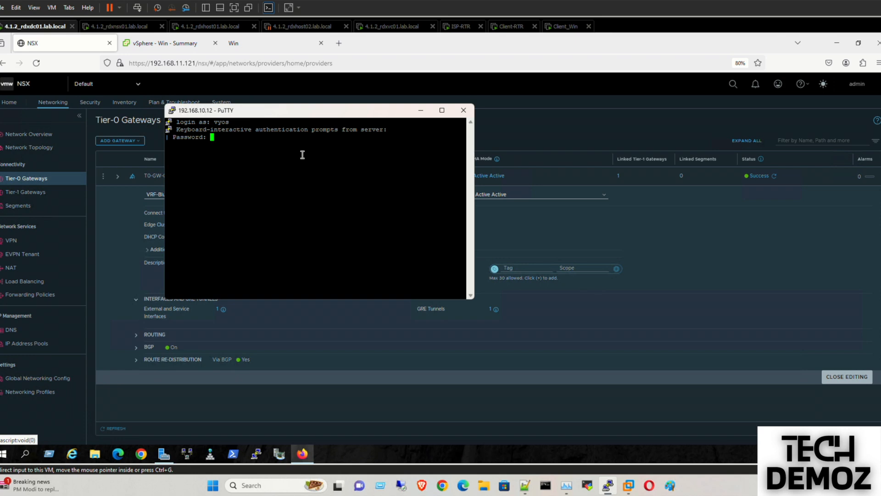
key(Return)
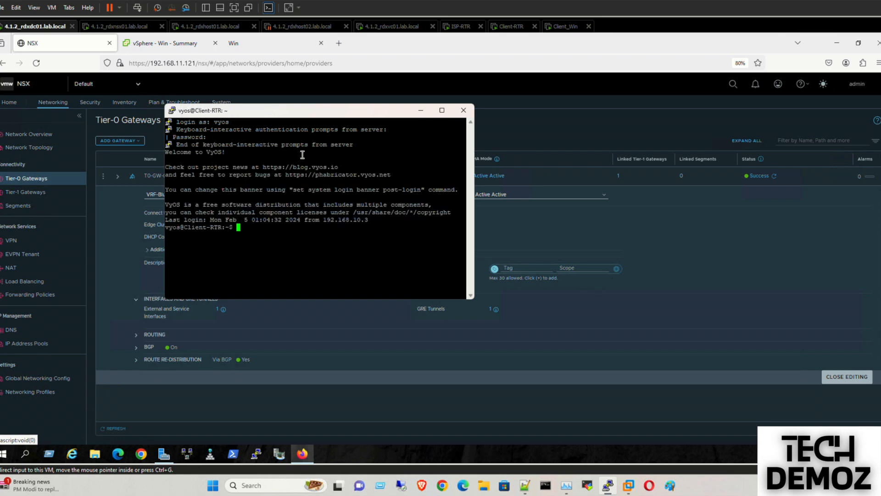
text(show)
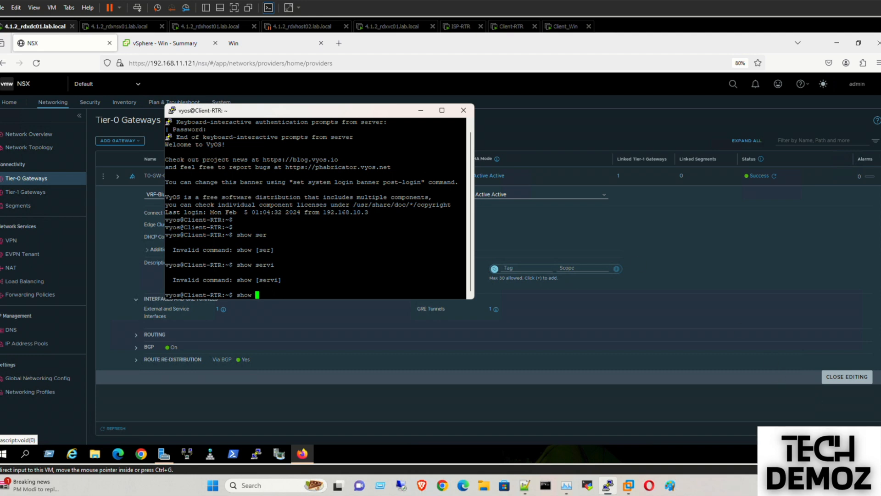
mouse_move(326, 284)
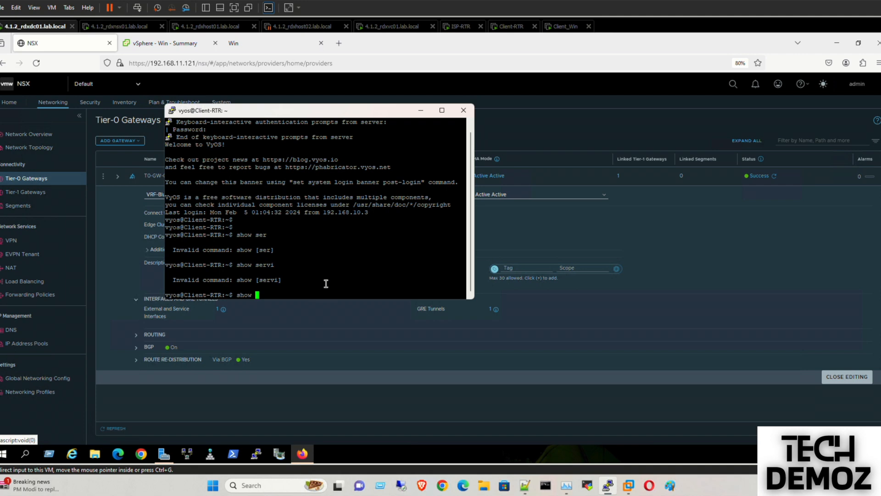
text(interfaces)
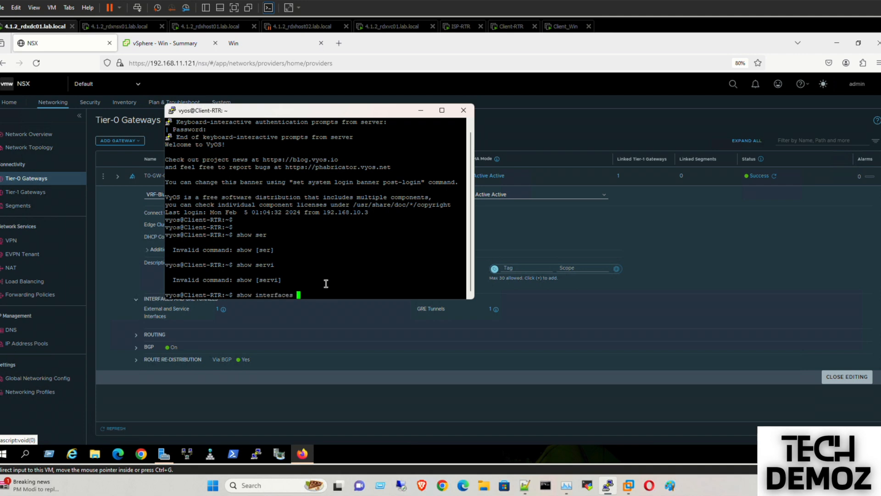
text(tunnel)
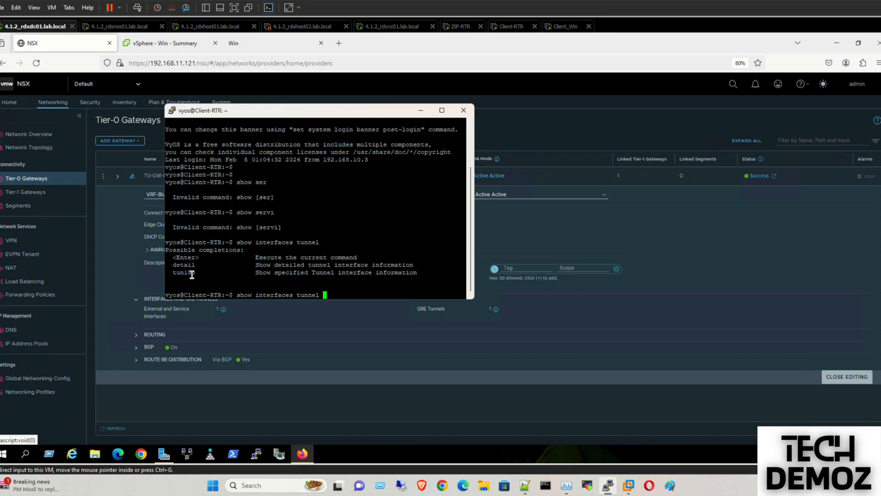
text(tun50)
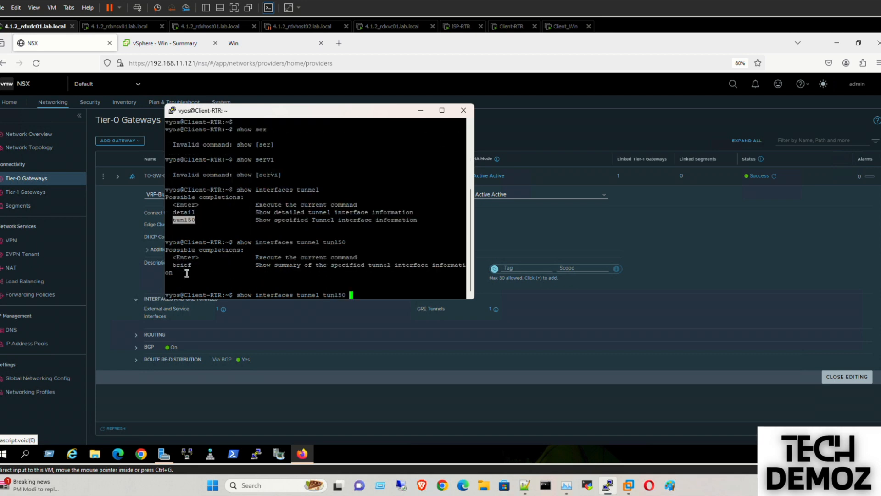
text(brief)
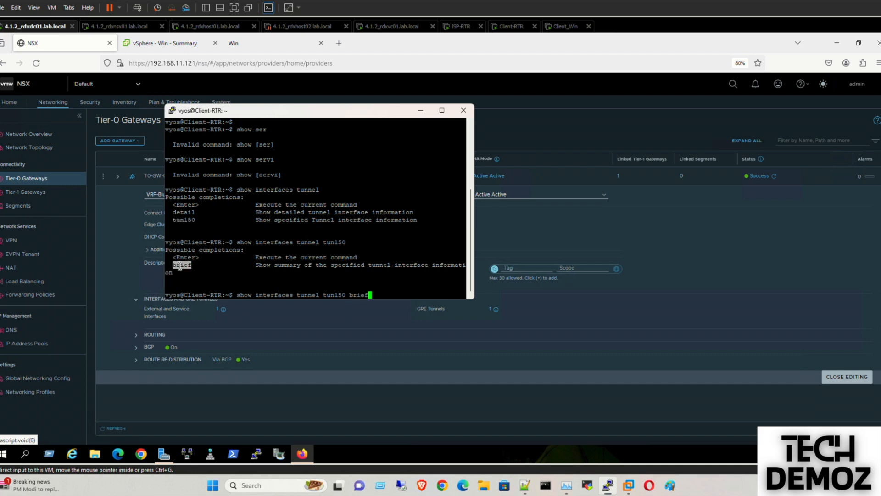
key(Return)
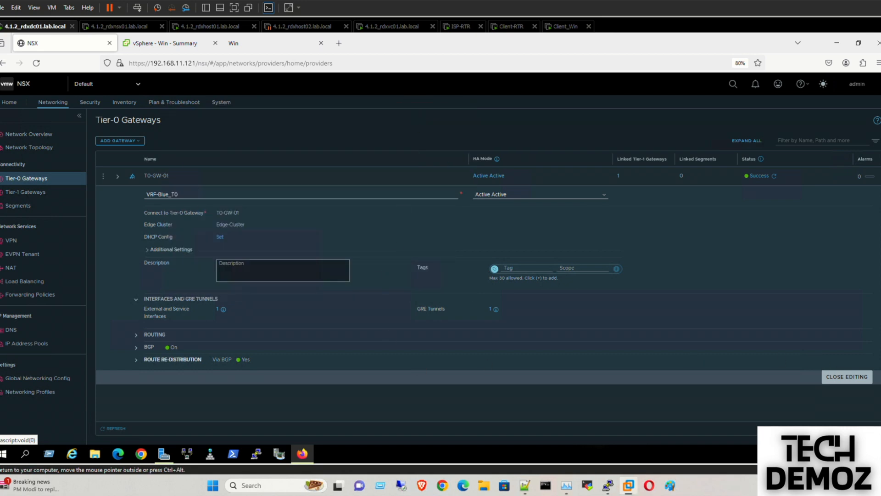
mouse_move(512, 310)
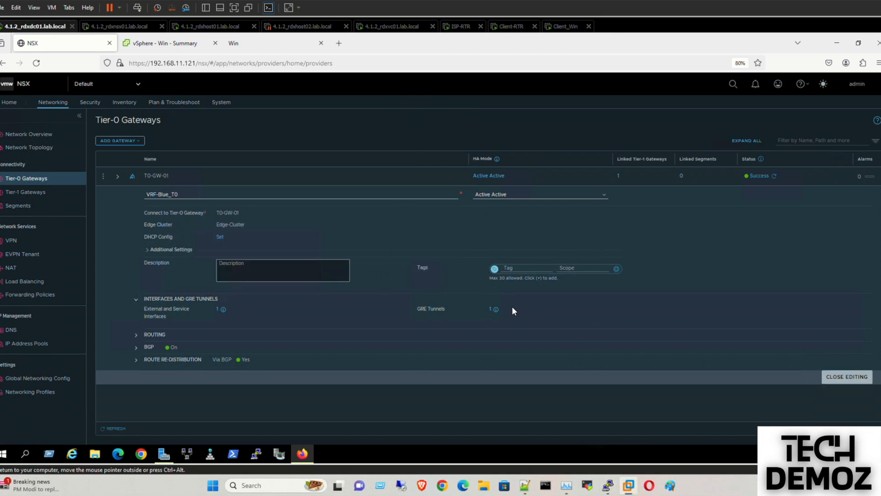
mouse_move(180, 265)
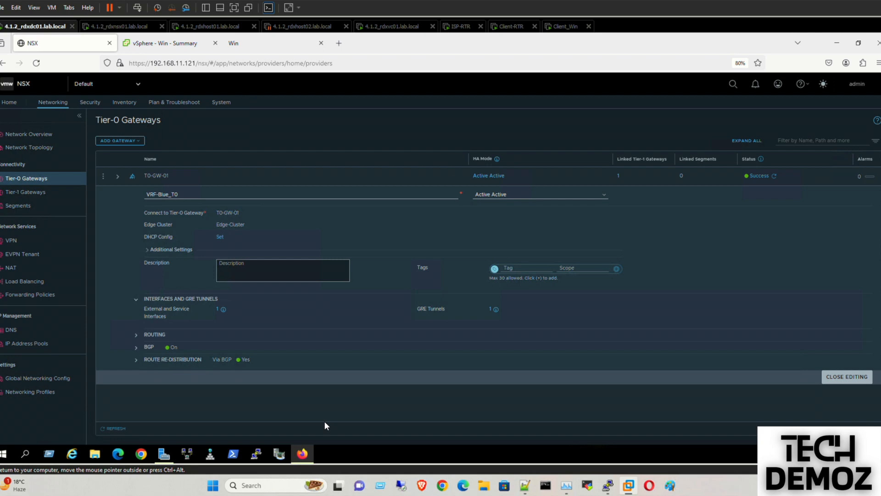
mouse_move(140, 323)
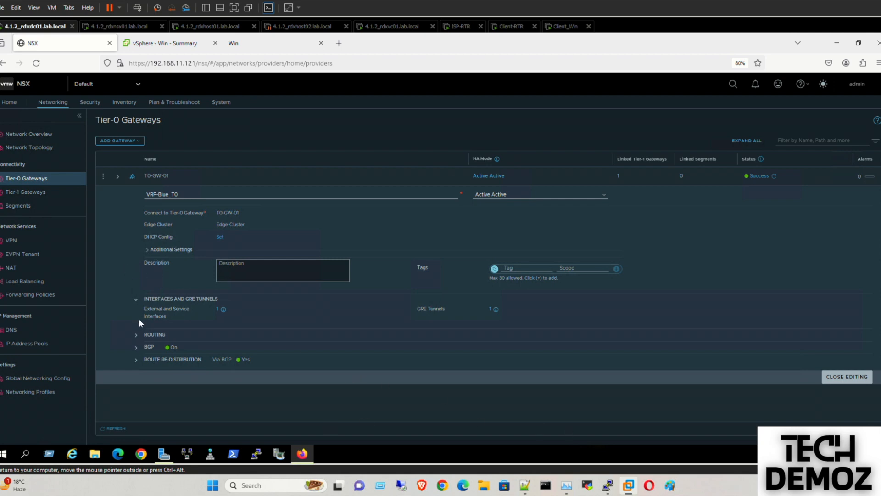
mouse_move(140, 344)
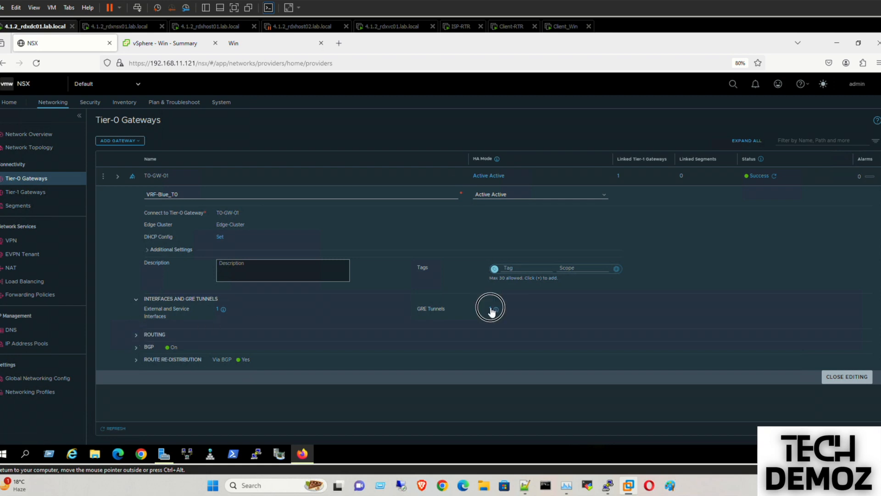
- View Tunnel_150 statistics on rdxedge01 and check its connectivity status
click(490, 308)
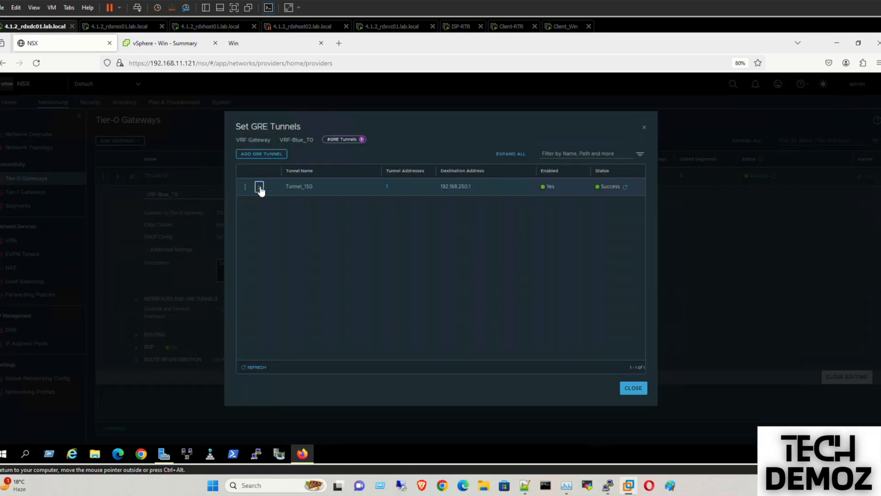
click(259, 186)
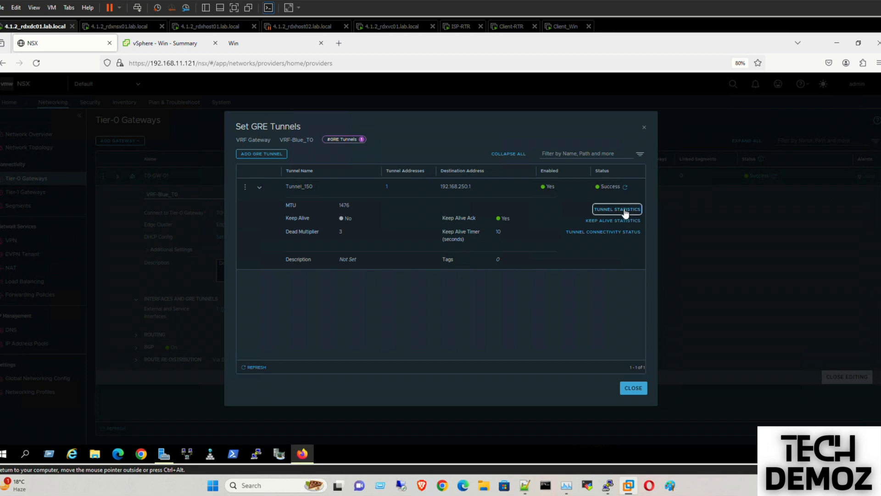
click(617, 209)
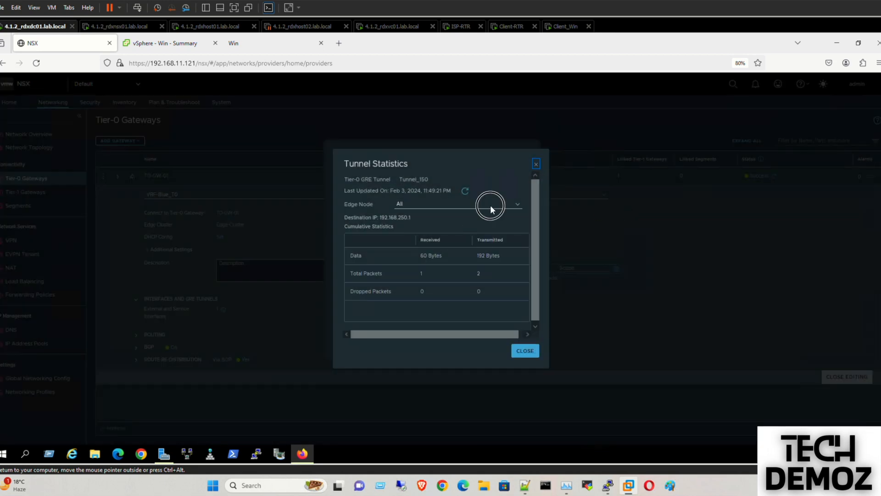
click(455, 203)
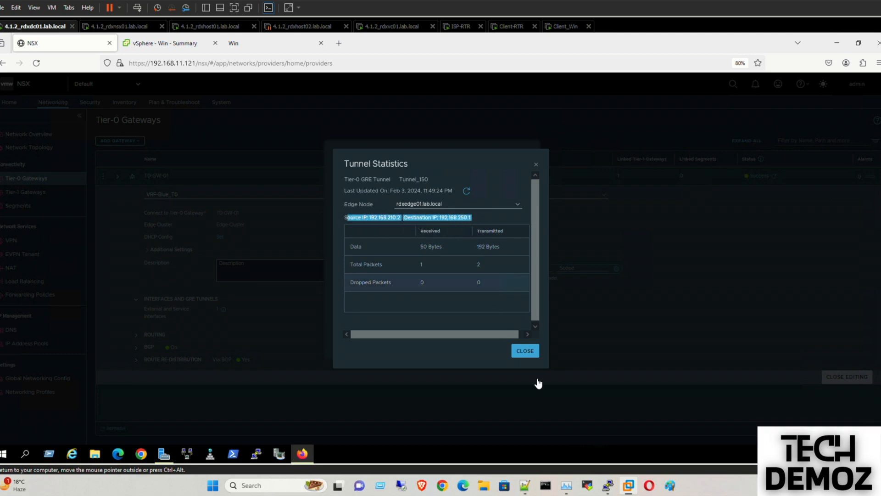
click(524, 350)
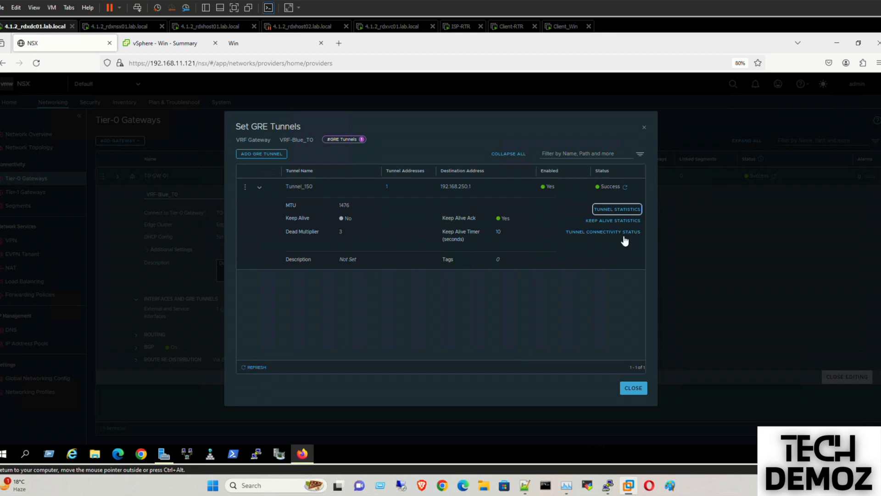
click(603, 231)
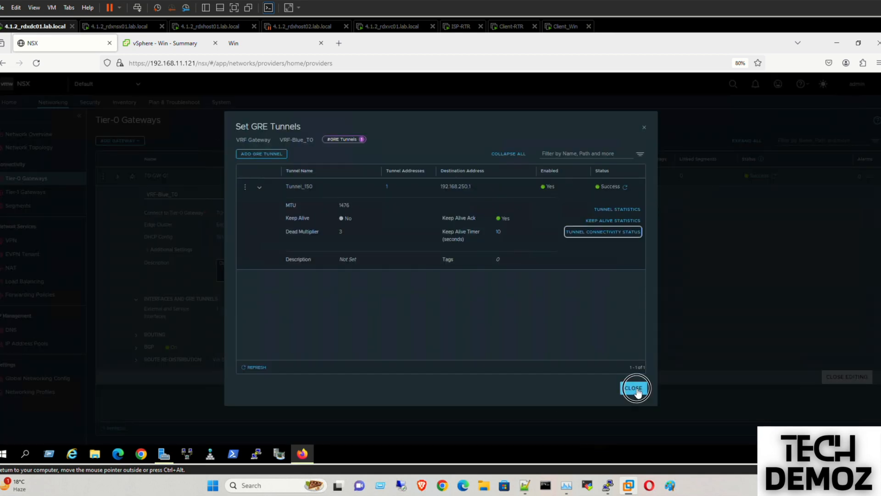
- Add static route To_Client_RTR for 10.0.250.0/24 on VRF-Blue_T0
click(634, 388)
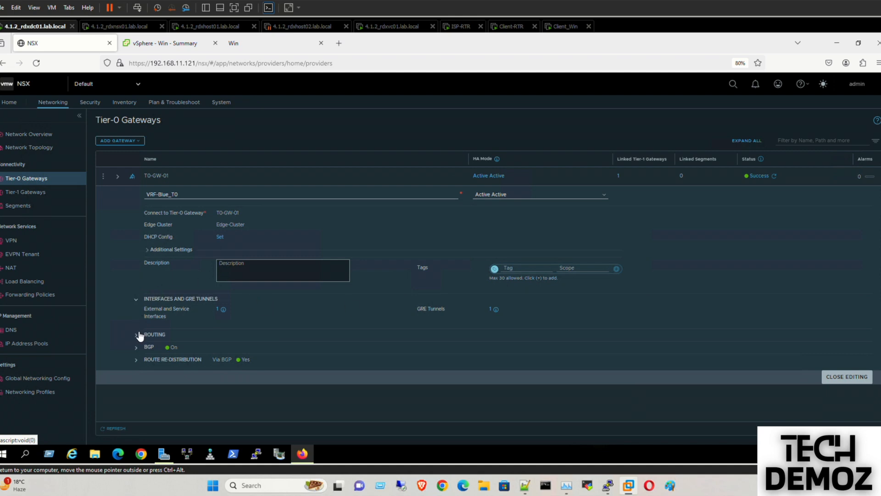
click(136, 335)
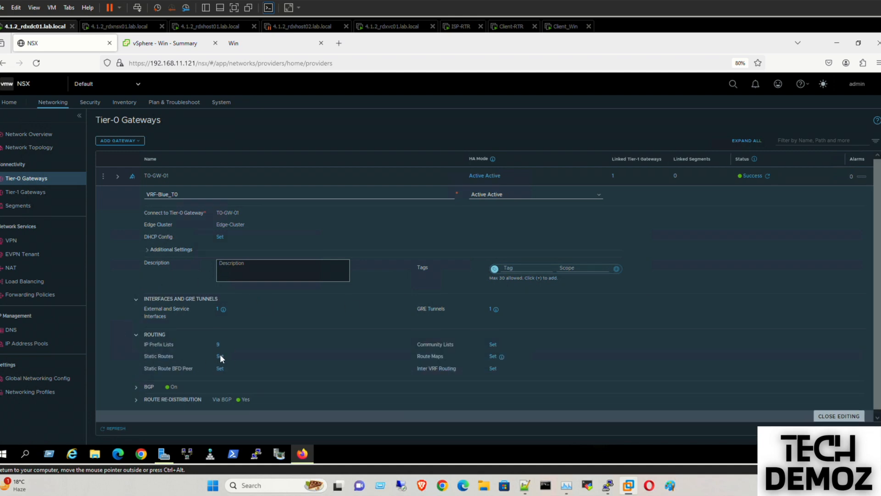
click(220, 355)
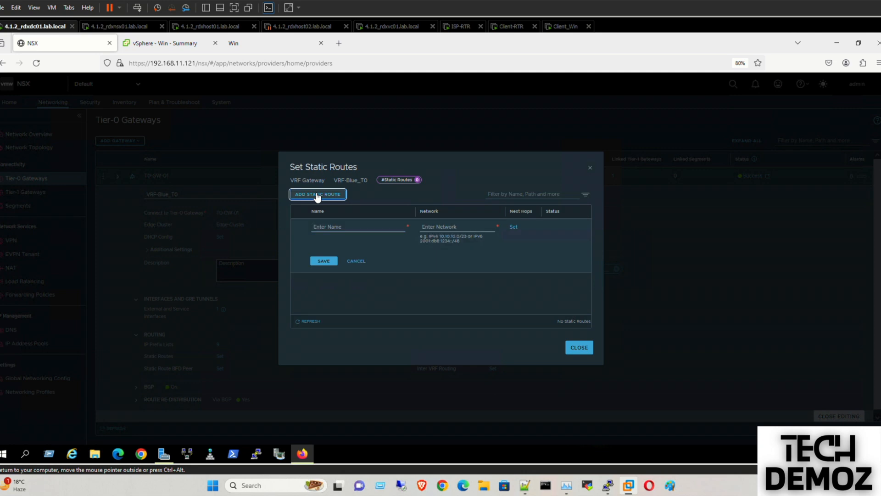
click(358, 227)
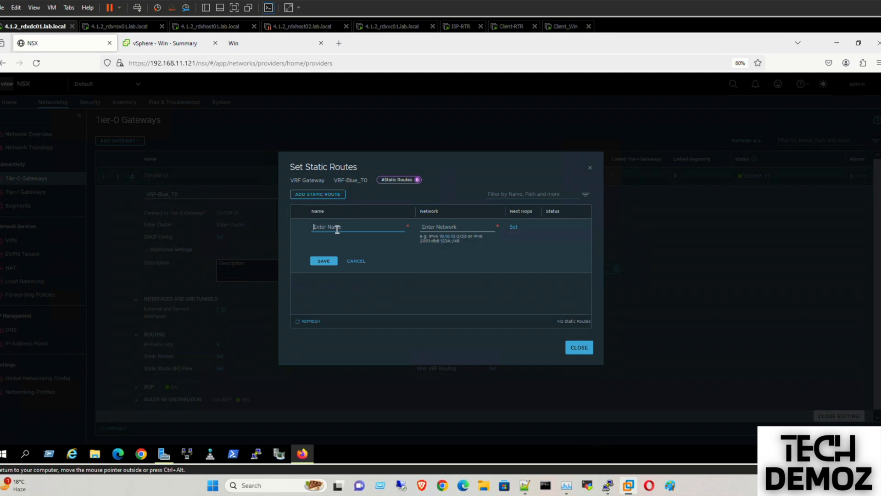
text(To_Cline)
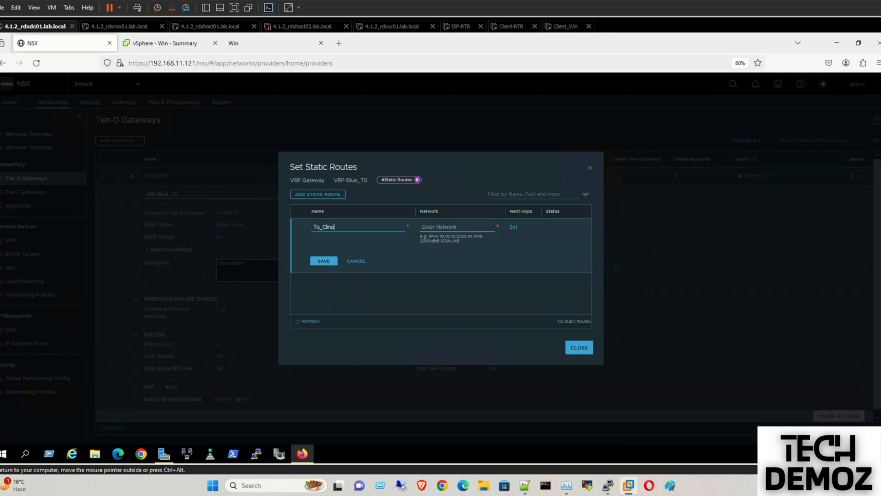
key(Backspace)
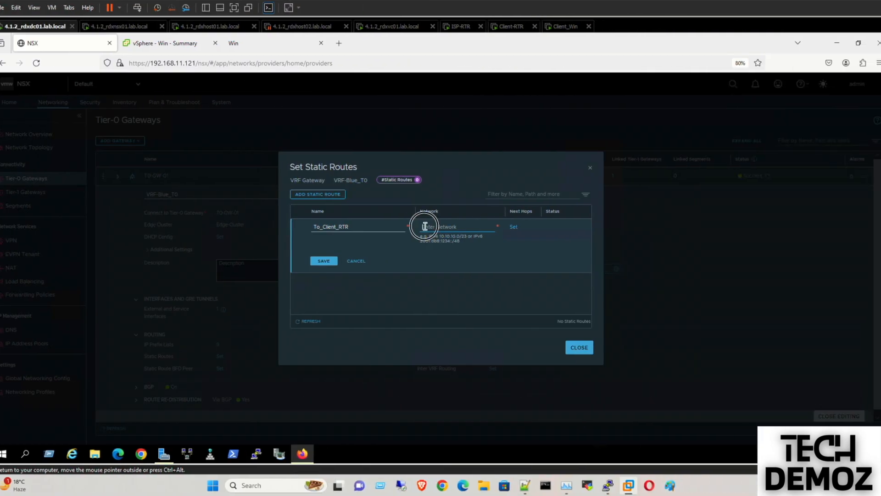
text(10.0.)
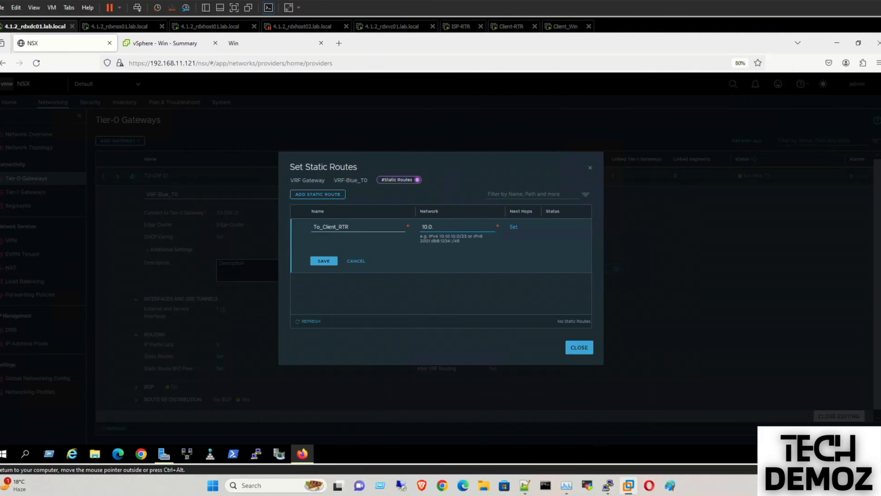
text(250.0)
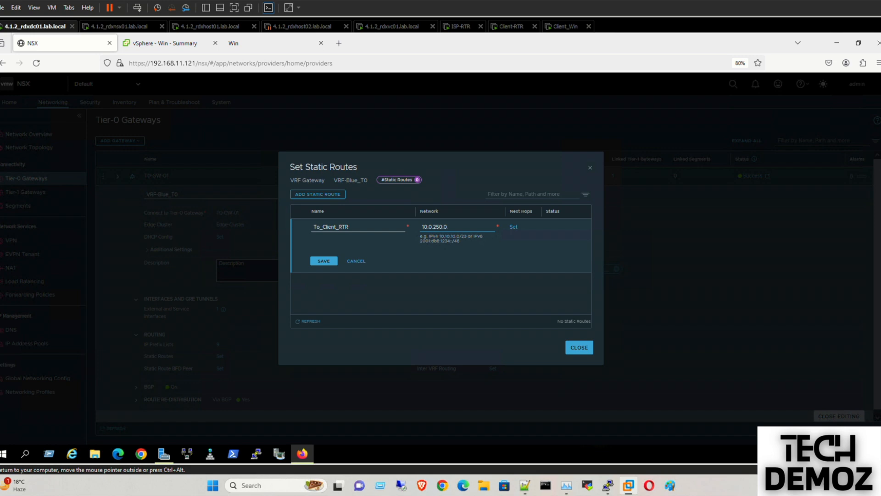
text(/24)
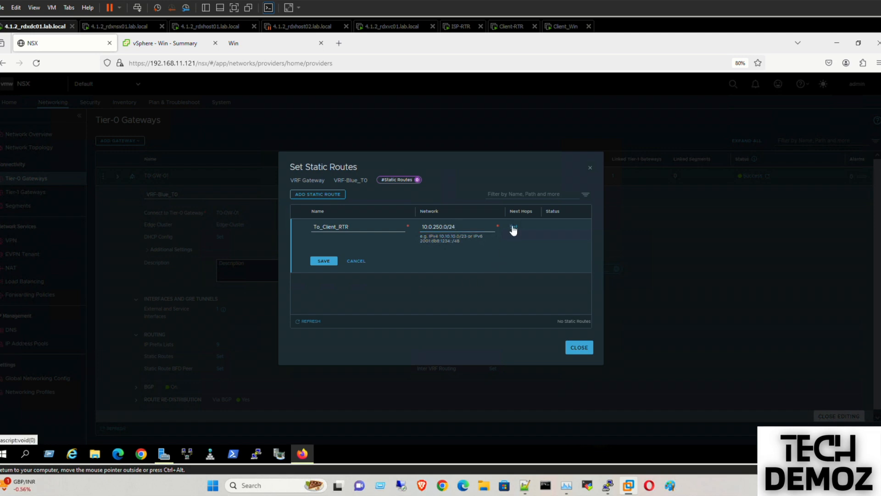
- Set next hop 192.168.150.2 for To_Client_RTR and save the route
click(512, 230)
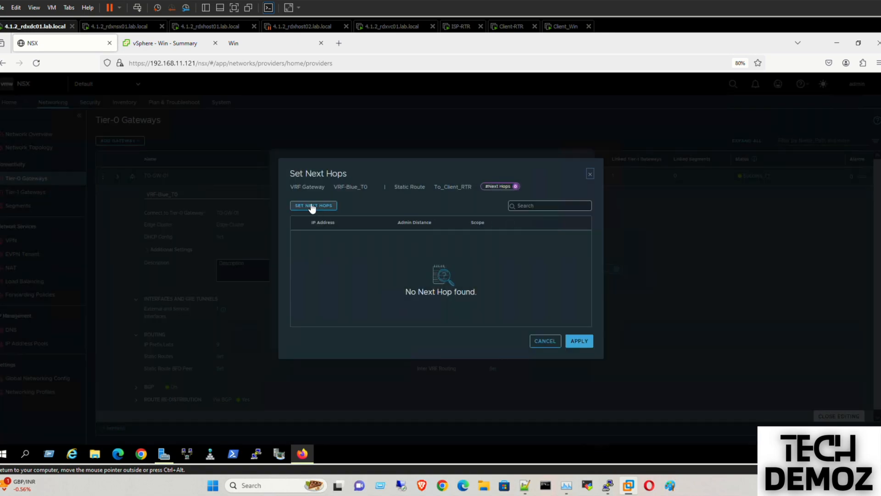
click(313, 205)
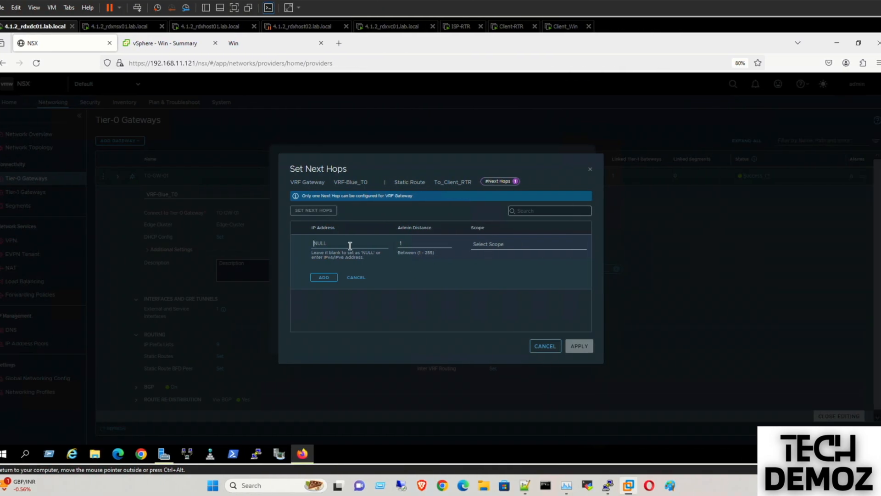
text(192.168.150.2)
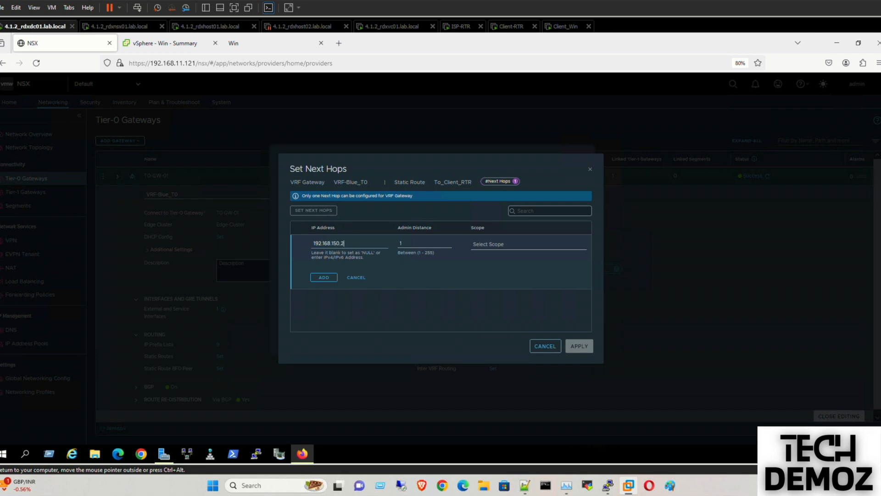
mouse_move(324, 277)
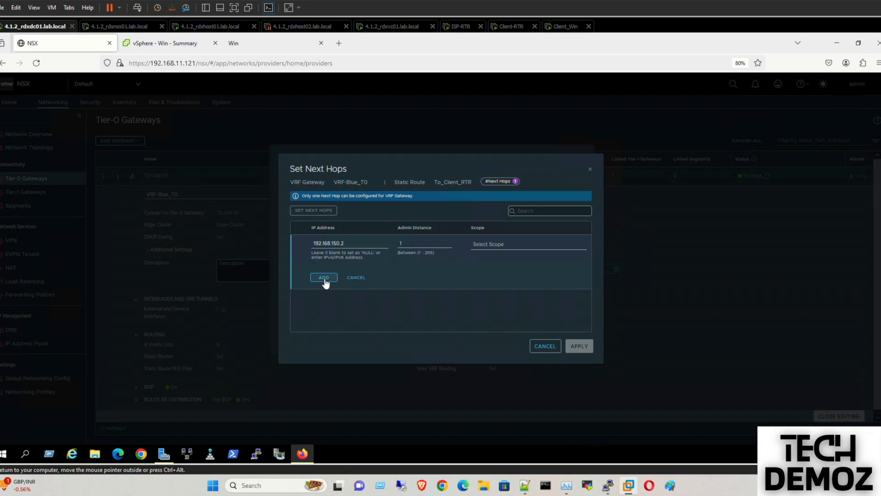
click(323, 277)
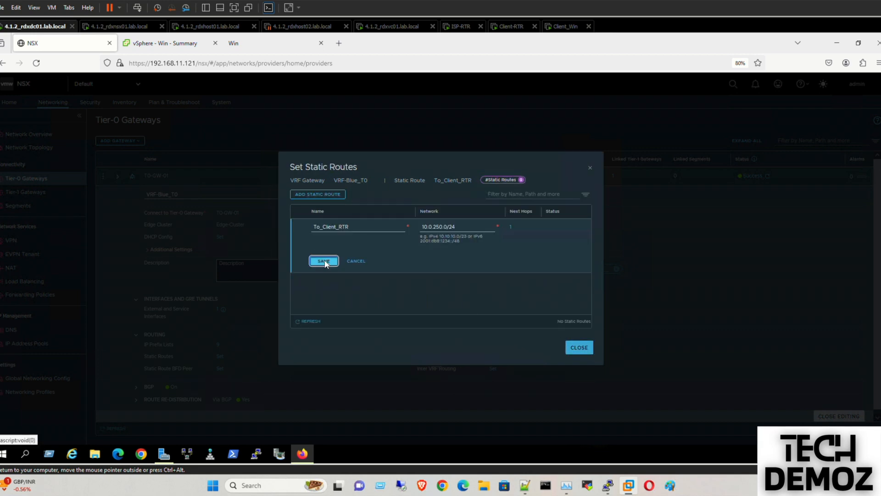
click(323, 260)
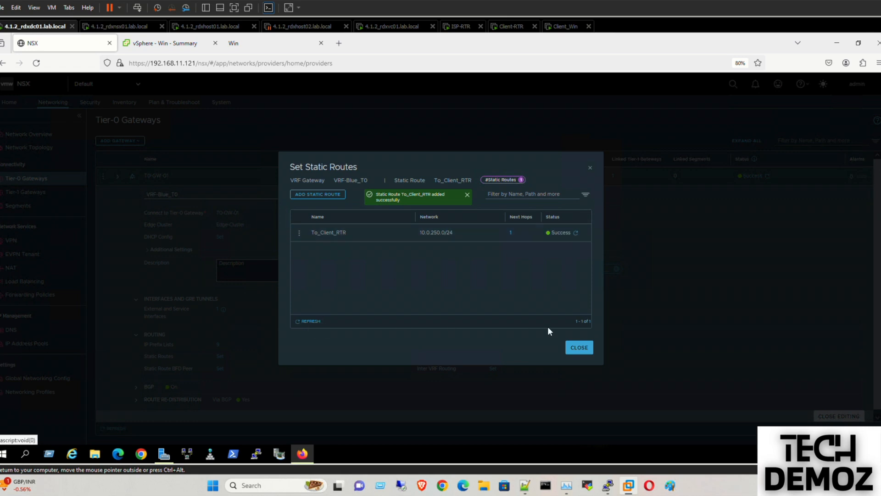
click(579, 347)
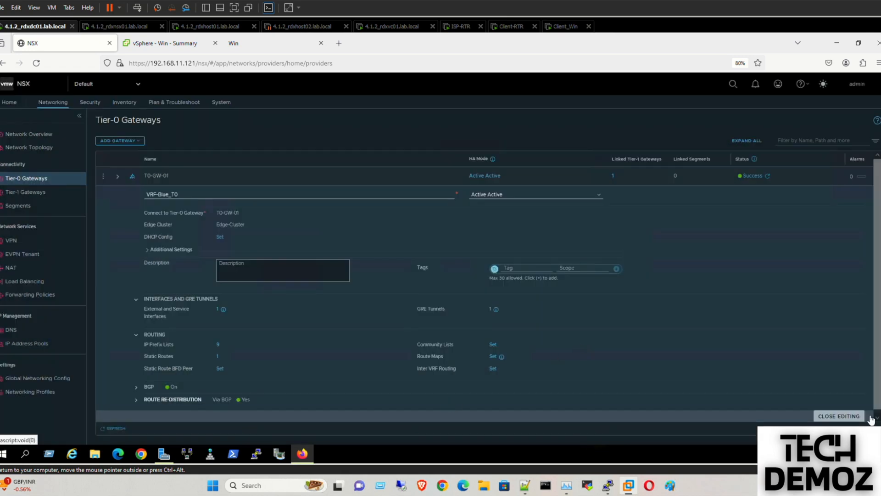
- Stop editing VRF-Blue_T0 and view the Win VM's summary showing guest IP 172.16.10.11
click(838, 416)
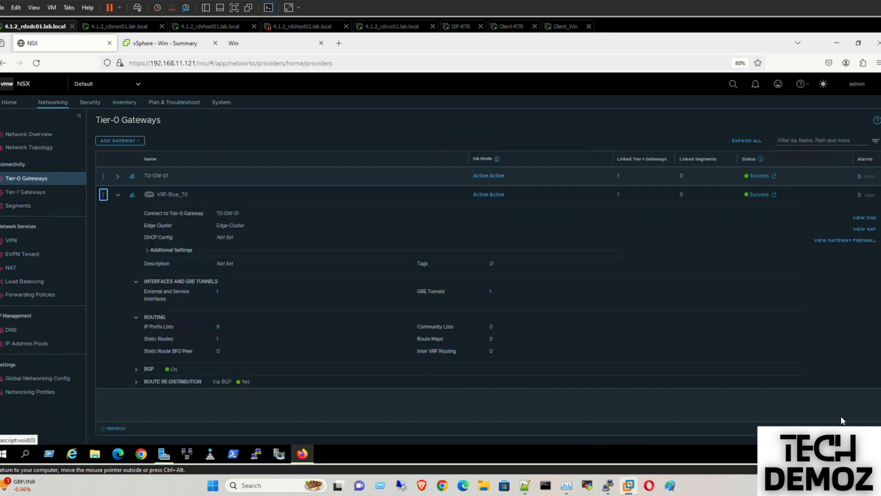
click(29, 147)
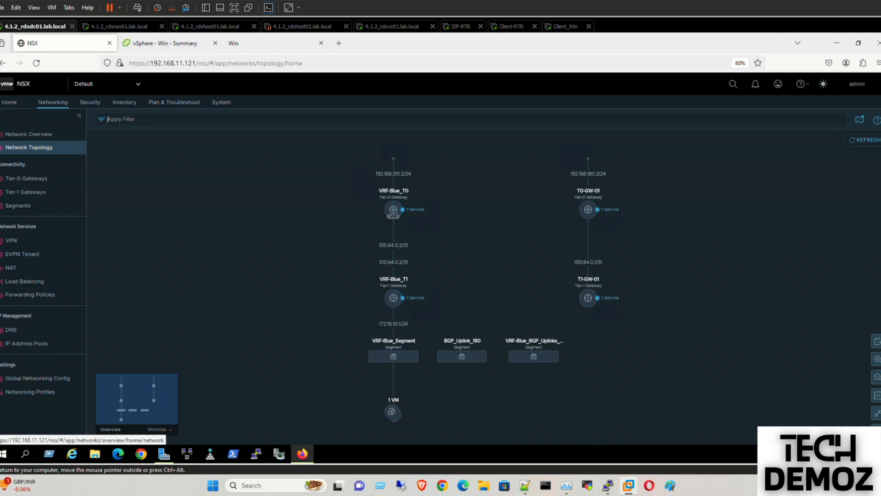
click(163, 43)
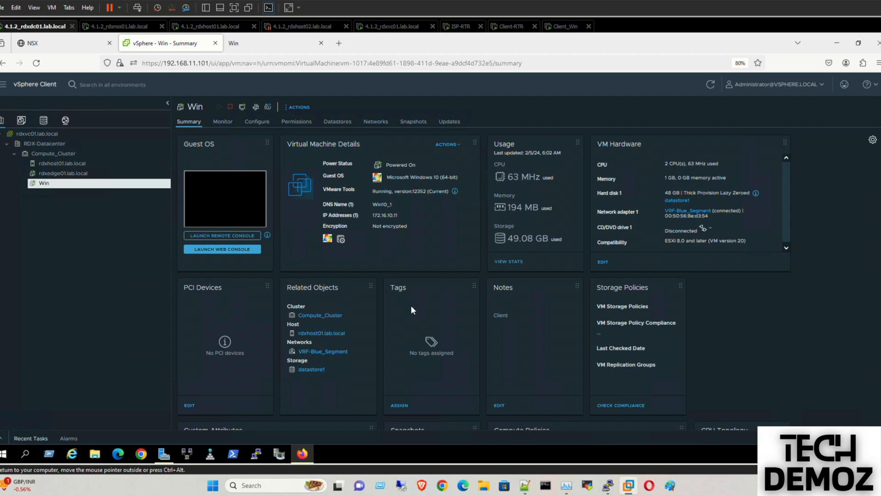
- Launch the Win VM's web console and open a Command Prompt in the guest
click(221, 248)
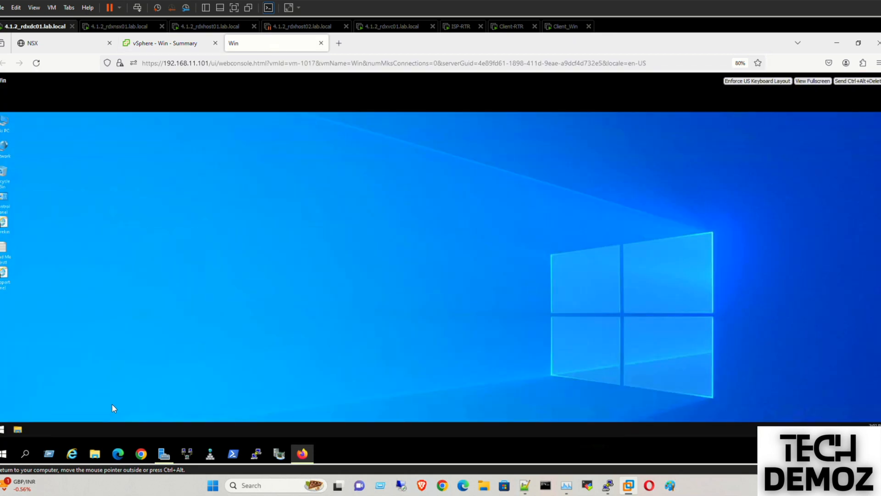
click(3, 438)
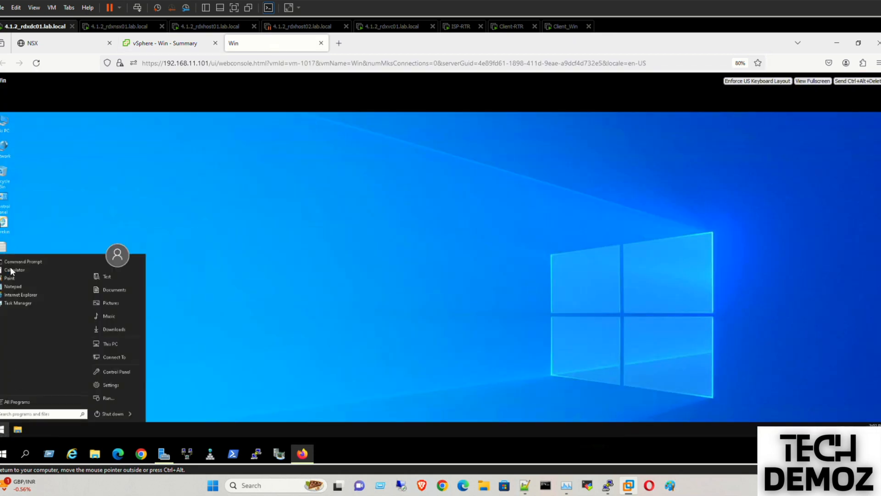
click(22, 261)
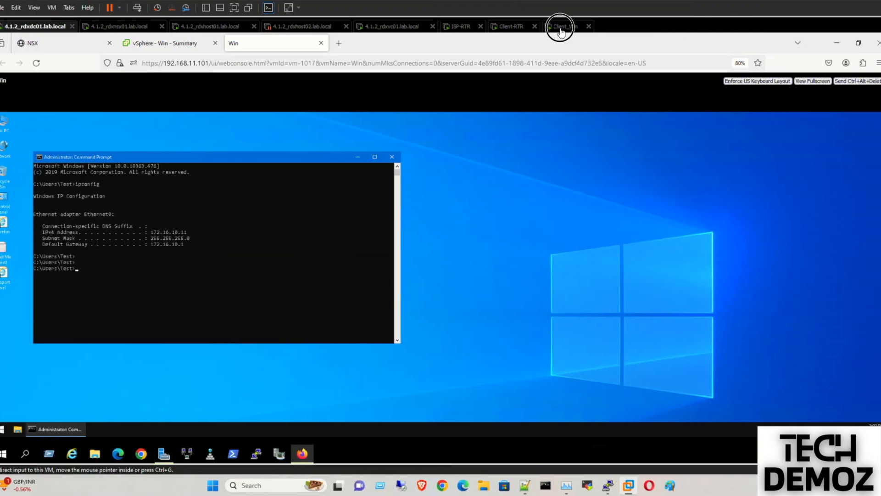
- On Client_Win, run ipconfig in a Command Prompt, showing 10.0.250.11 with gateway 10.0.250.1
click(561, 27)
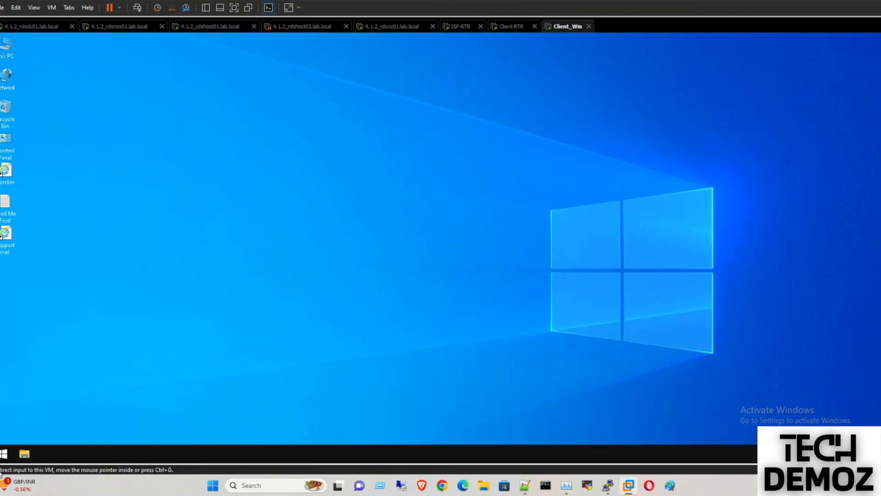
click(5, 453)
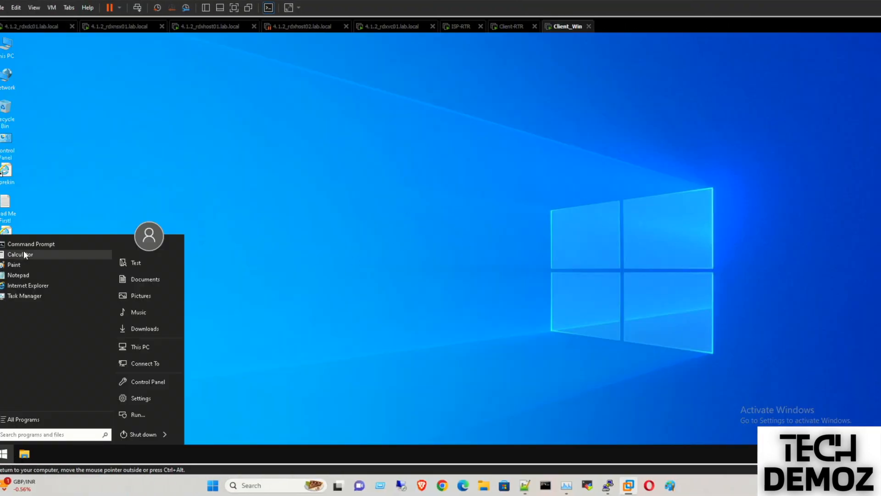
click(30, 243)
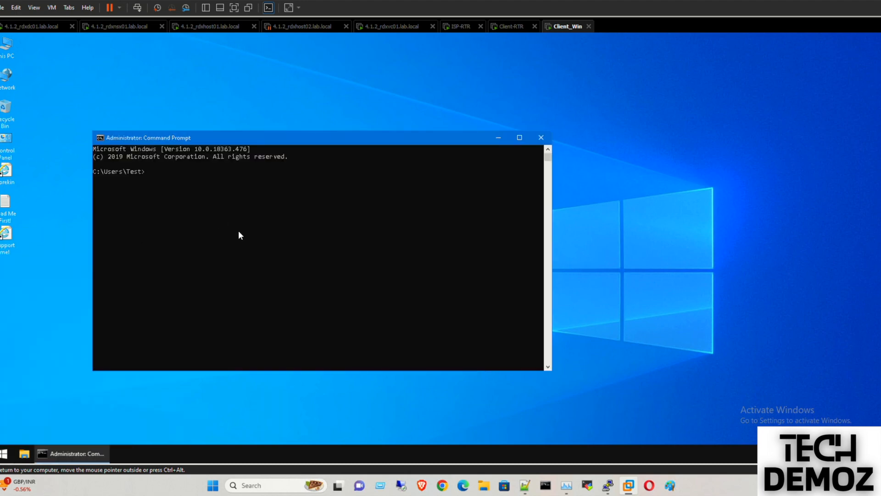
text(ipcon)
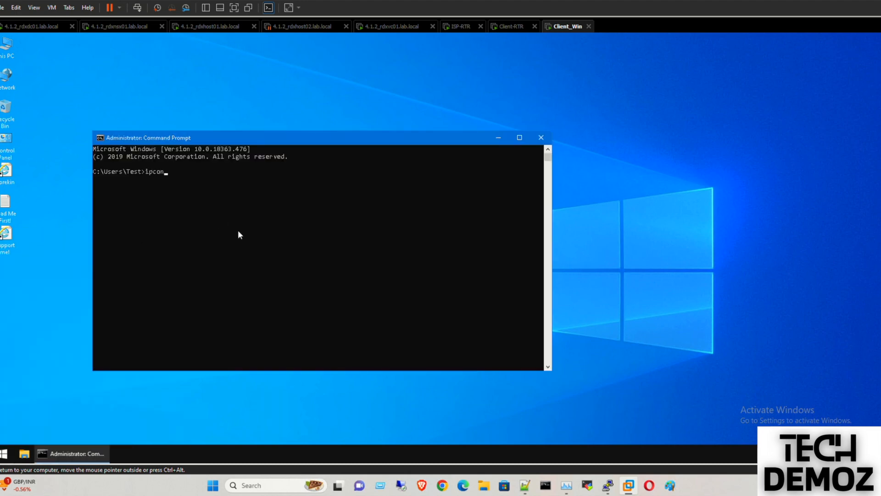
key(Return)
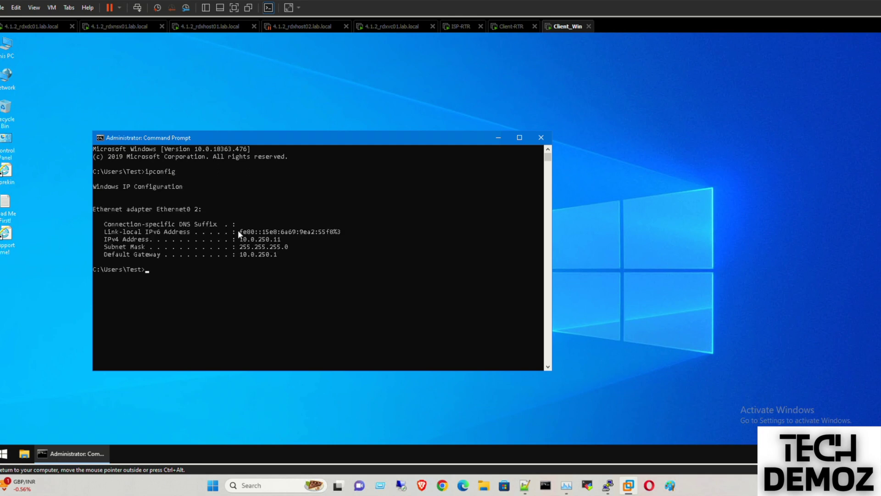
mouse_move(259, 243)
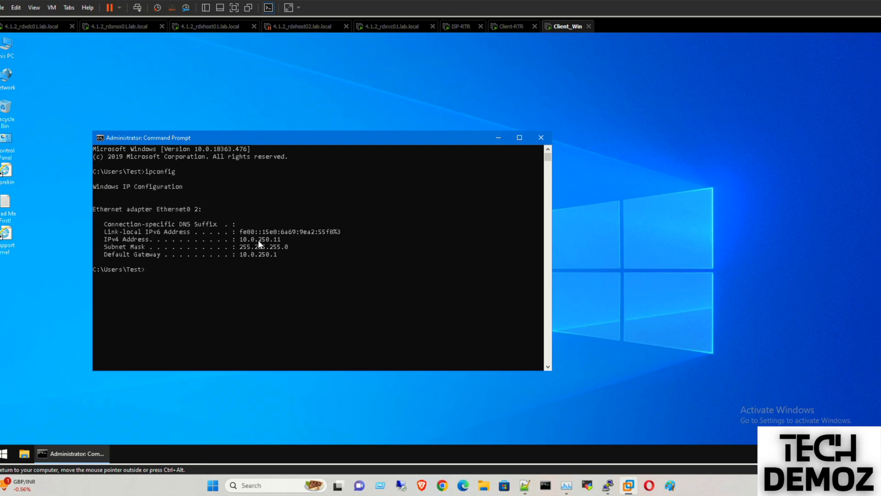
mouse_move(27, 35)
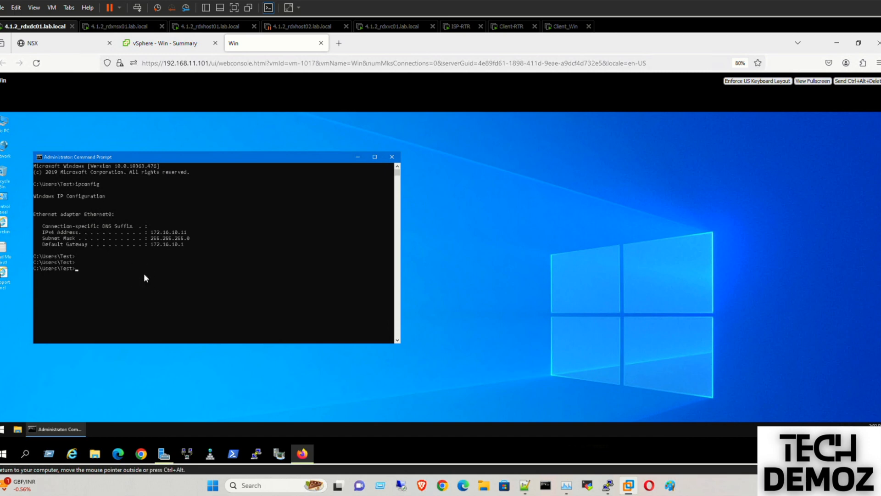
text(ping)
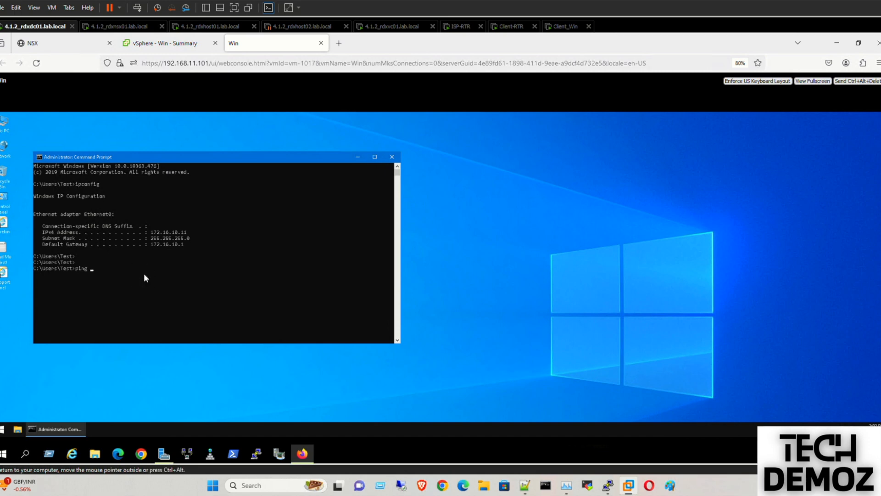
- Run a continuous ping from Win to 10.0.250.11, getting replies with TTL 125
text(10.0.)
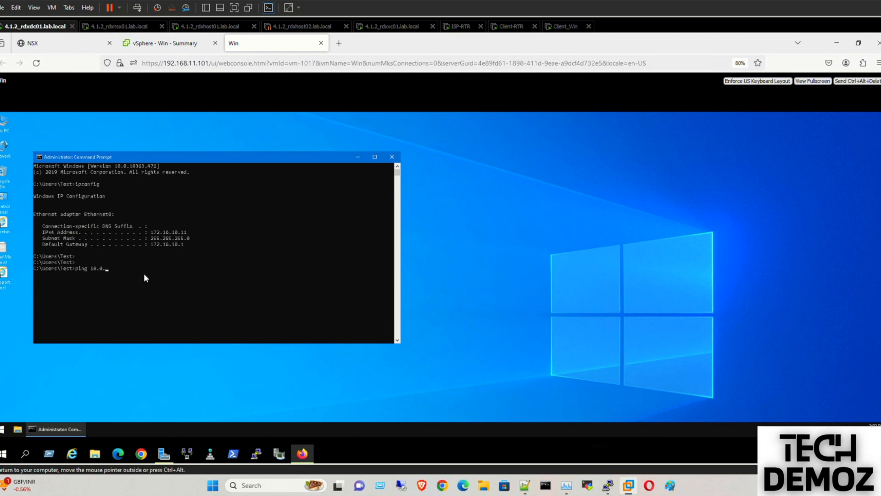
text(258)
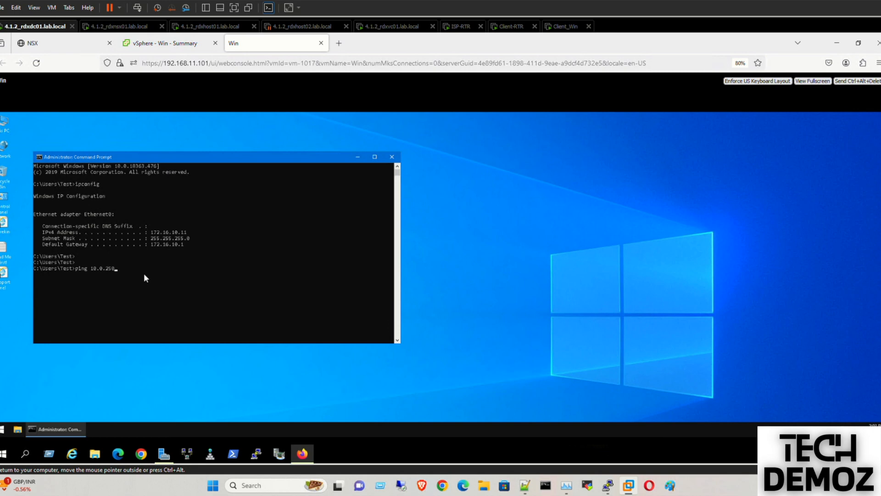
text(.11 -t)
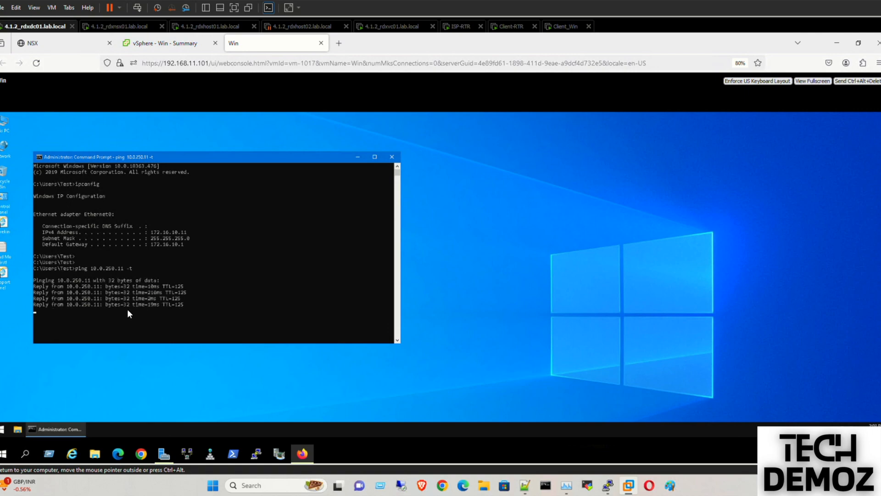
mouse_move(566, 45)
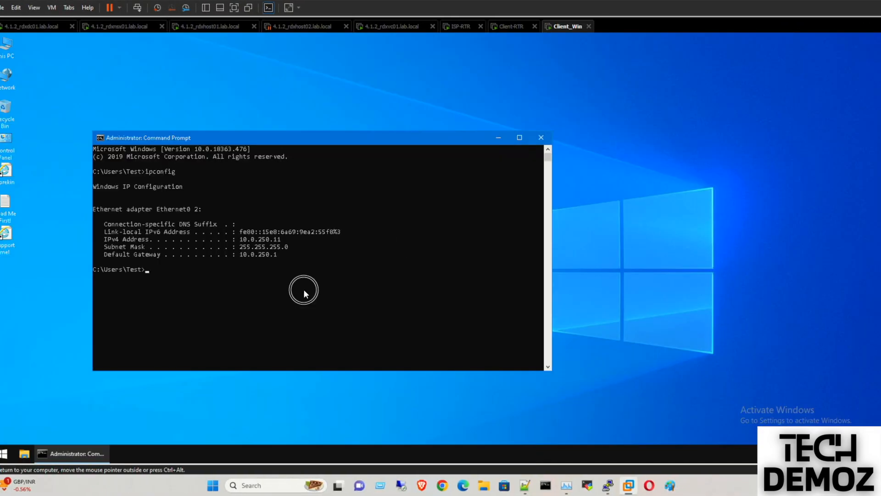
- From Client_Win, continuously ping 172.16.10.11, receiving replies with TTL 125
text(ping)
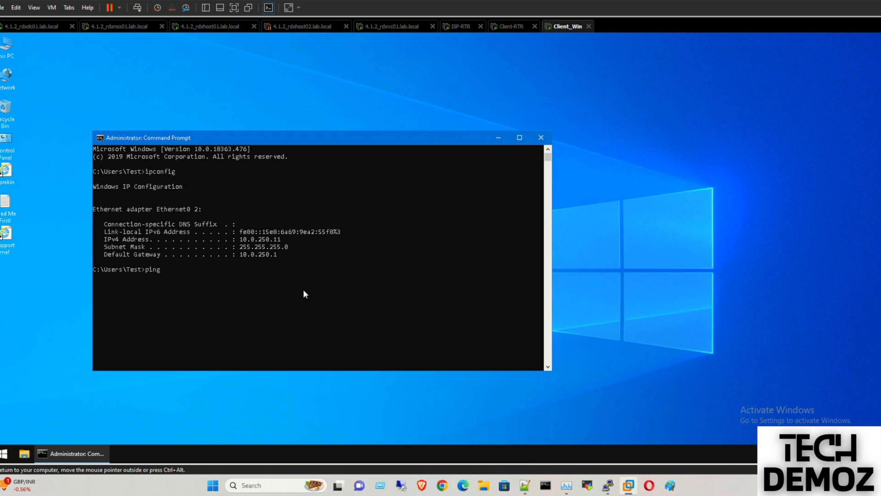
text(172.)
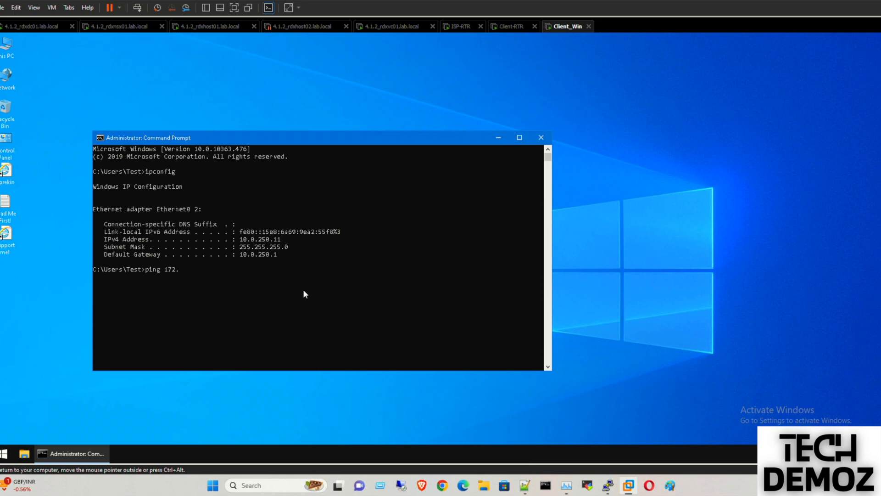
text(16)
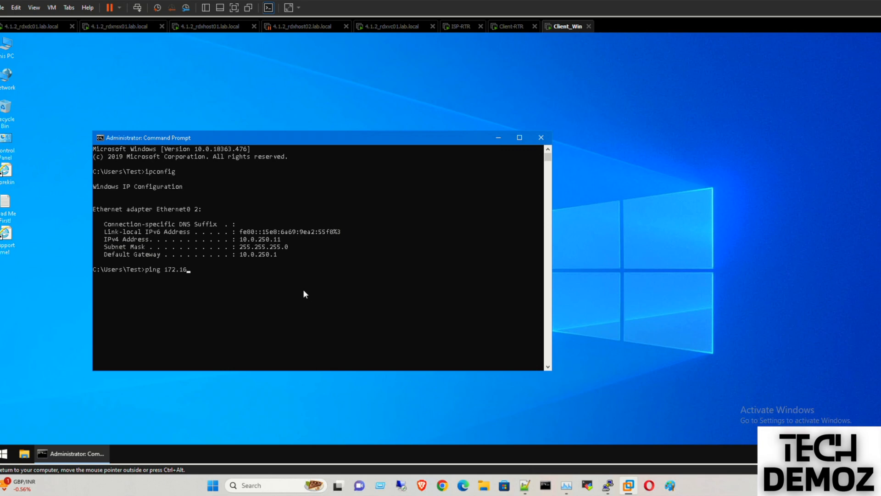
text(.0)
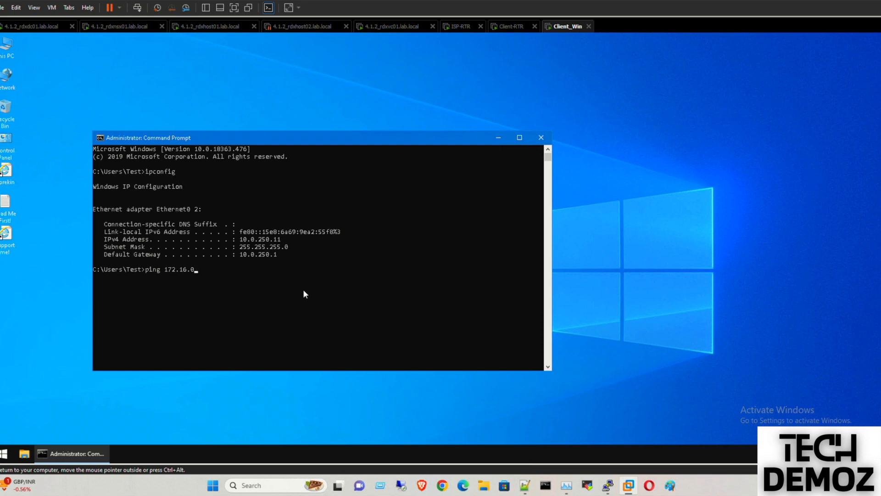
text(10.11 -t)
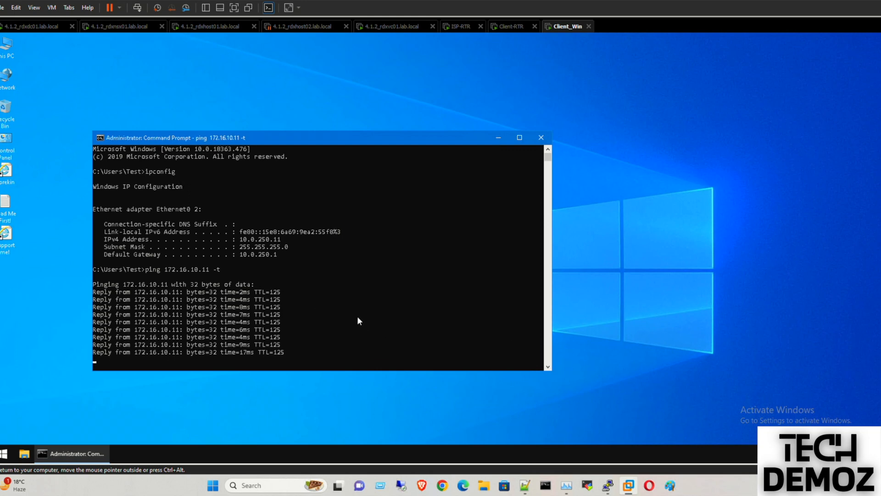
mouse_move(75, 454)
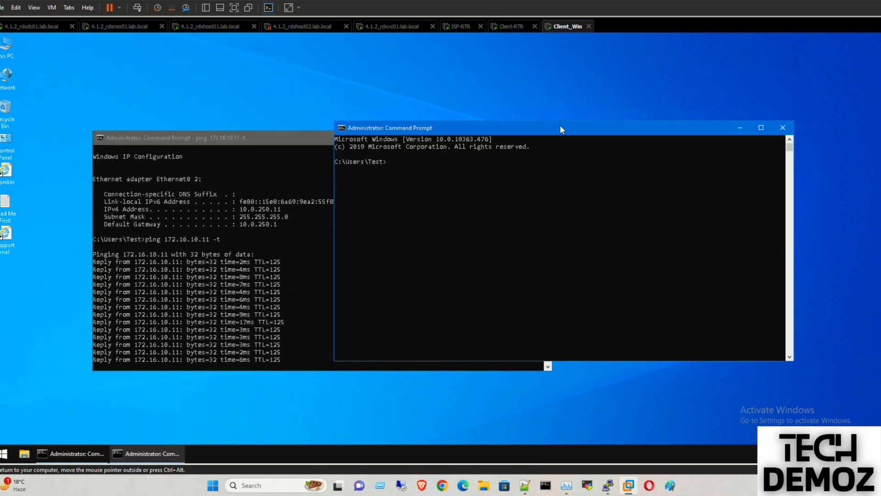
- In a second Client_Win Command Prompt, run tracert -d 172.16.10.11
click(501, 232)
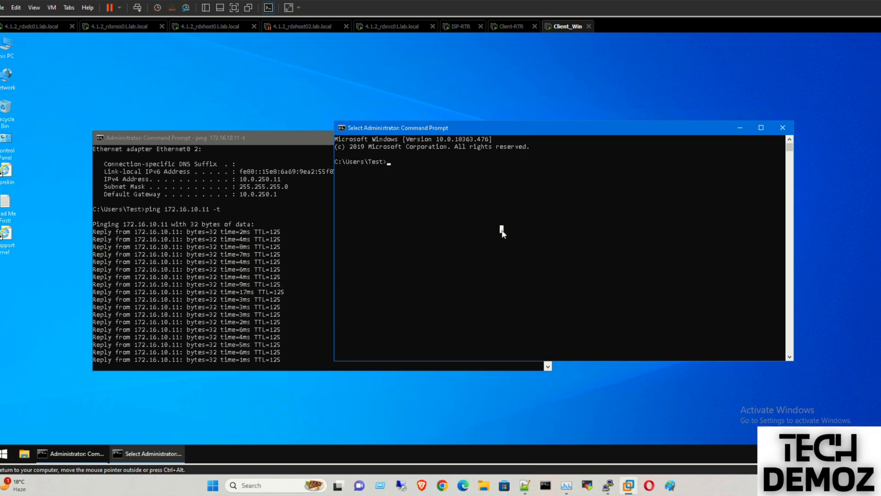
text(trace)
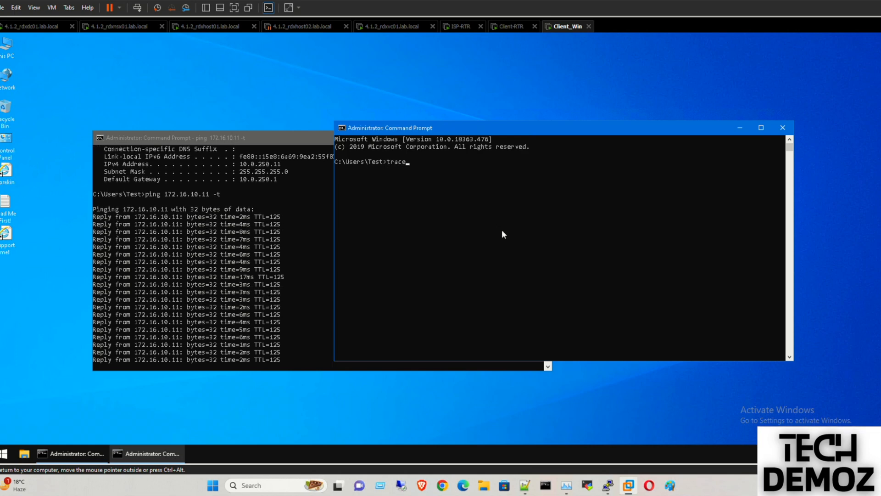
text(rt p)
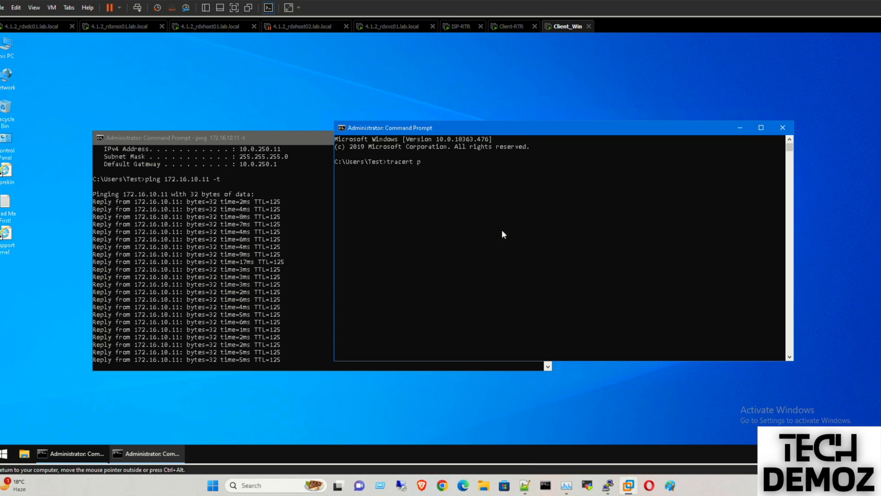
text(-d)
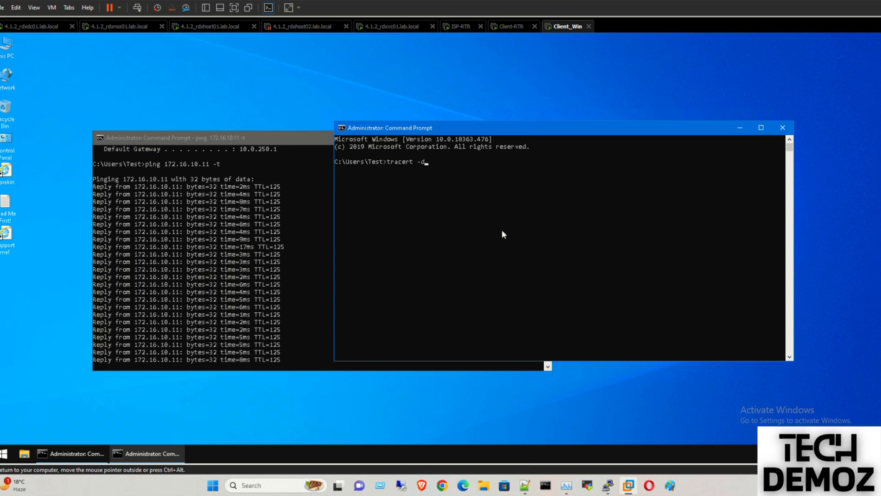
text(172)
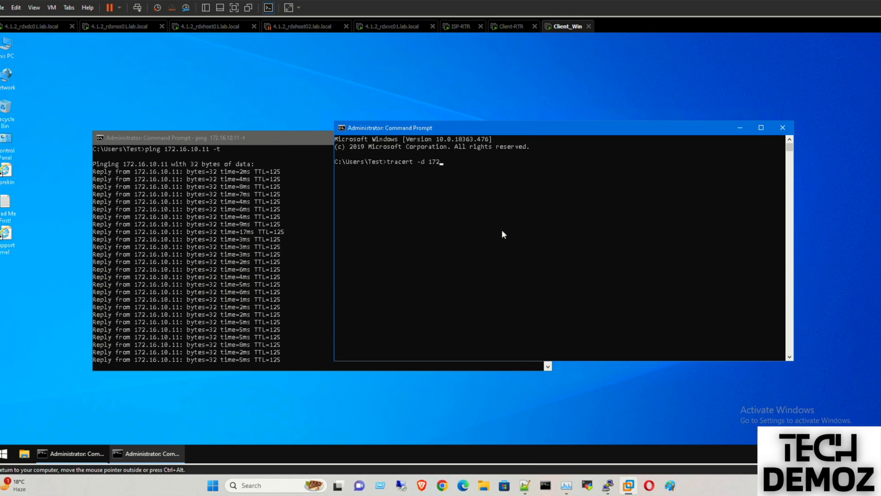
text(16.10.11)
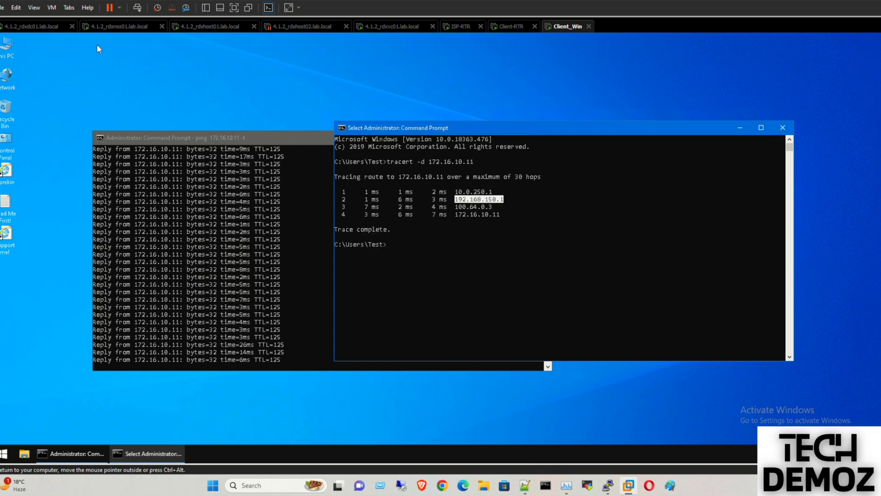
- On the Win console, run tracert -d 10.0.250.11 in a new Command Prompt
click(34, 25)
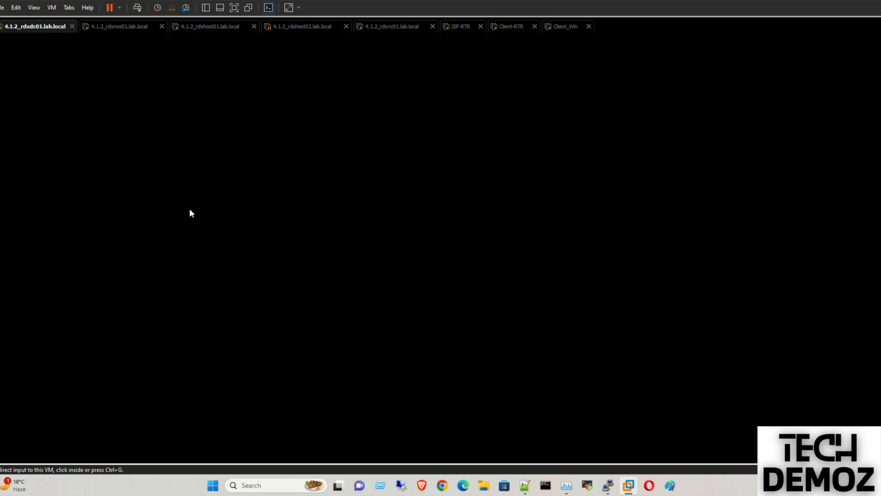
mouse_move(331, 209)
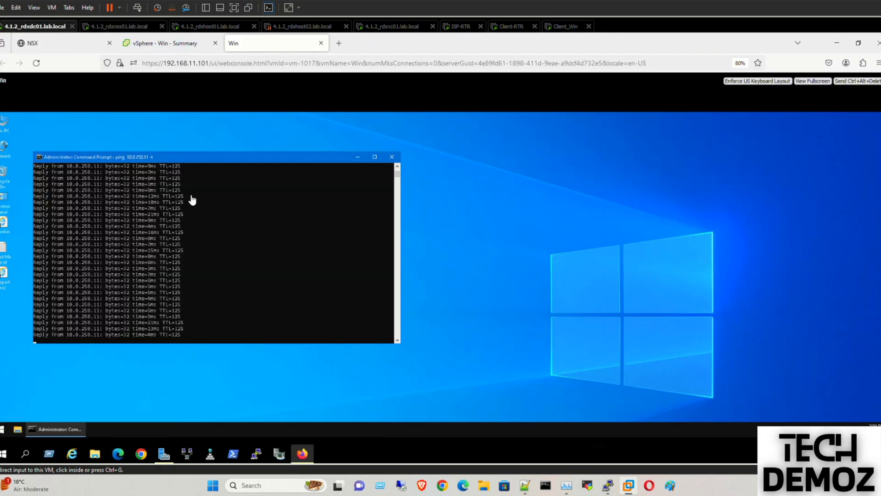
mouse_move(72, 427)
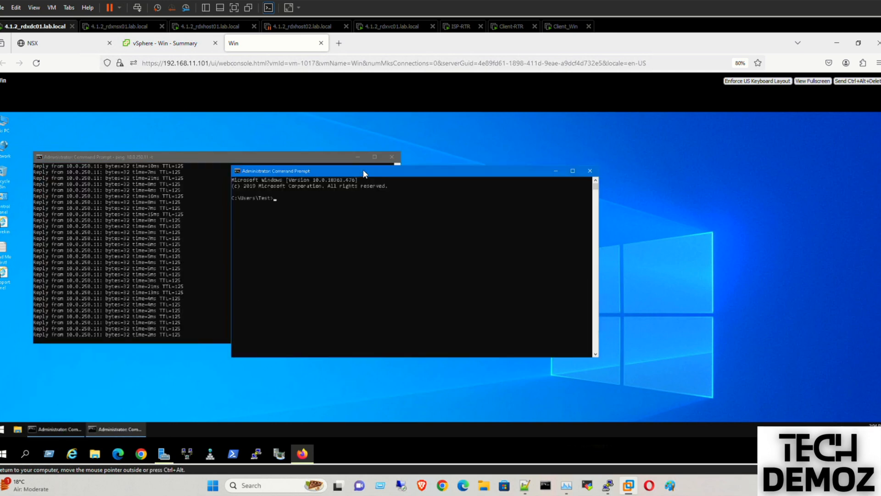
text(ping)
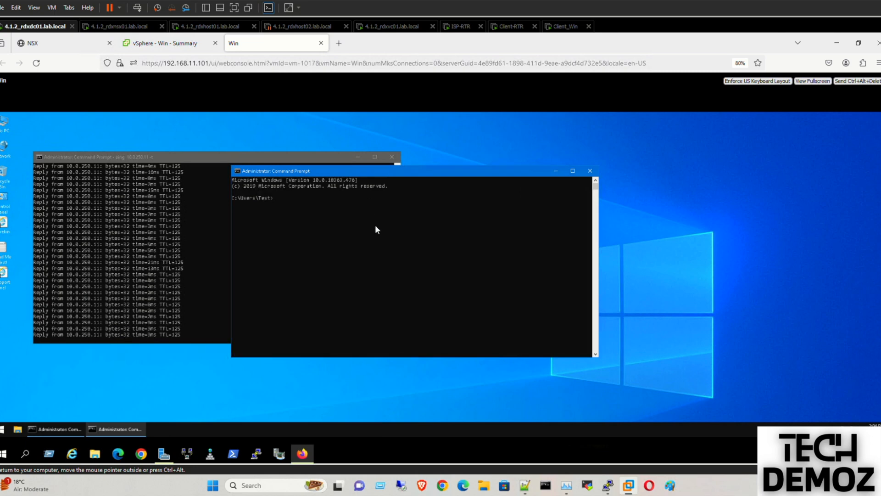
text(tracert)
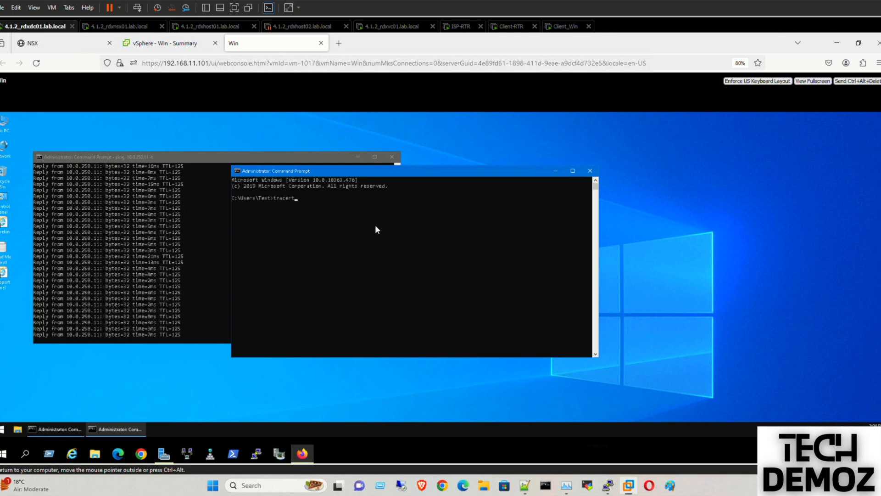
text(-d)
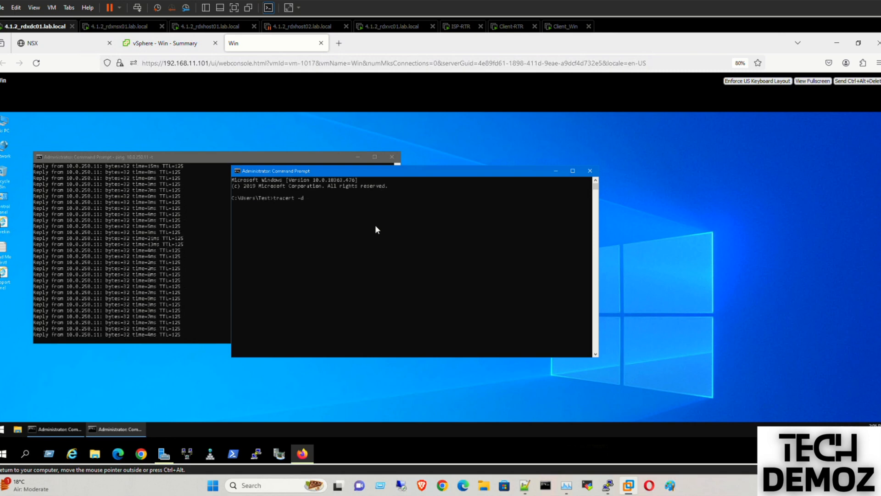
text(10.0.250.11)
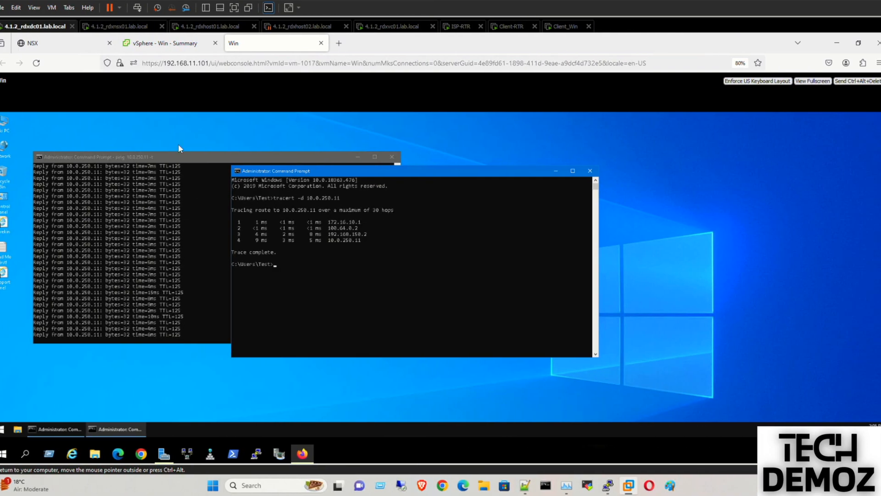
- In NSX Tier-0 Gateways, expand VRF-Blue_T0 and its Interfaces and GRE Tunnels section
click(32, 43)
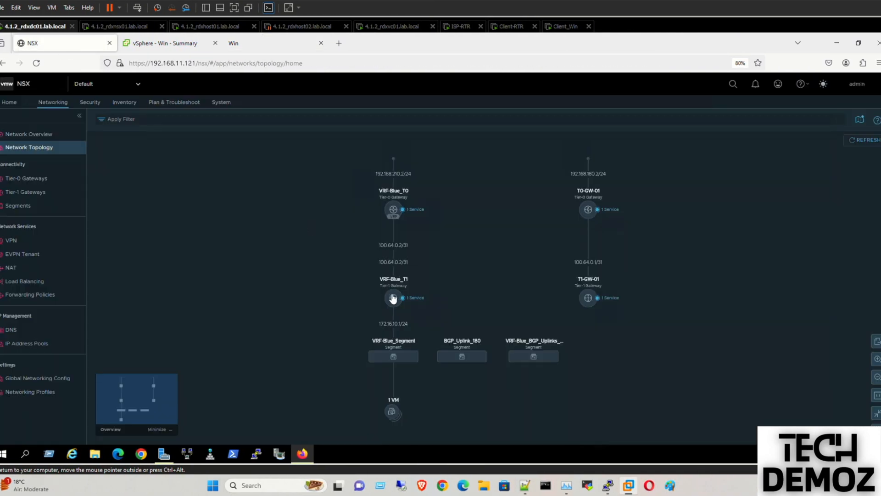
click(26, 178)
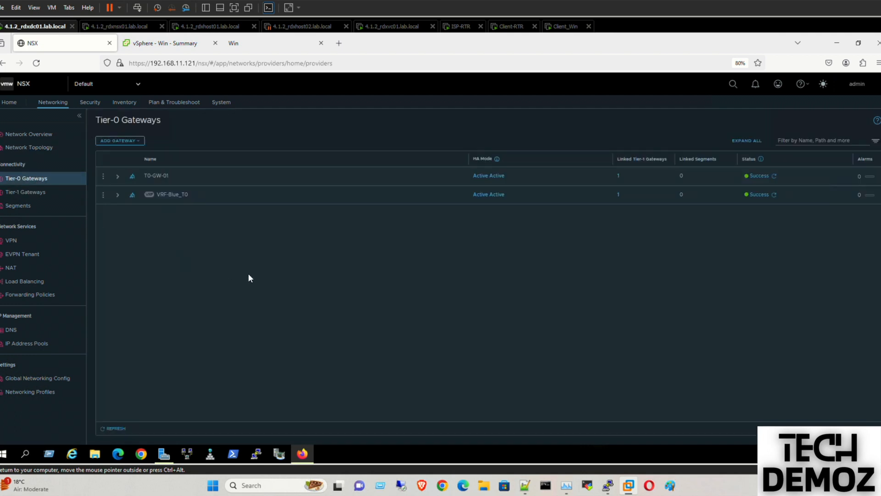
click(118, 176)
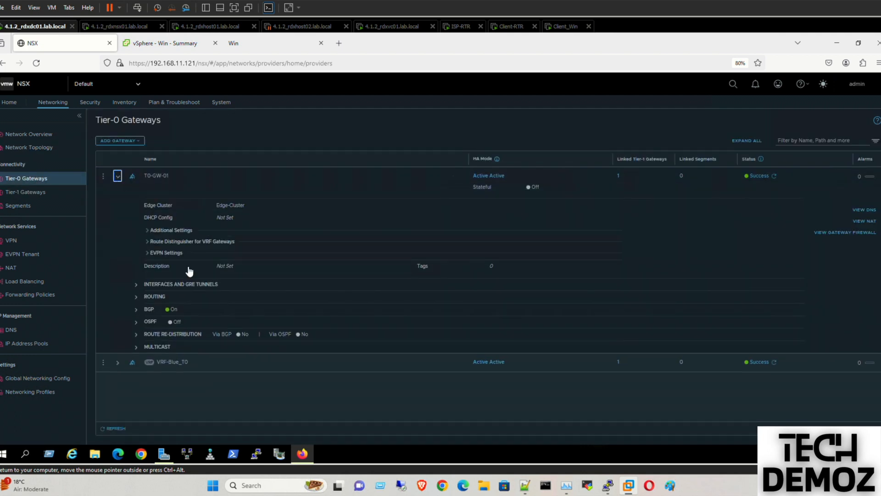
click(117, 175)
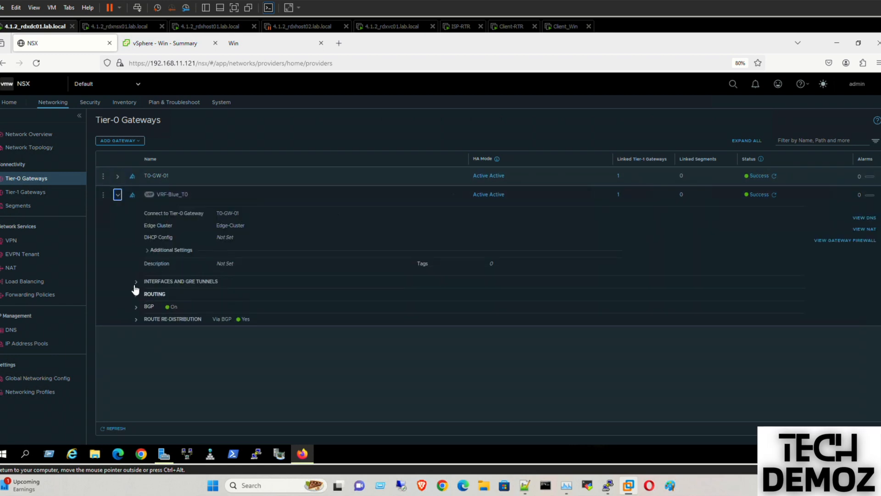
click(135, 281)
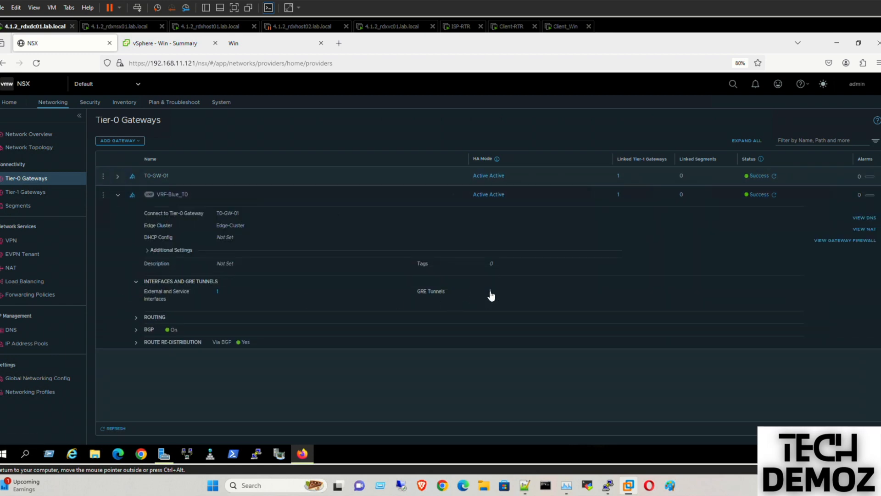
- View Tunnel_150's statistics for edge node rdxedge01.lab.local
click(491, 291)
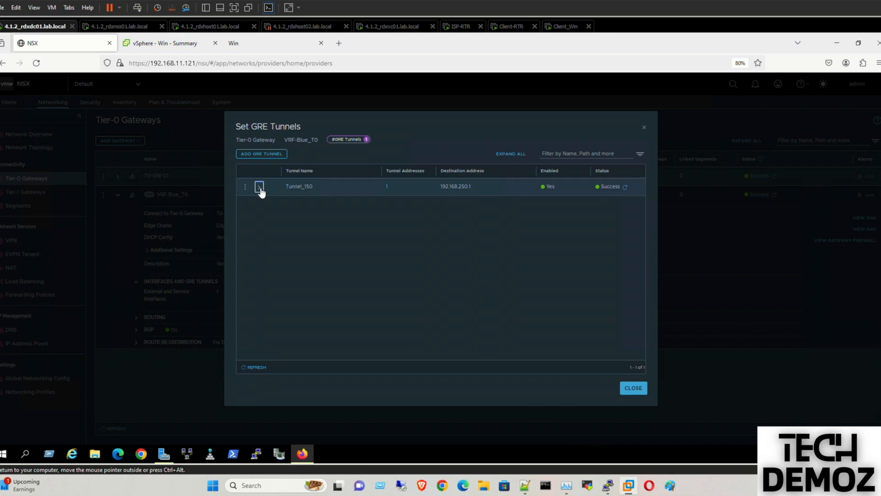
click(259, 185)
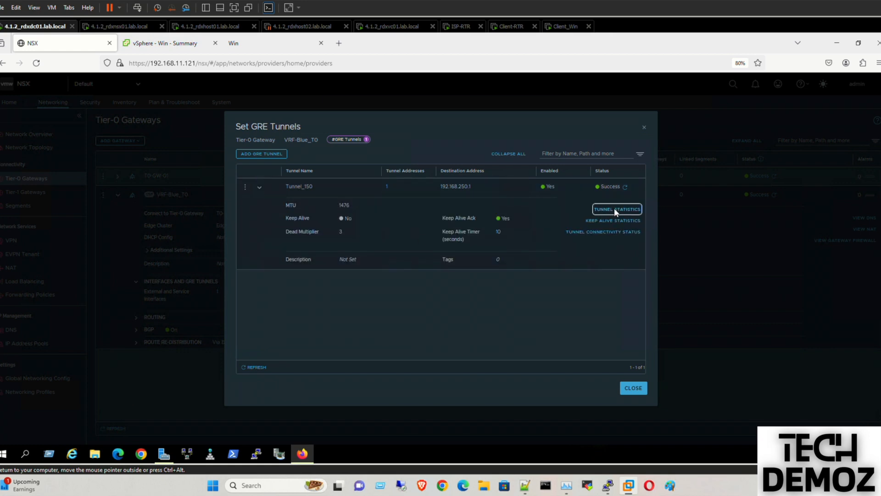
click(616, 209)
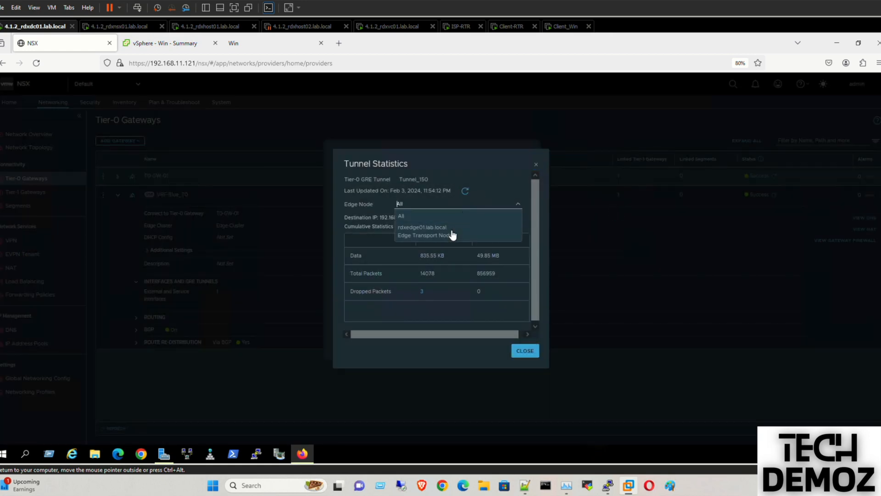
click(421, 228)
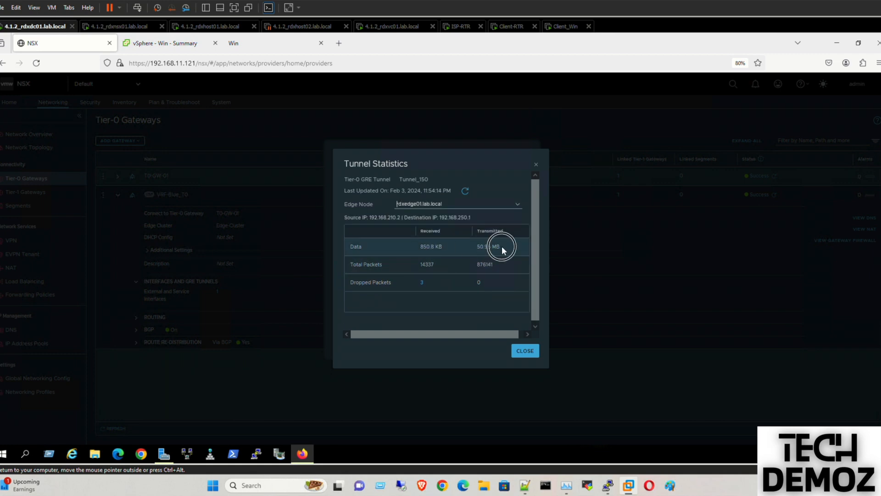
double_click(430, 246)
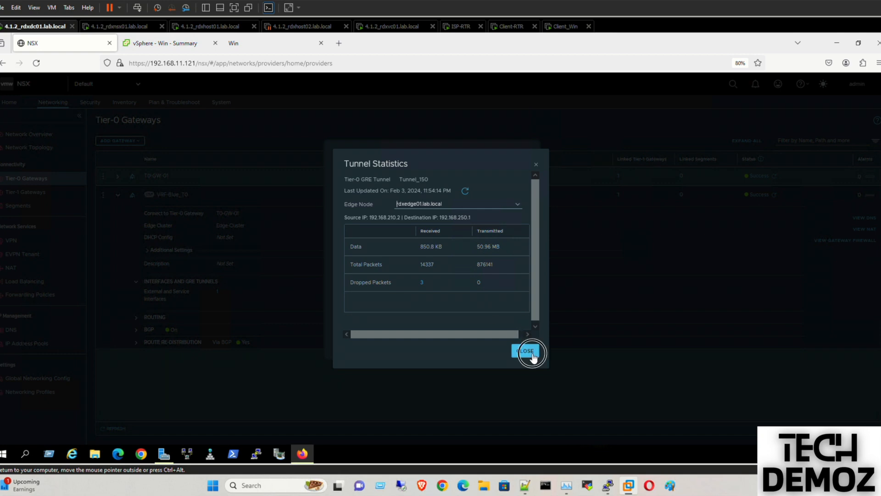
- Confirm Tunnel_150 is Up on rdxedge01.lab.local, then close all tunnel dialogs
click(525, 350)
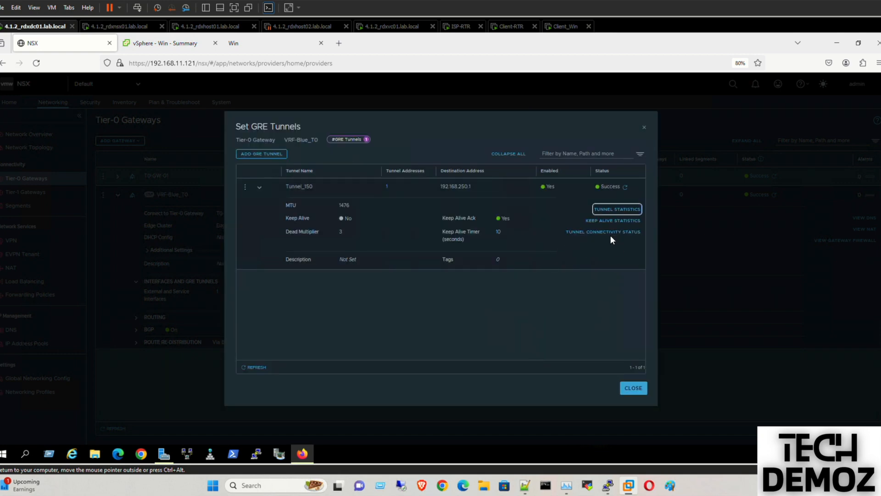
mouse_move(608, 235)
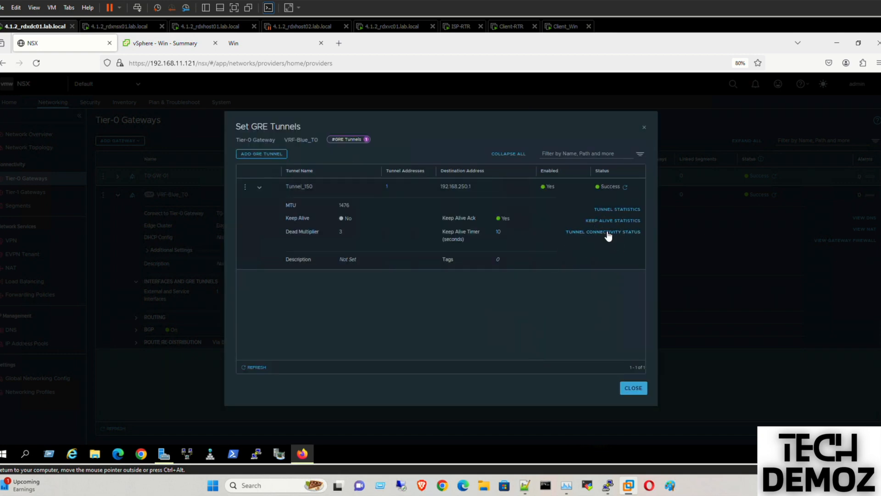
click(603, 231)
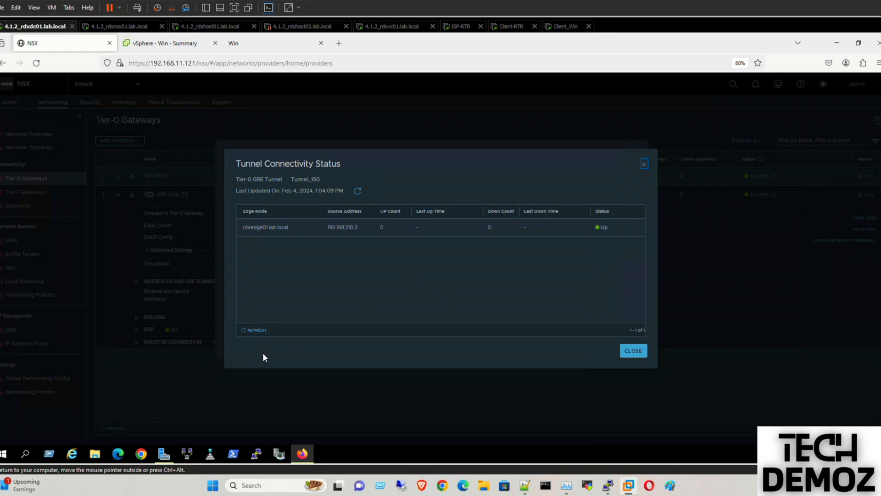
click(633, 351)
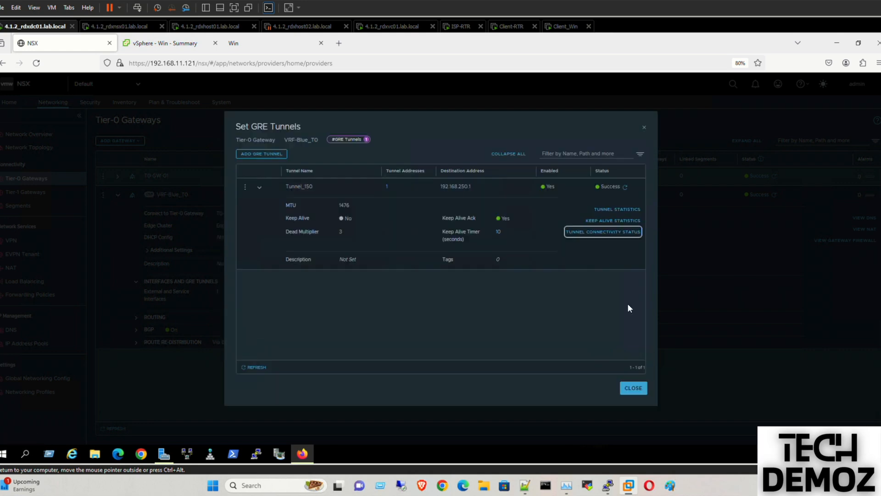
click(633, 388)
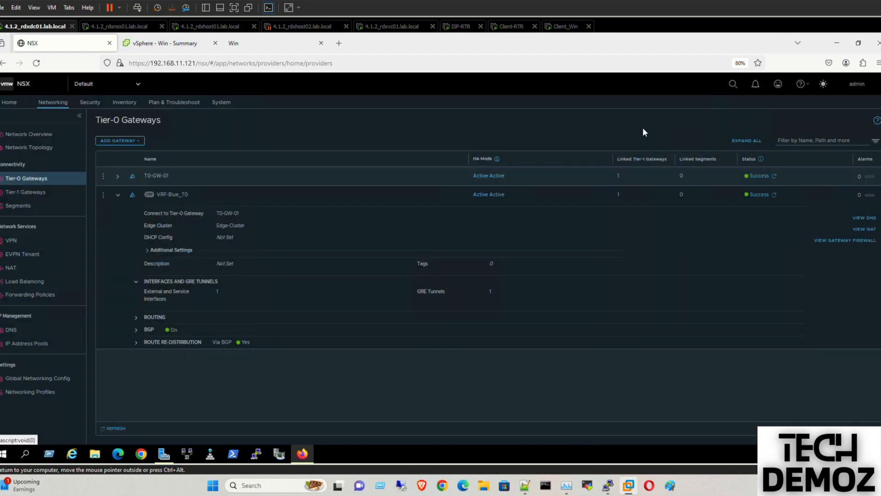
mouse_move(555, 353)
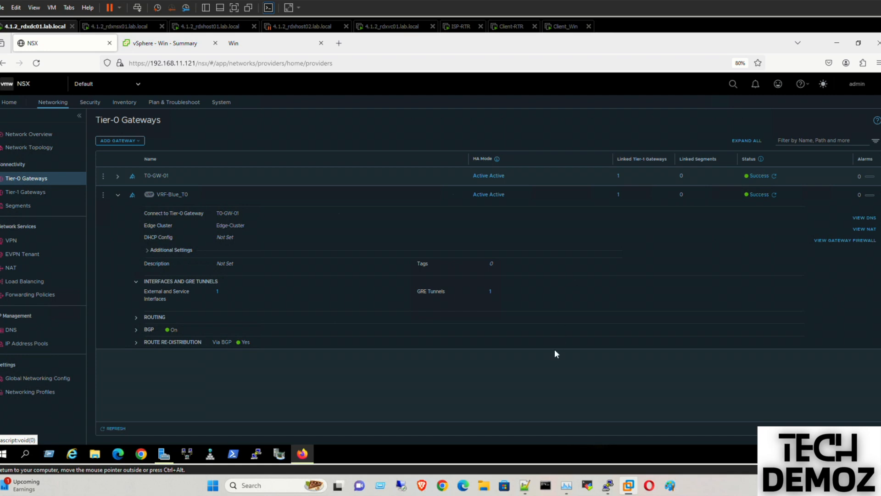